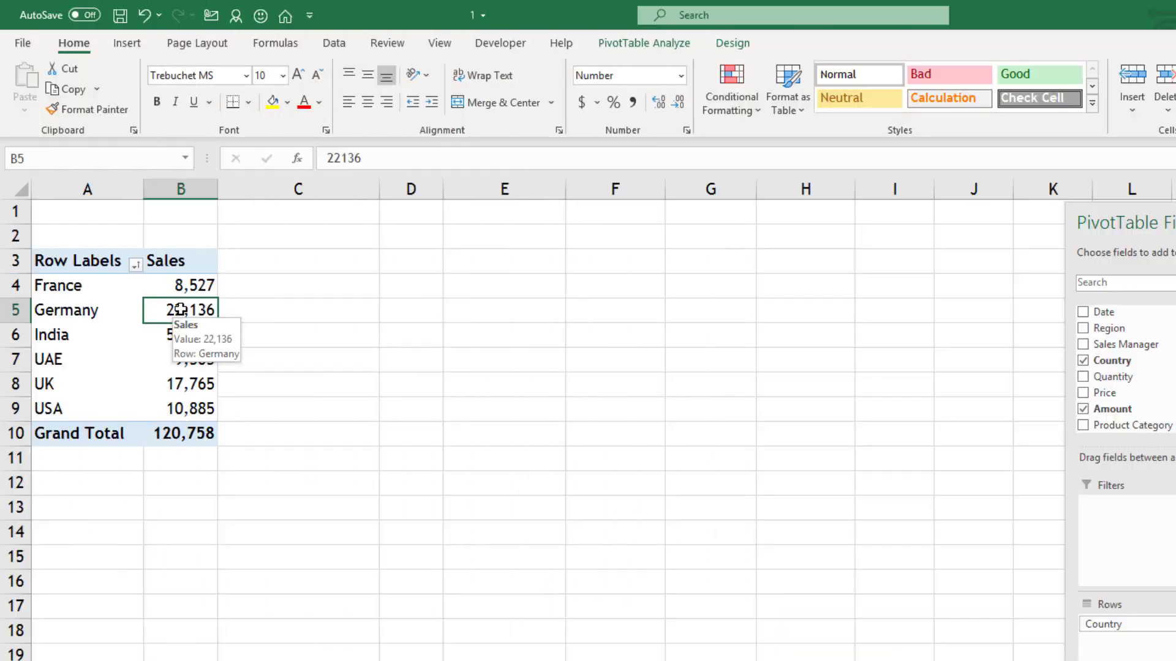
mouse_move(189, 425)
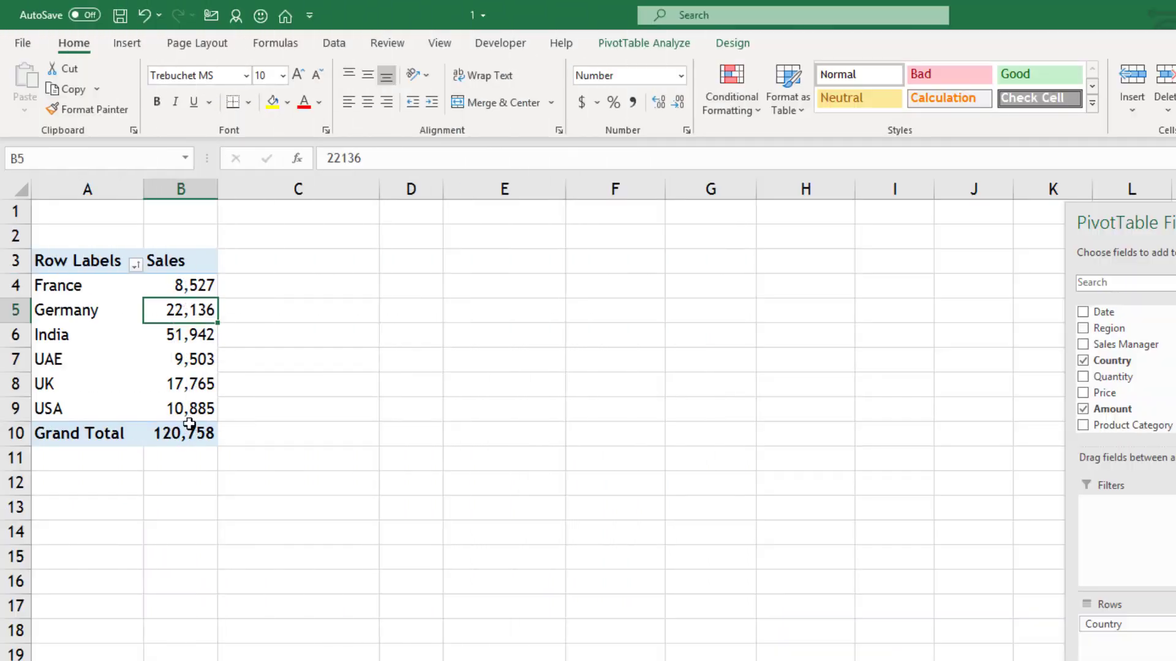
Add Amount to Values a second time, creating a Sum of Amount column beside Sales
right_click(180, 310)
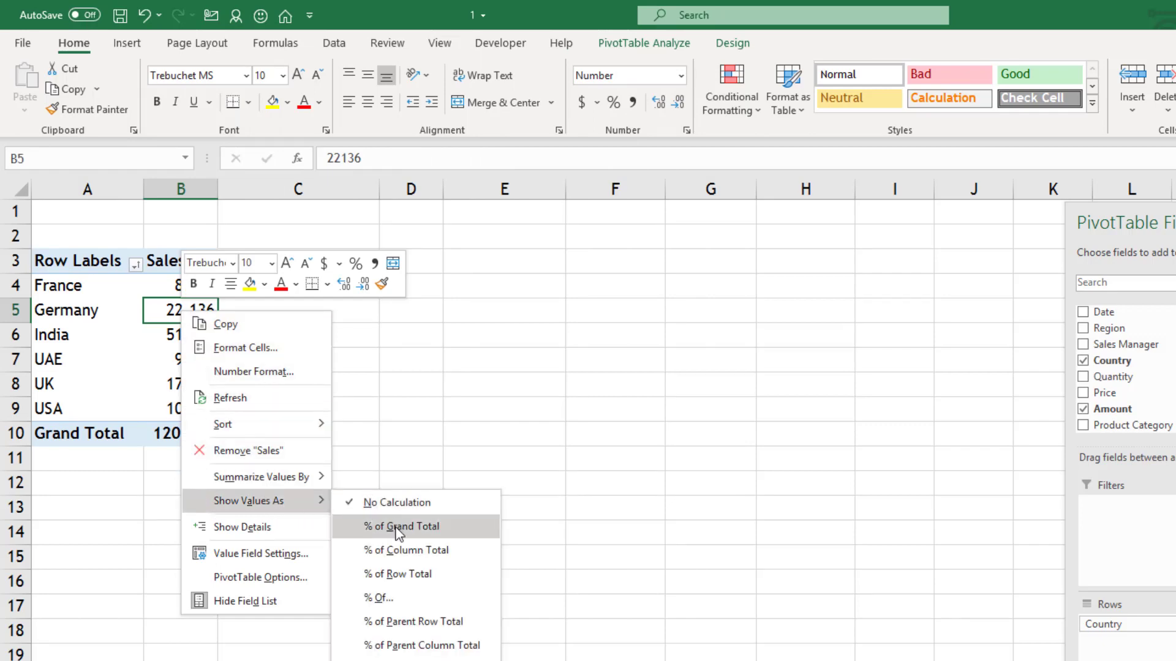
click(403, 526)
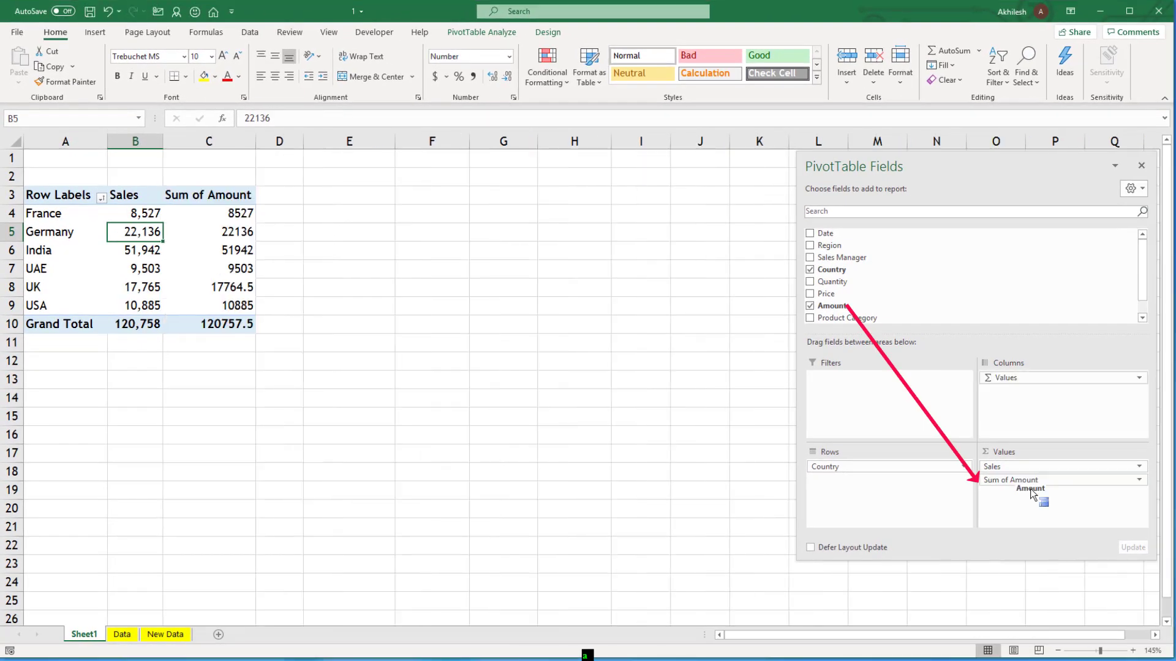
Show the Sum of Amount values as % of Grand Total and name the column 'Sales'
click(209, 232)
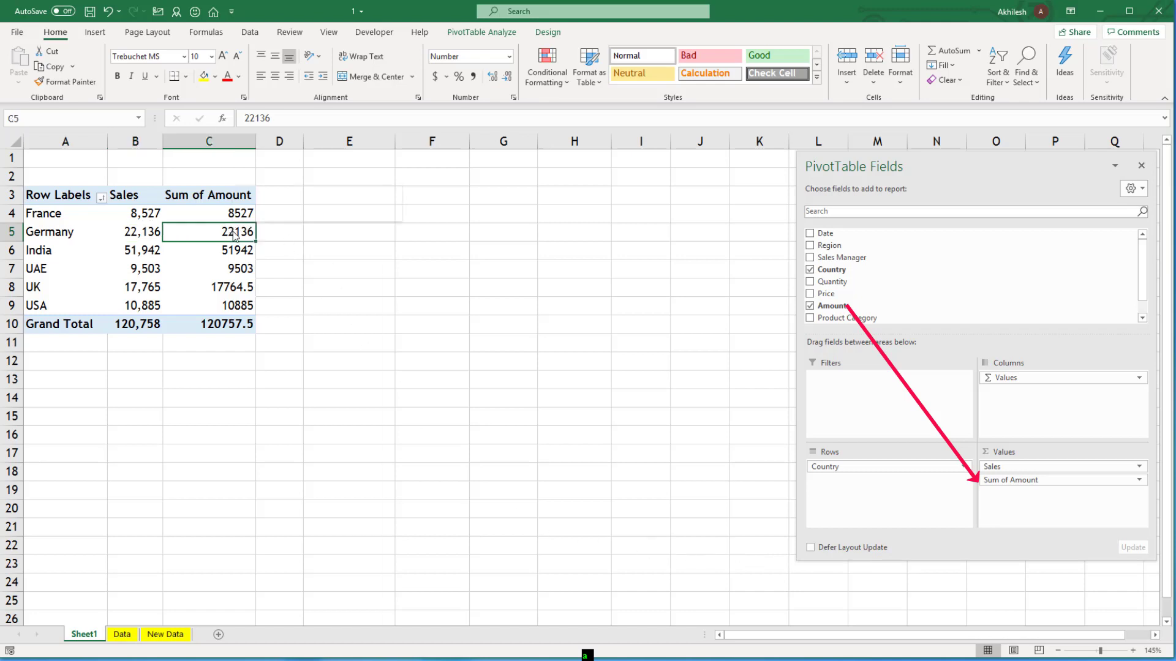
right_click(234, 232)
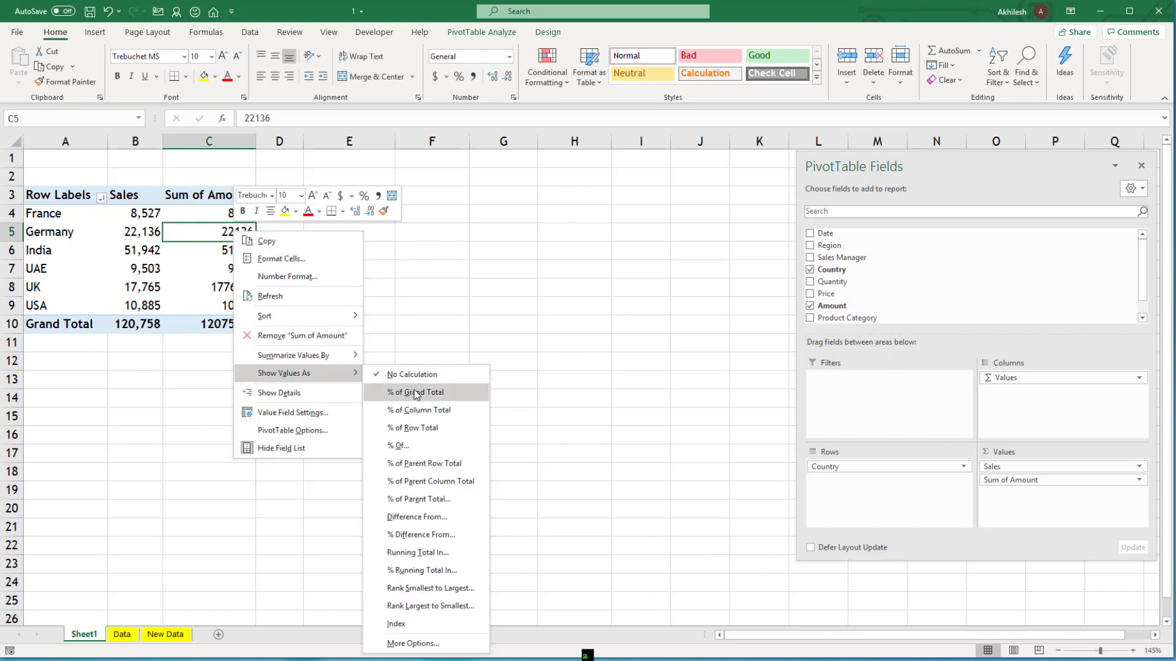
click(415, 392)
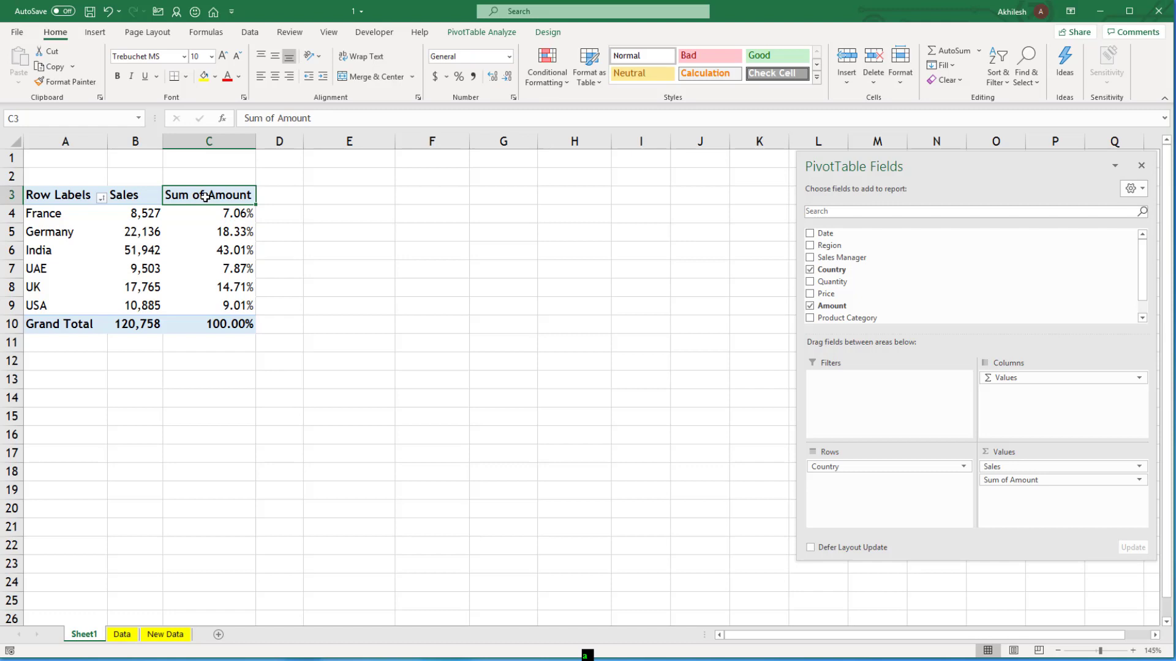
text(Sales)
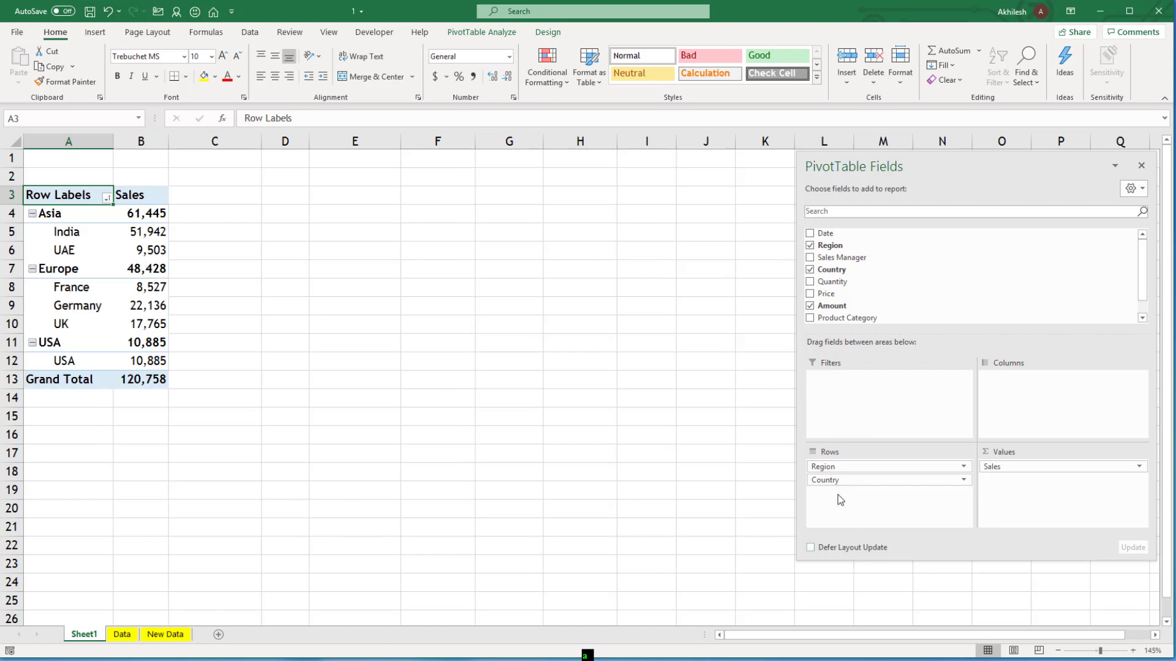
mouse_move(163, 338)
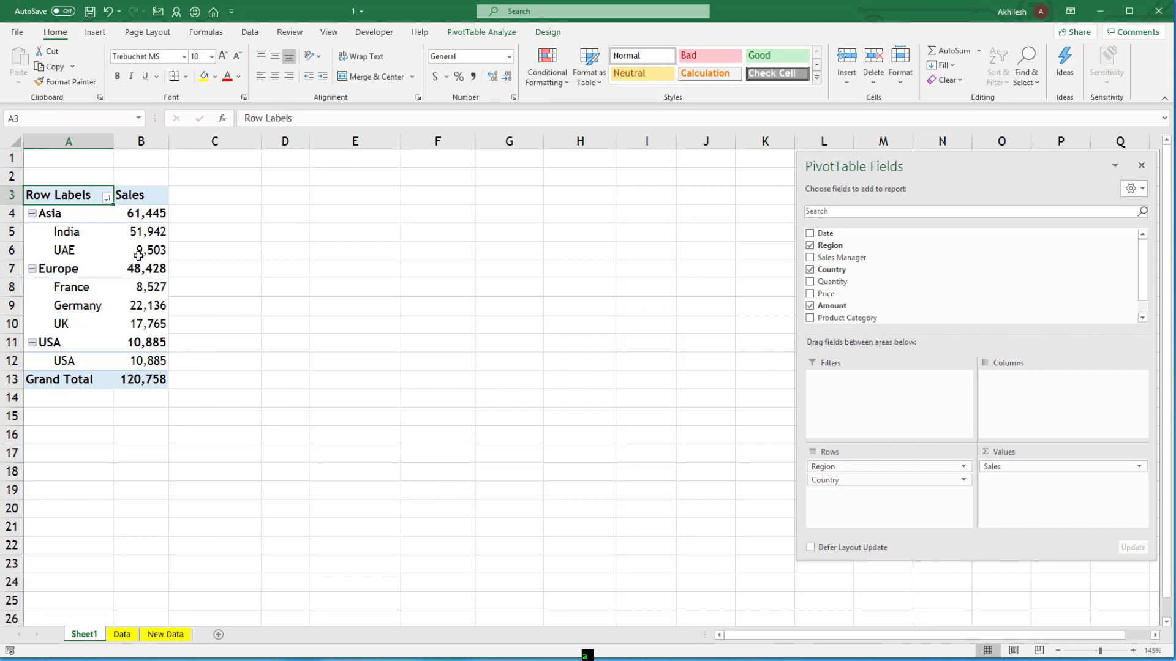
Show Sales as % of Parent Row Total, then check Asia's 50.88% share and the Grand Total
right_click(140, 232)
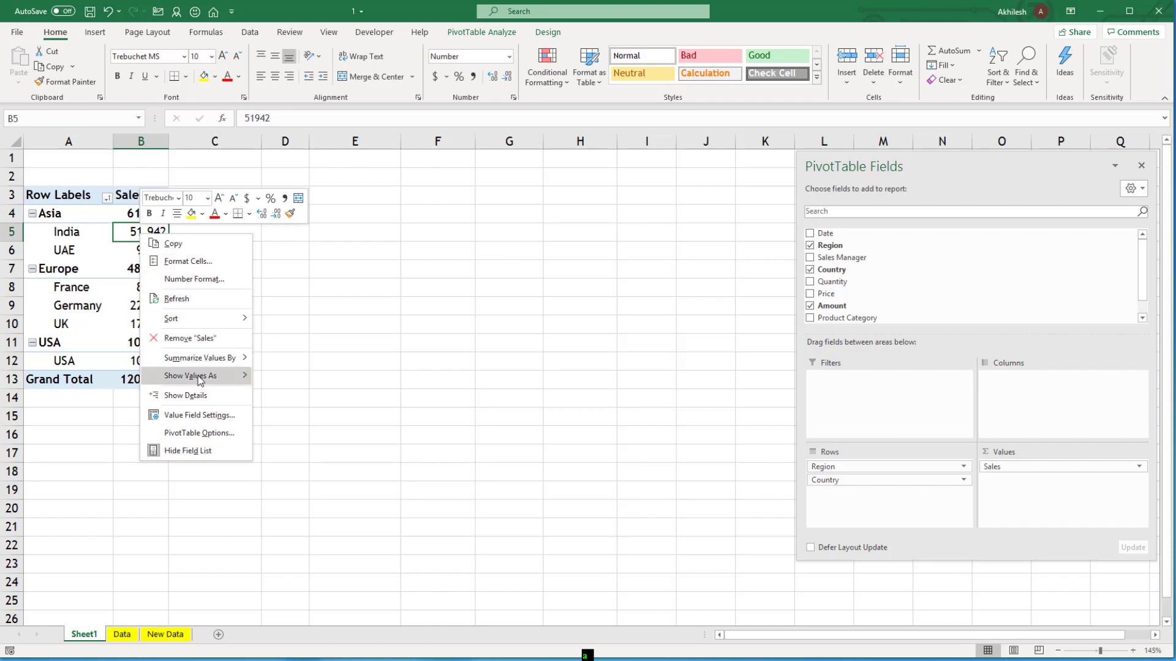
click(191, 376)
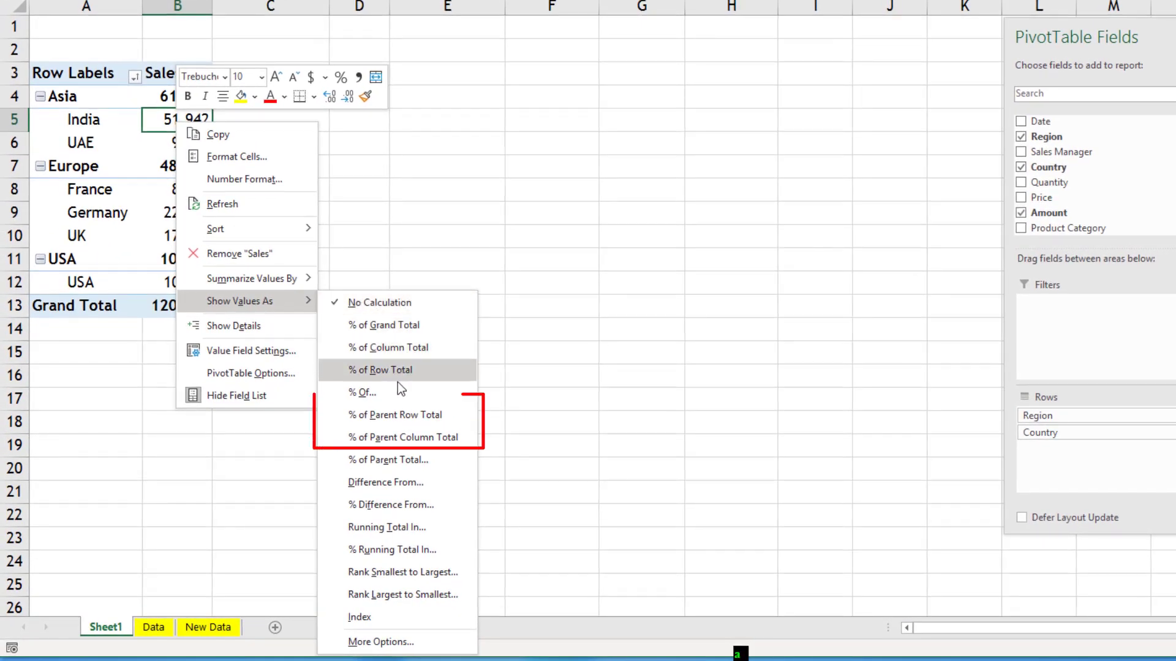
mouse_move(400, 414)
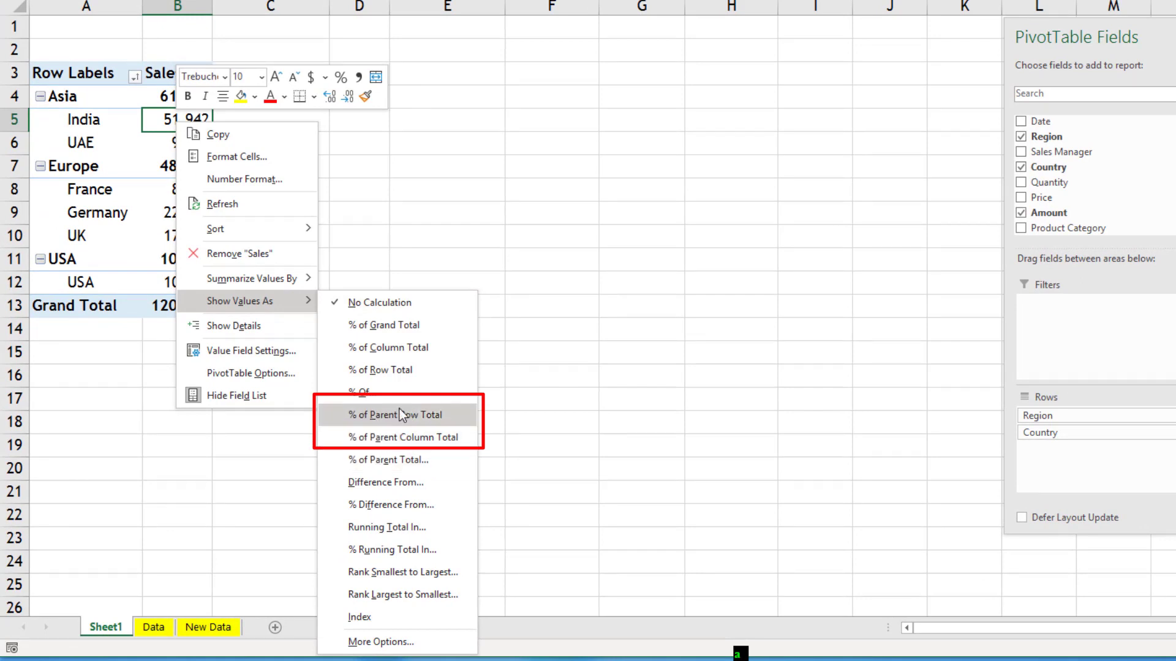
mouse_move(417, 419)
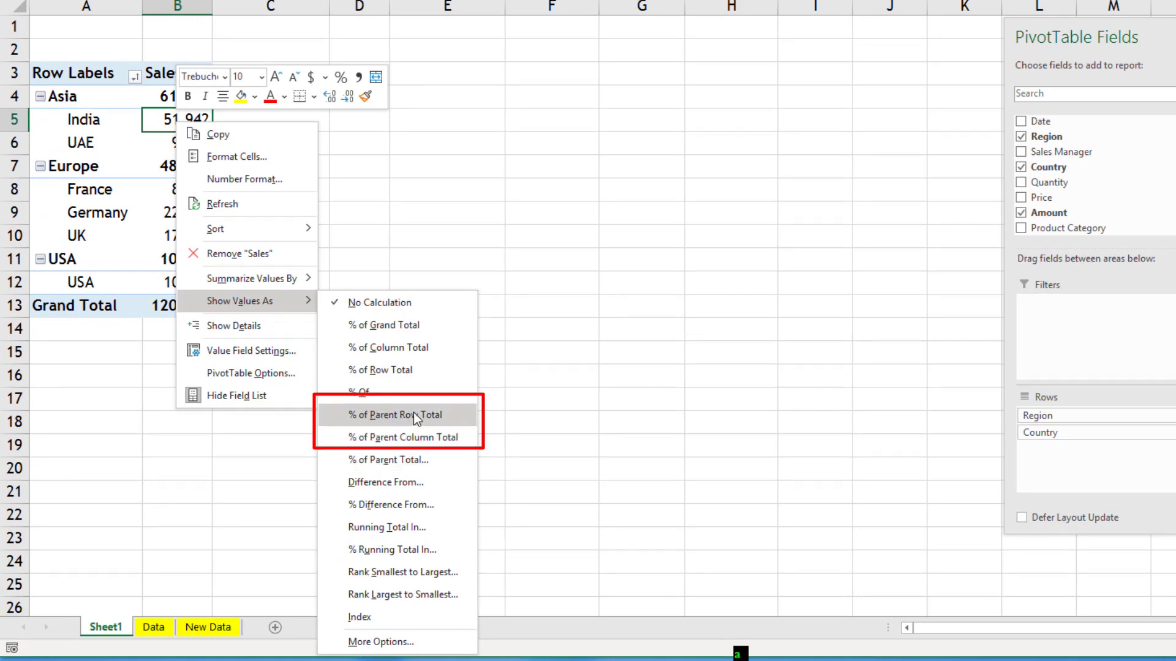
mouse_move(393, 437)
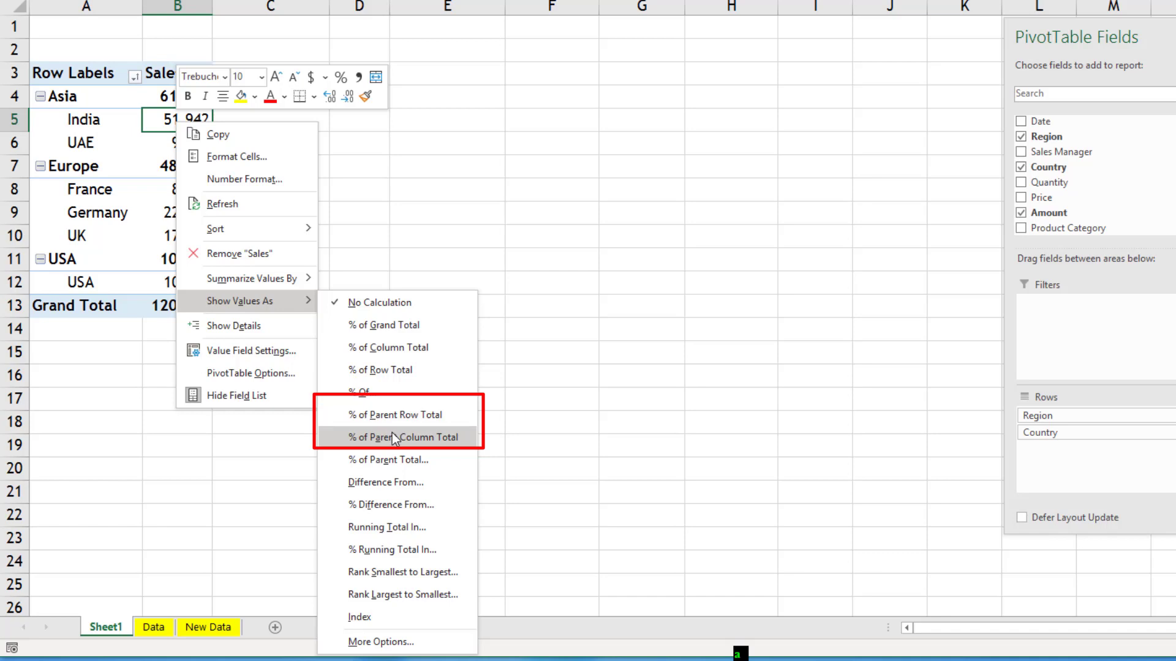
mouse_move(386, 421)
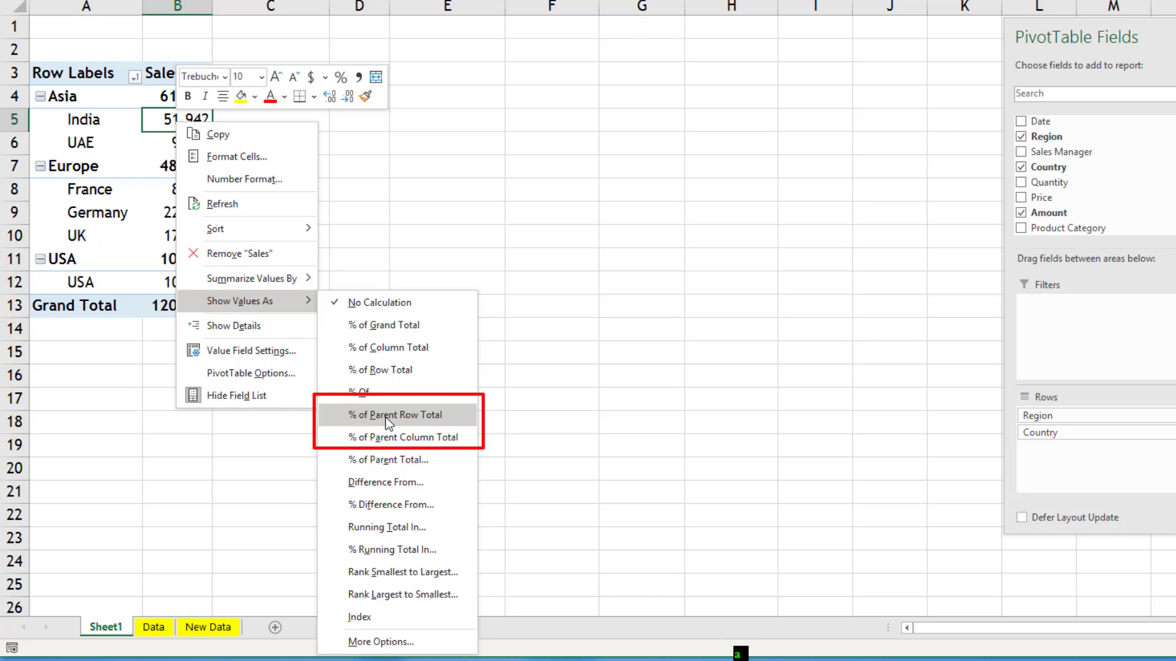
click(392, 415)
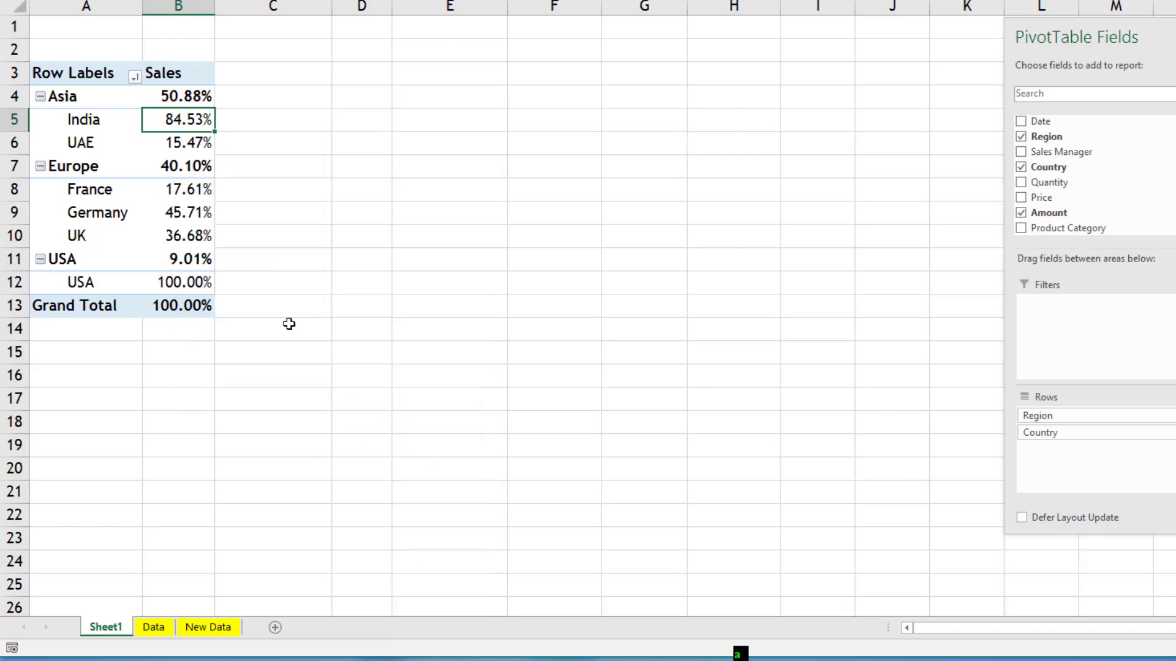
mouse_move(106, 120)
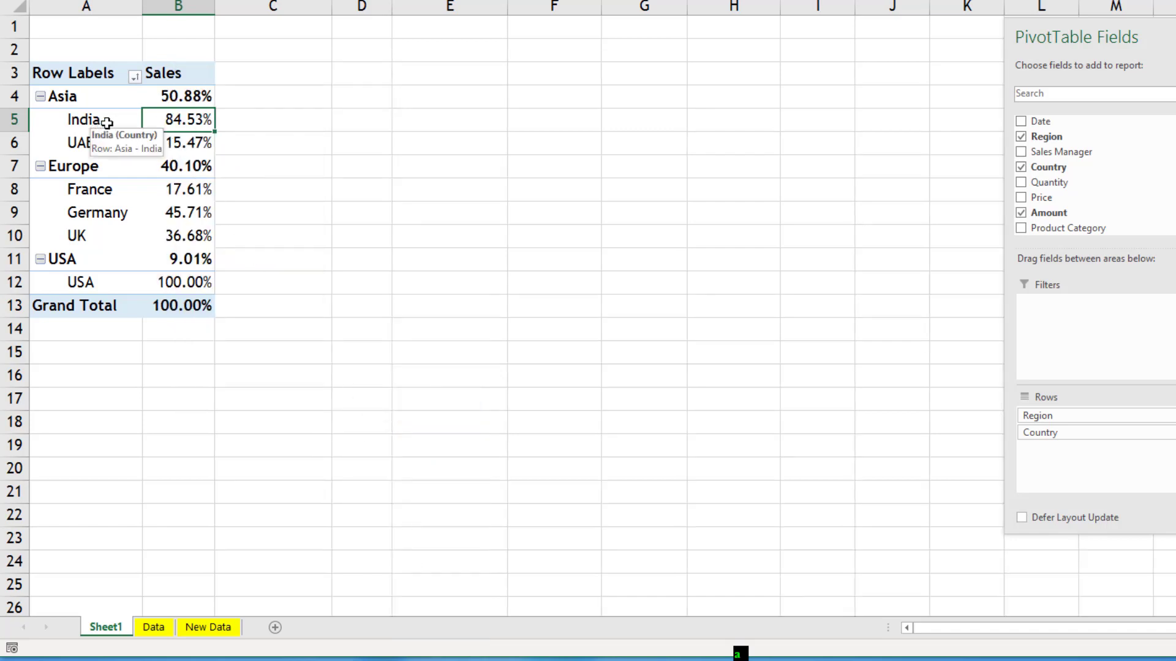
mouse_move(79, 98)
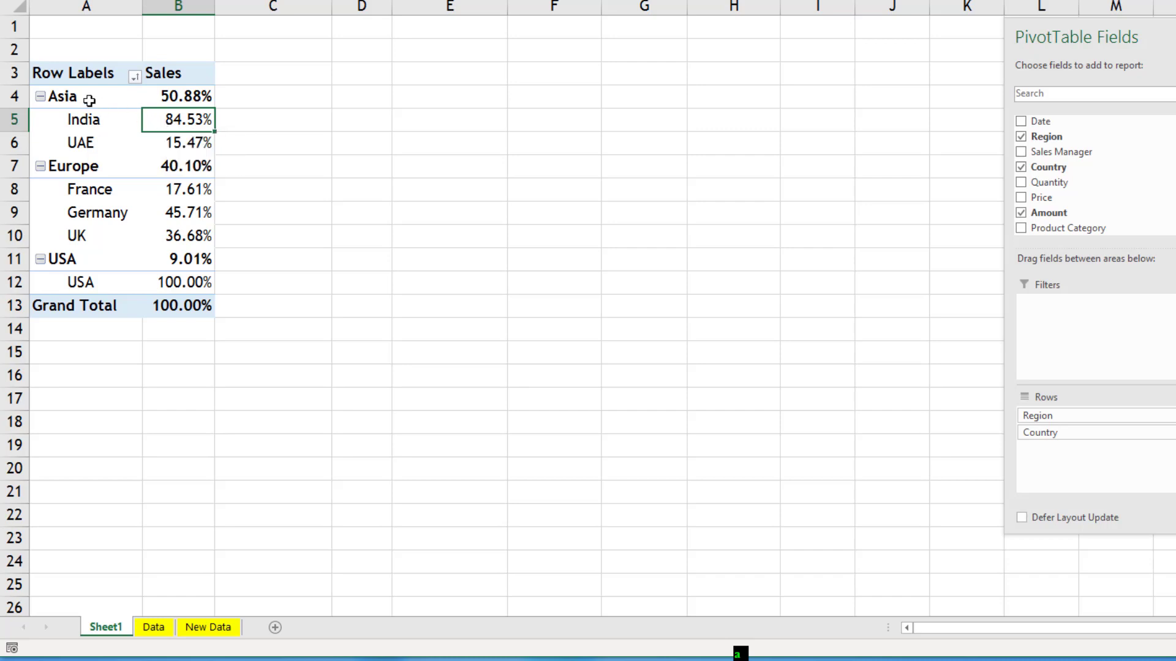
mouse_move(225, 133)
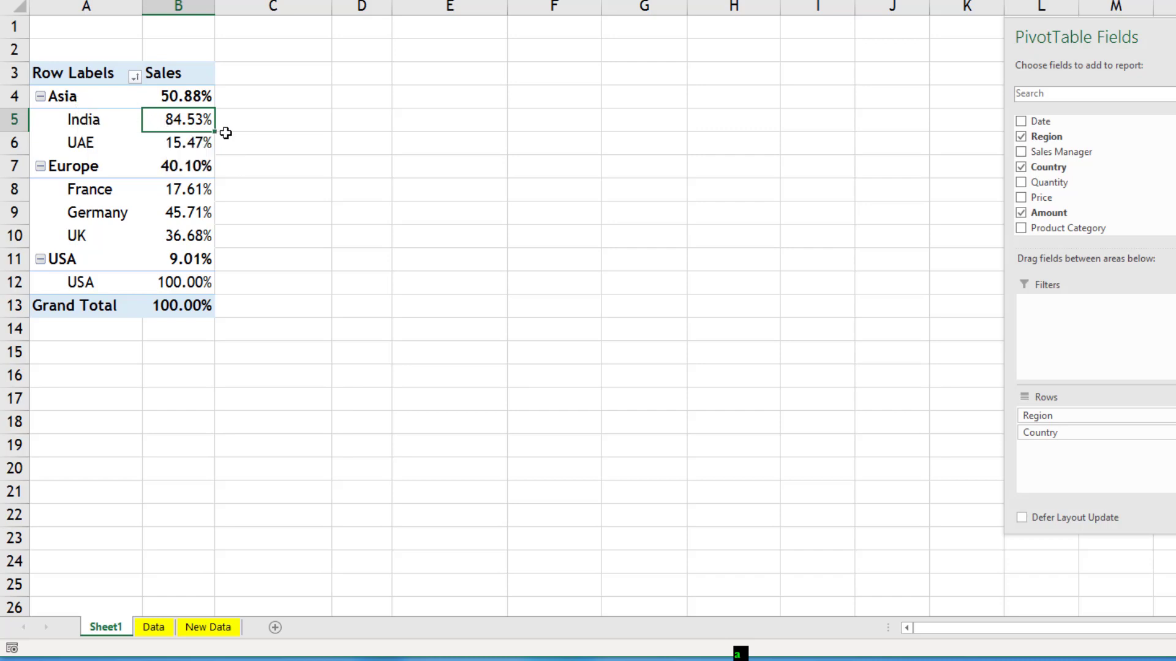
mouse_move(177, 97)
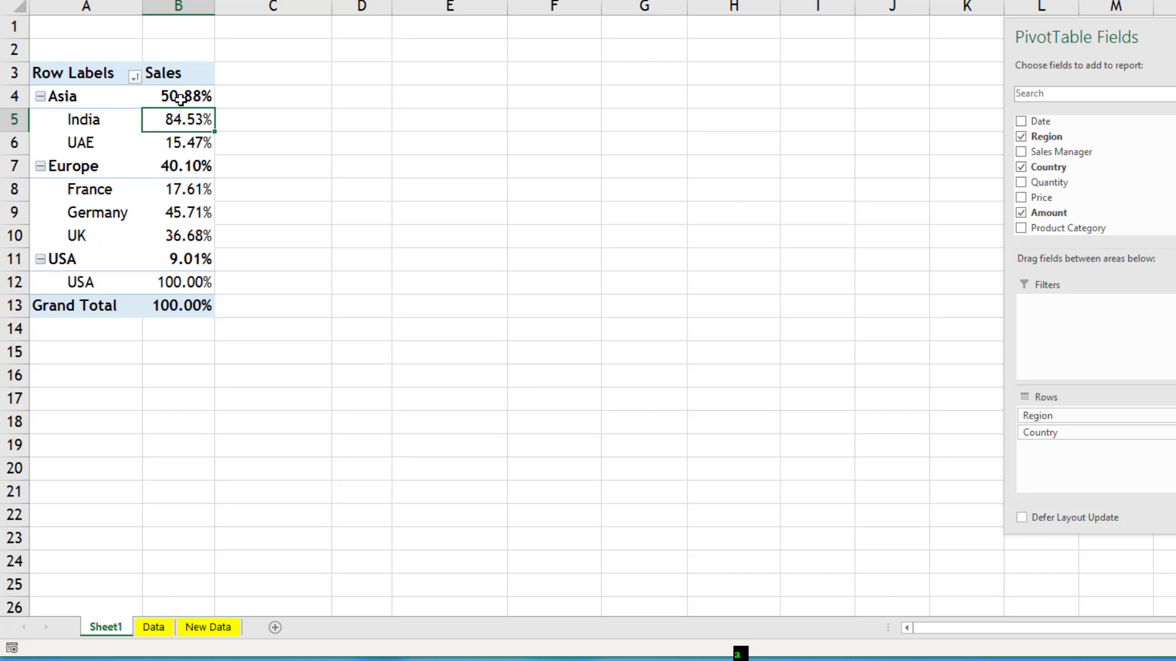
click(178, 97)
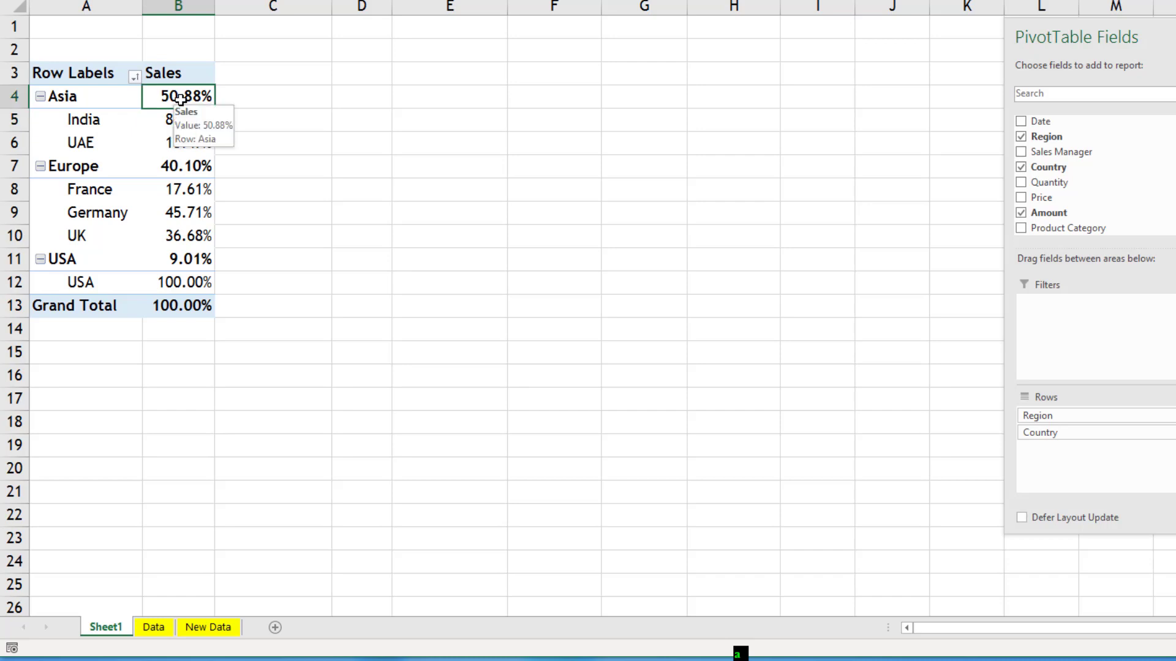
mouse_move(86, 119)
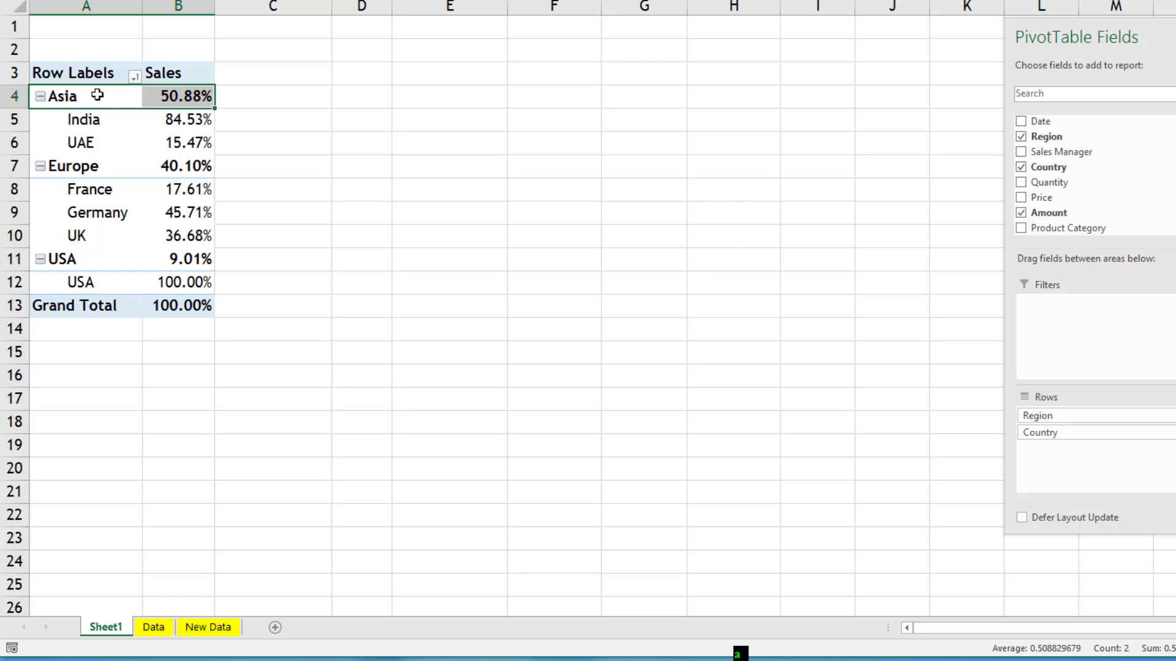
click(177, 306)
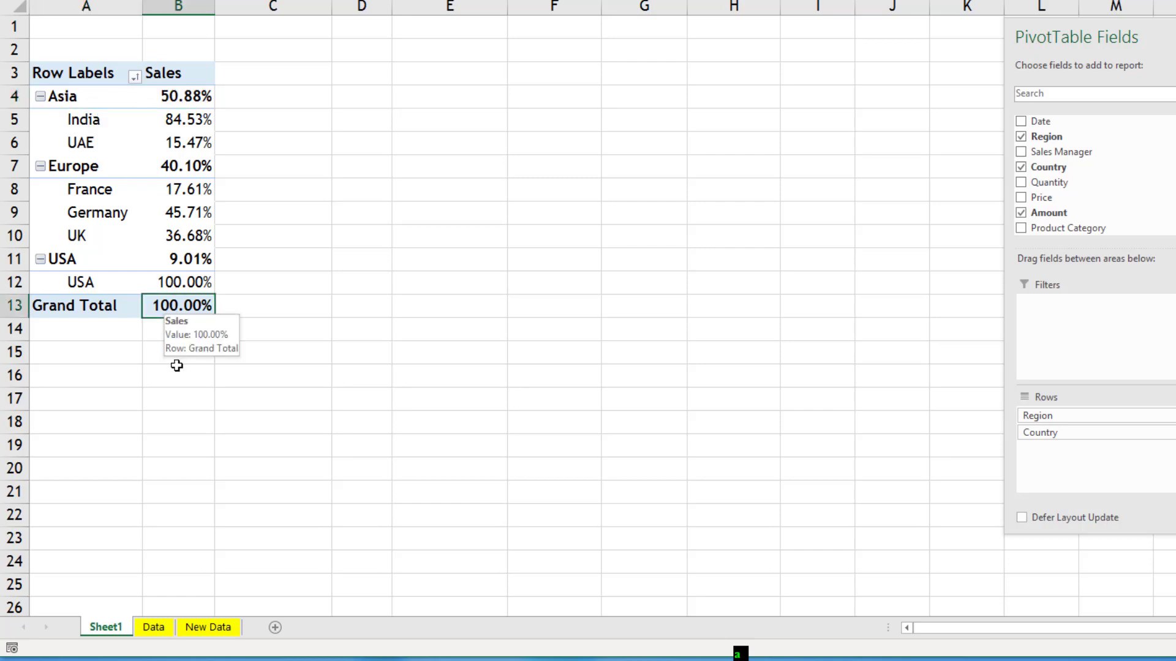
mouse_move(150, 491)
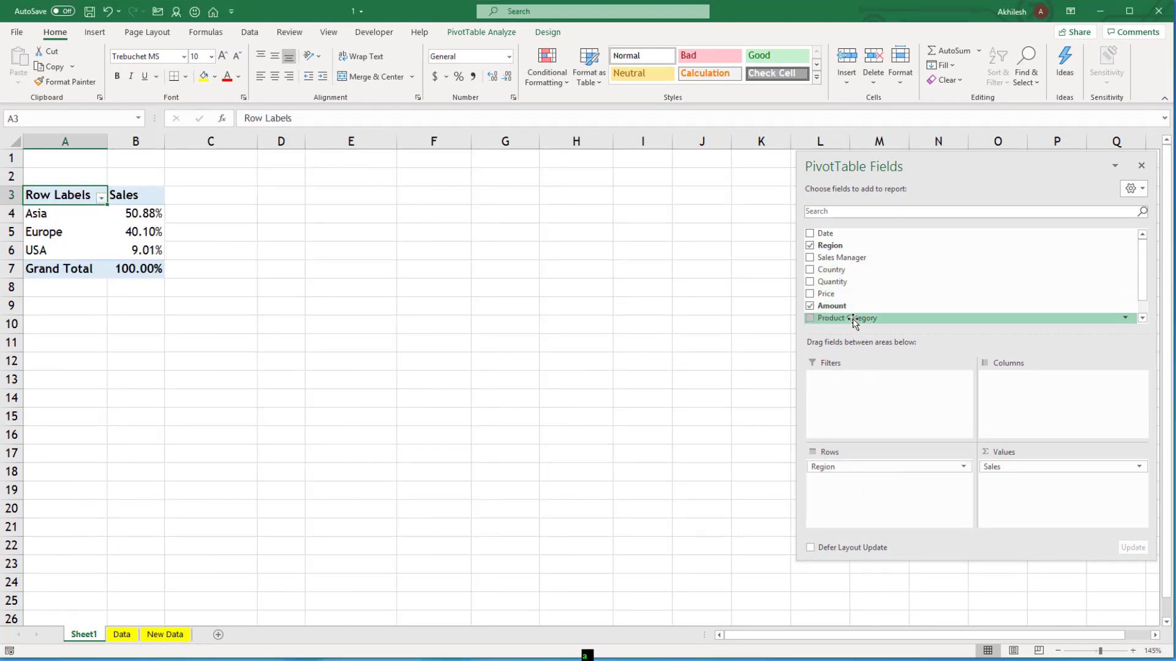
Add Product Category to the PivotTable and show values with No Calculation
click(809, 318)
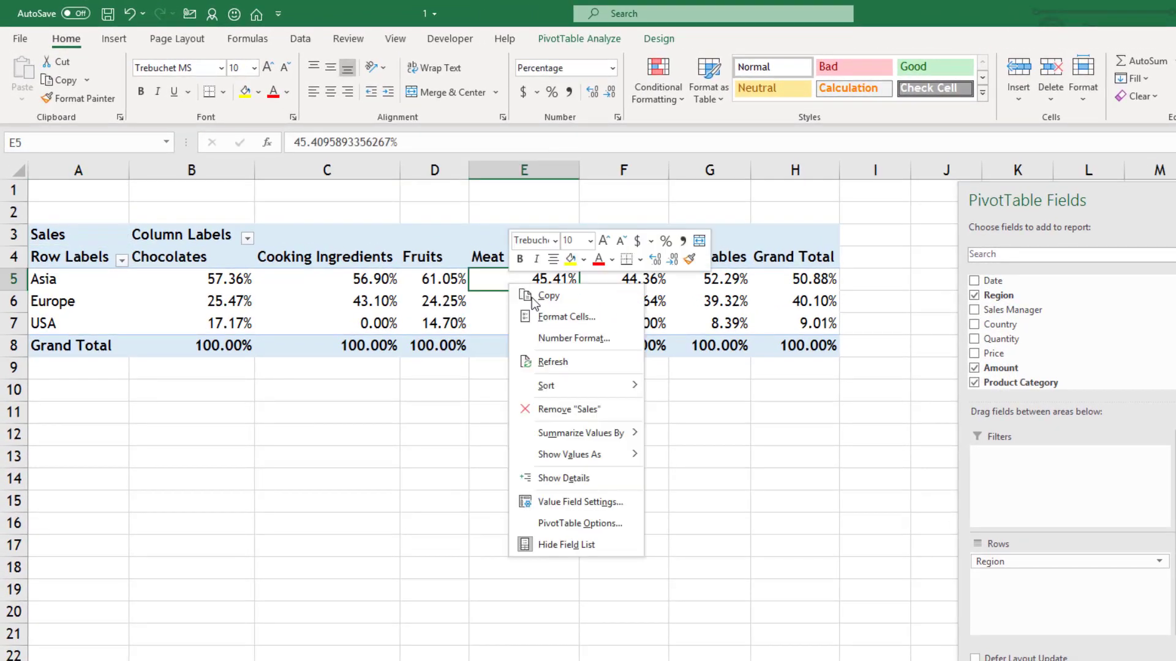
click(573, 454)
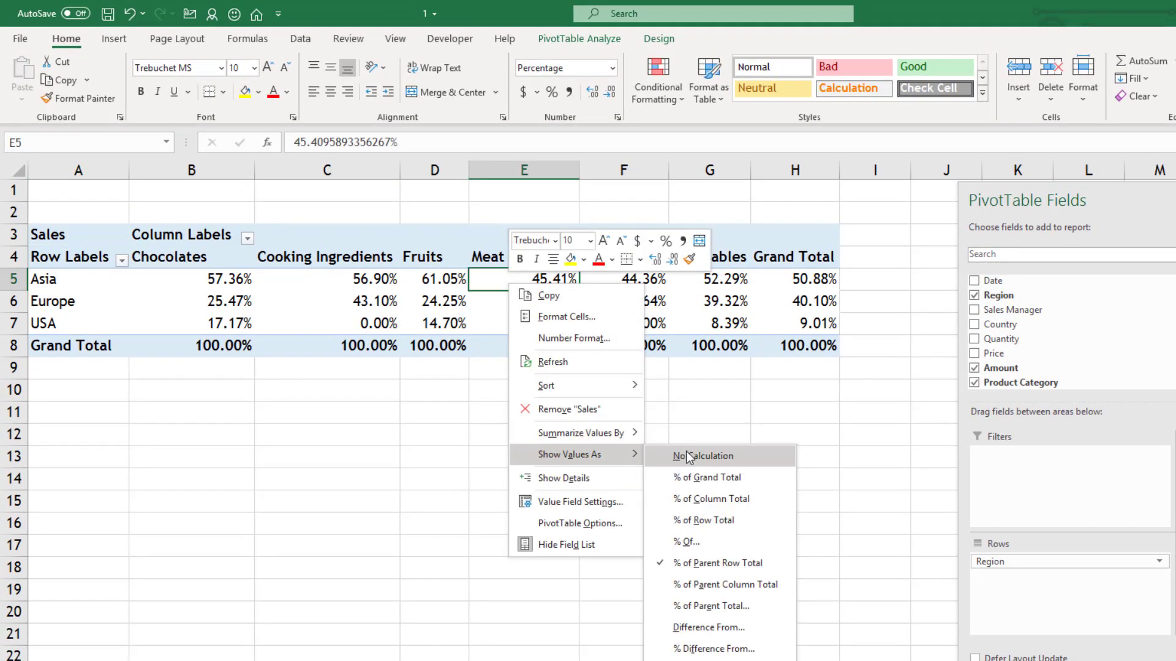
click(703, 456)
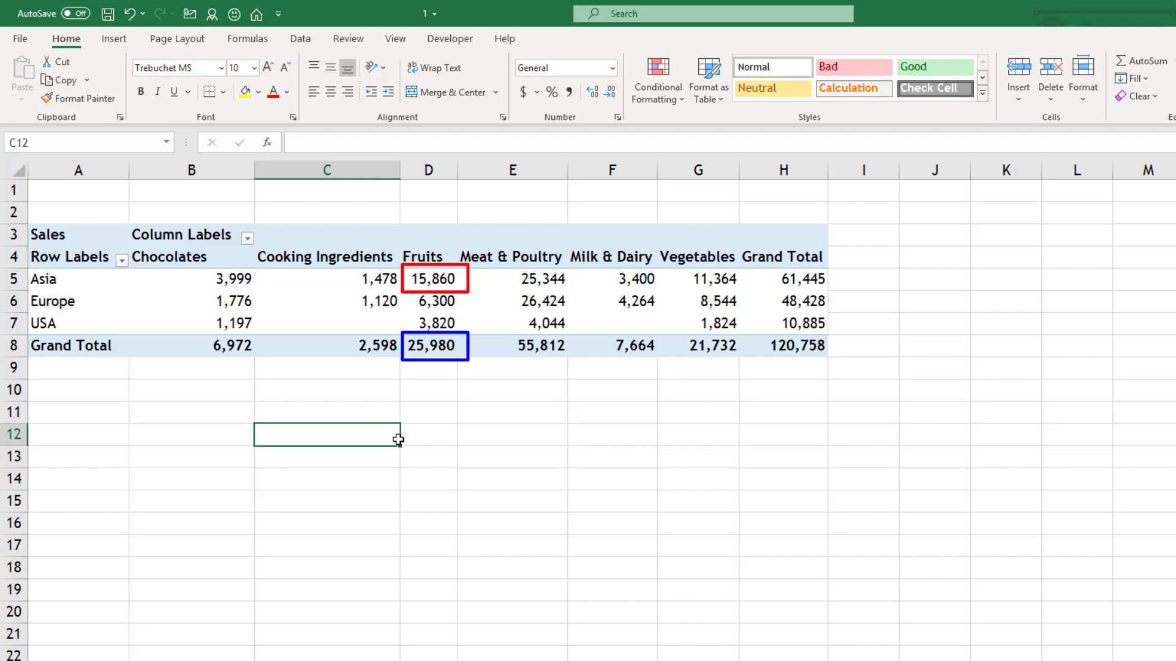
Show values as % of Column Total, confirming the Fruits grand total reads 100%
click(430, 346)
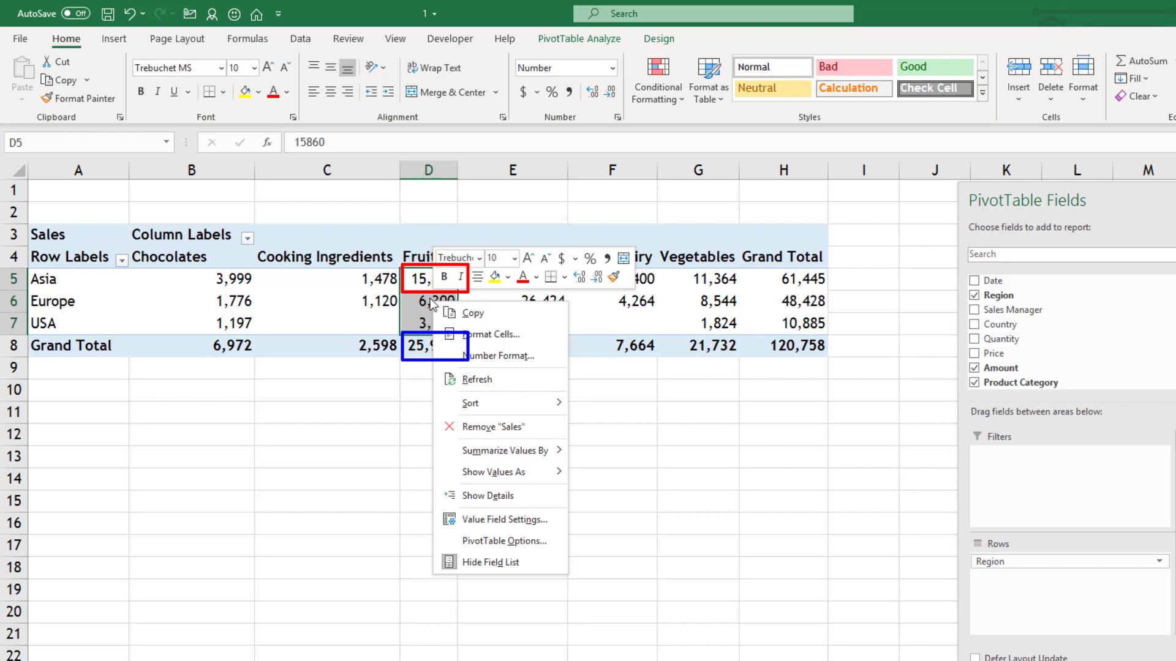
mouse_move(540, 465)
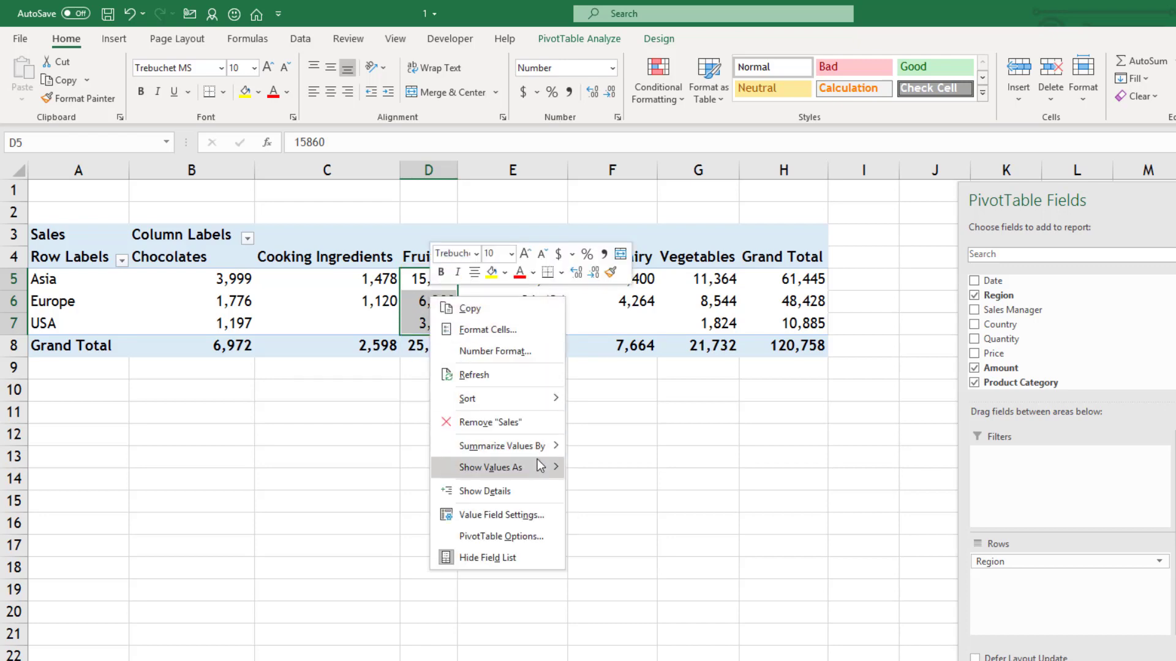
click(490, 467)
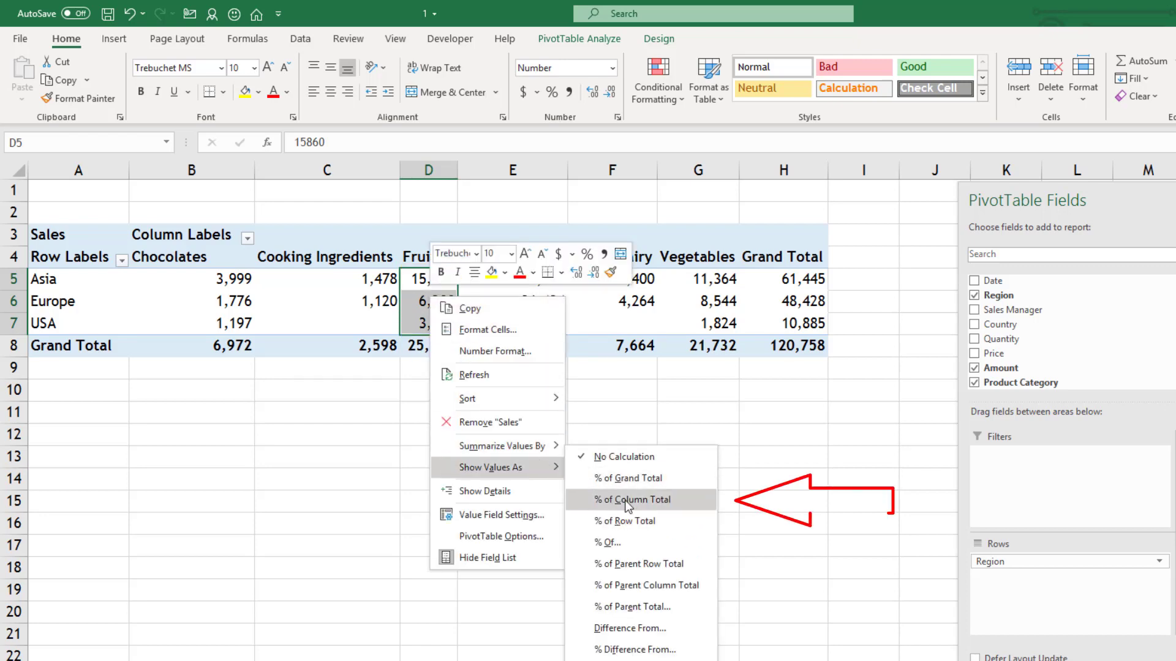
click(632, 499)
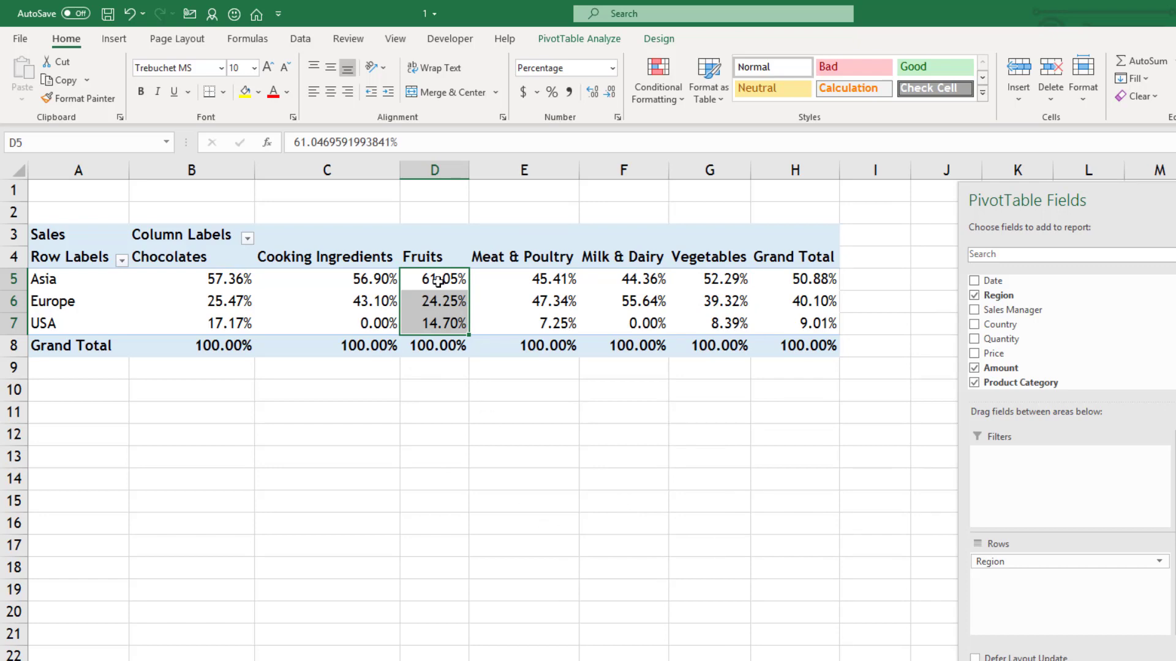
click(436, 346)
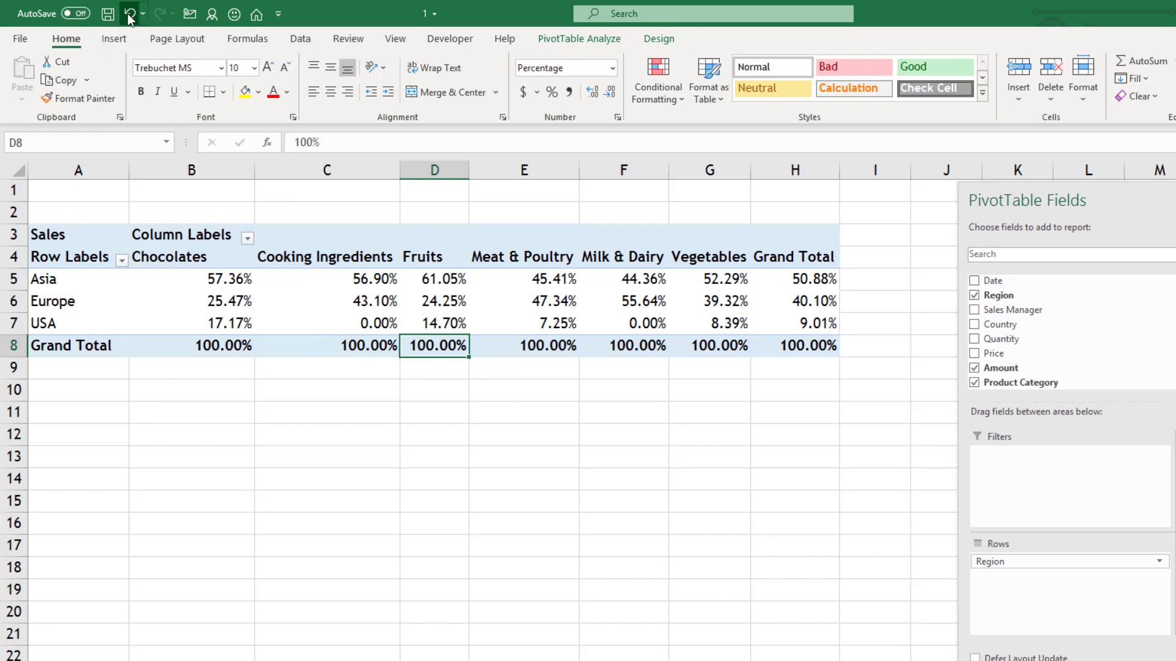
Undo the column-total percentages and show values as % of Row Total
click(128, 14)
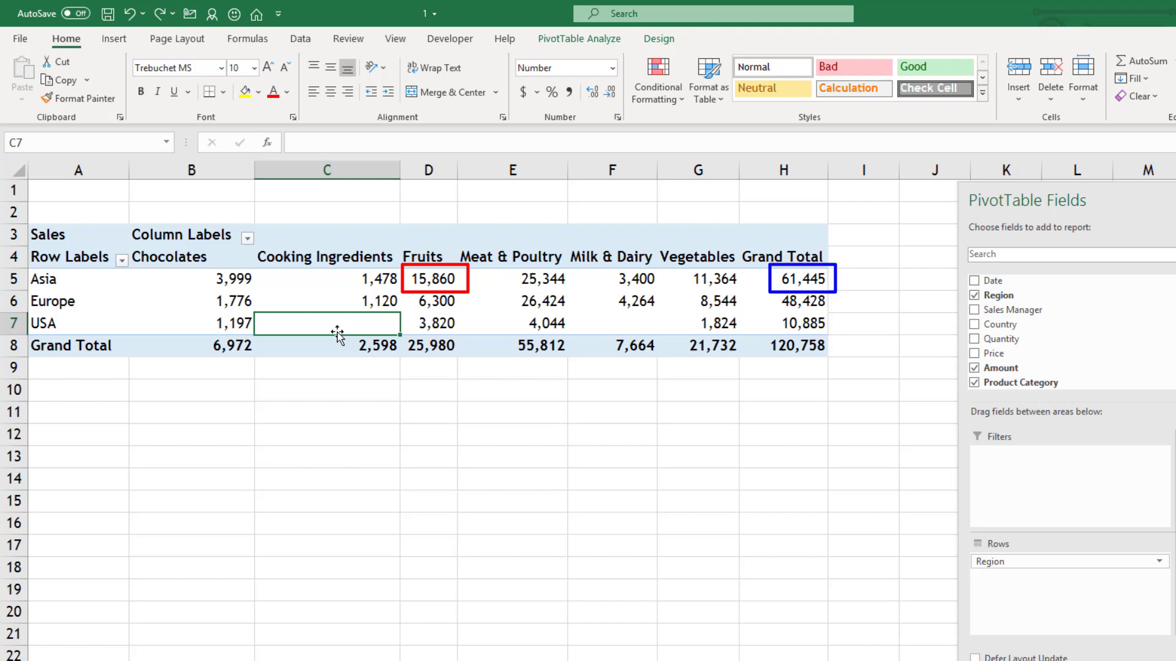
right_click(428, 278)
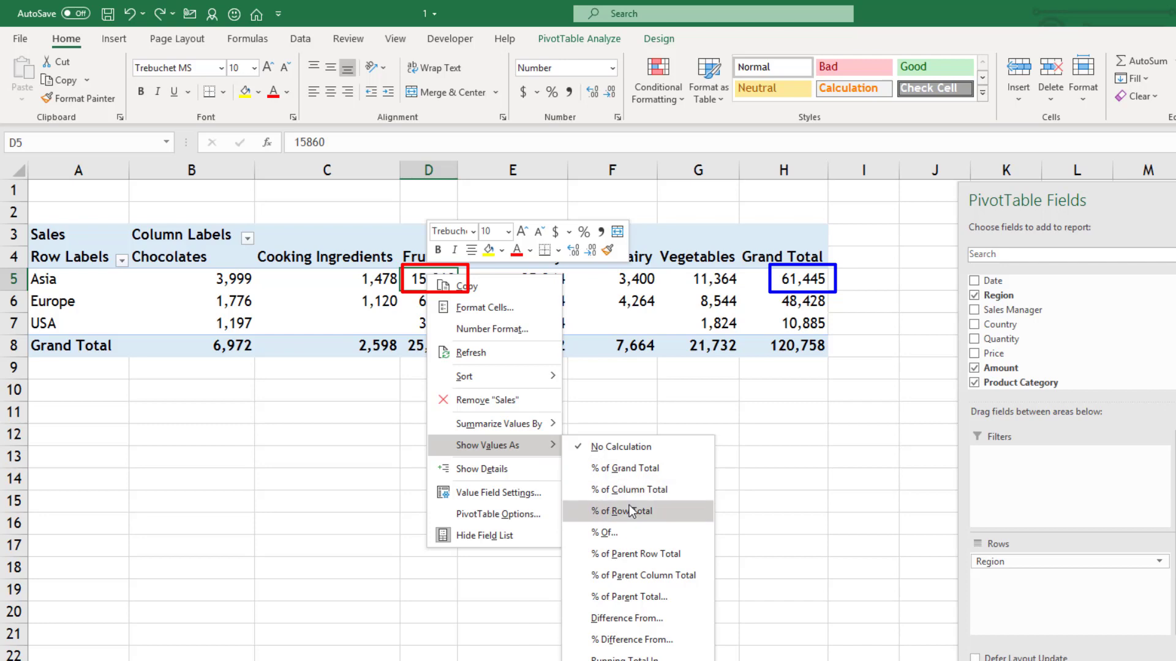
click(623, 511)
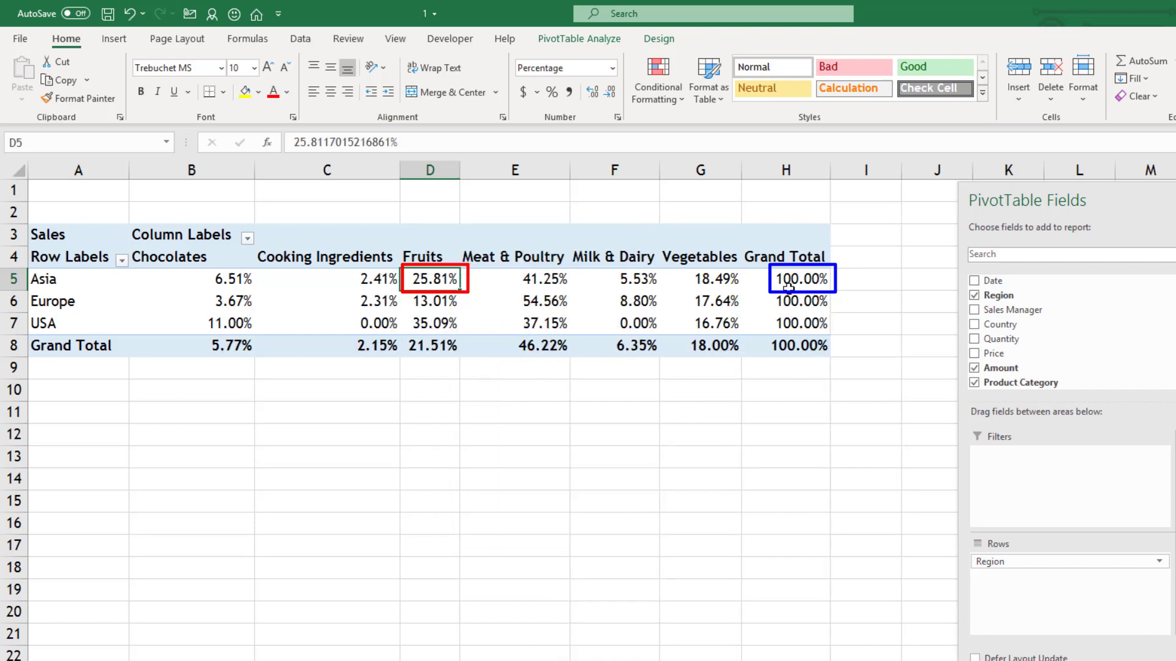
click(800, 278)
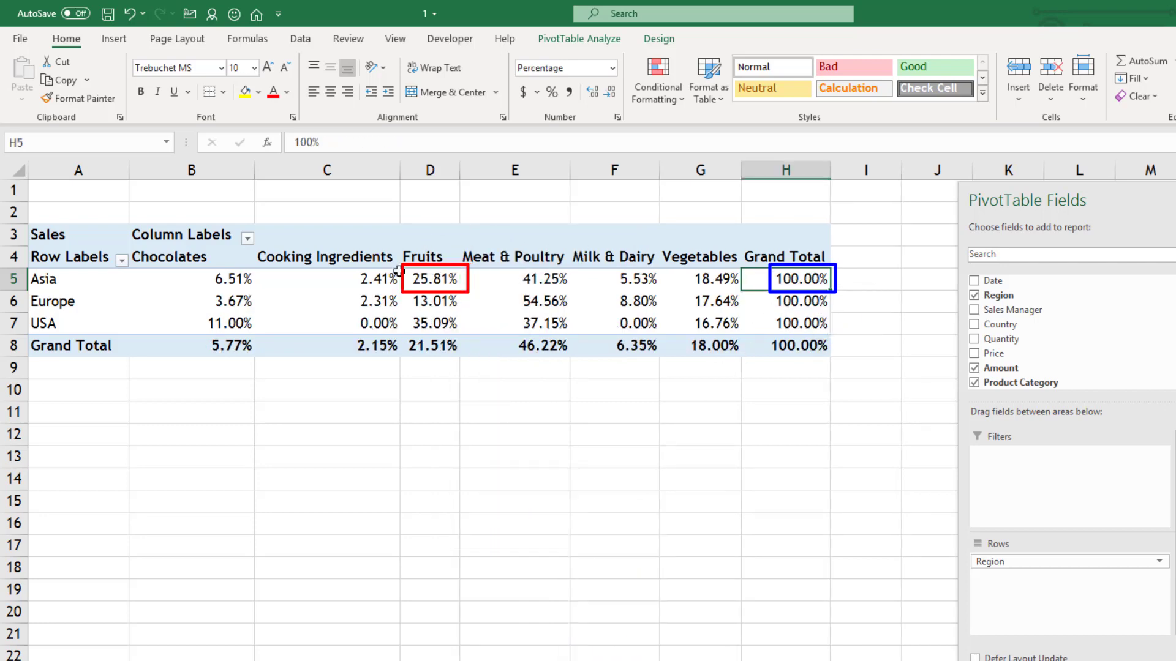
click(429, 279)
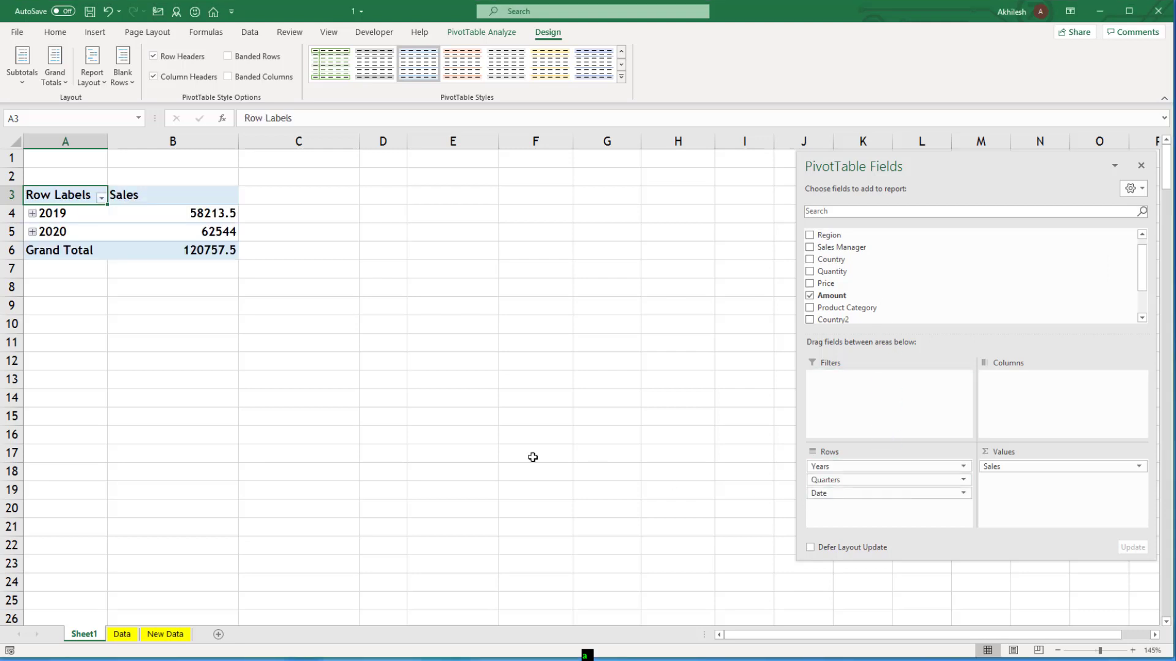
mouse_move(849, 530)
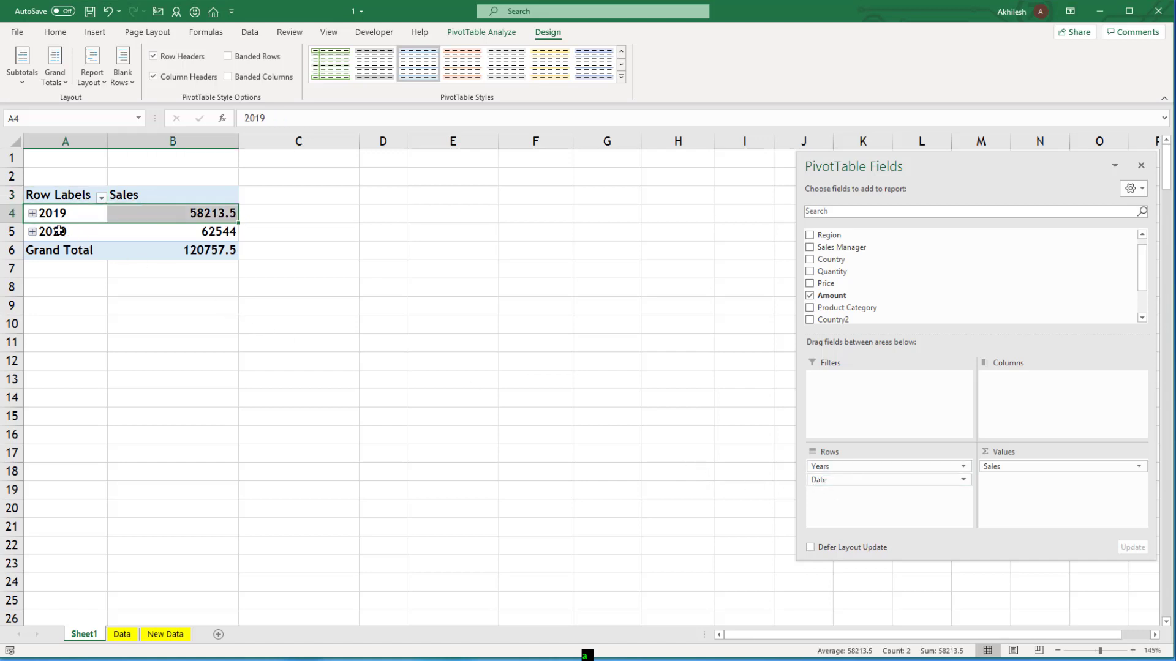
Expand the years into monthly rows and apply the custom #,##0 format to sales
click(29, 213)
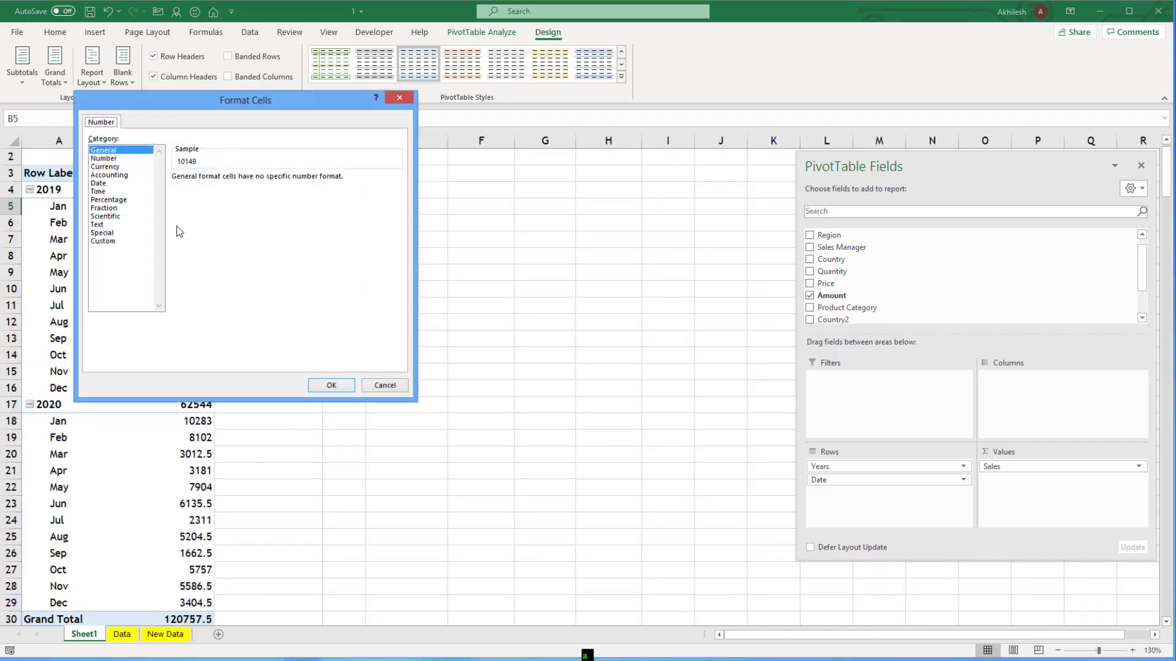
click(102, 241)
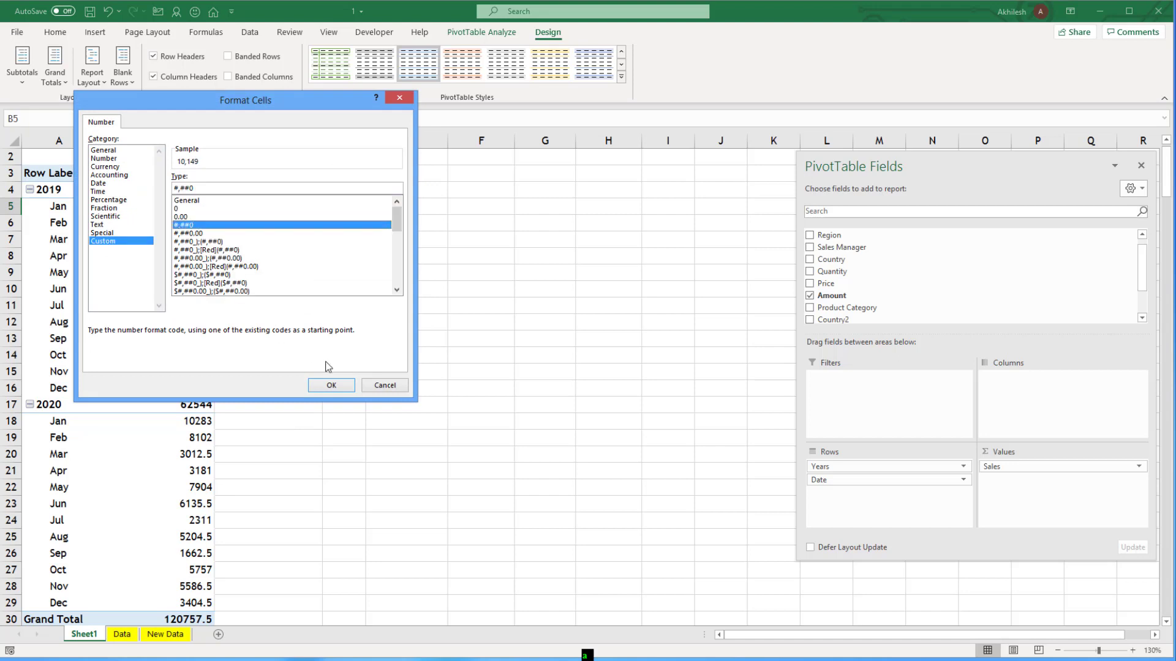
click(330, 385)
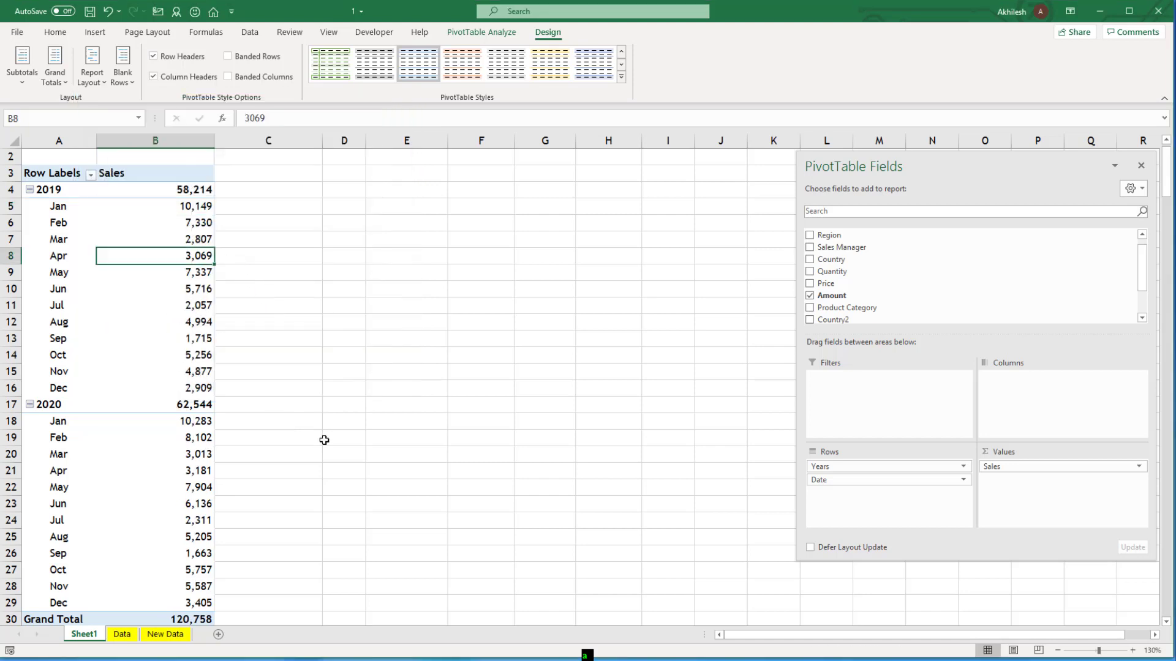
mouse_move(372, 443)
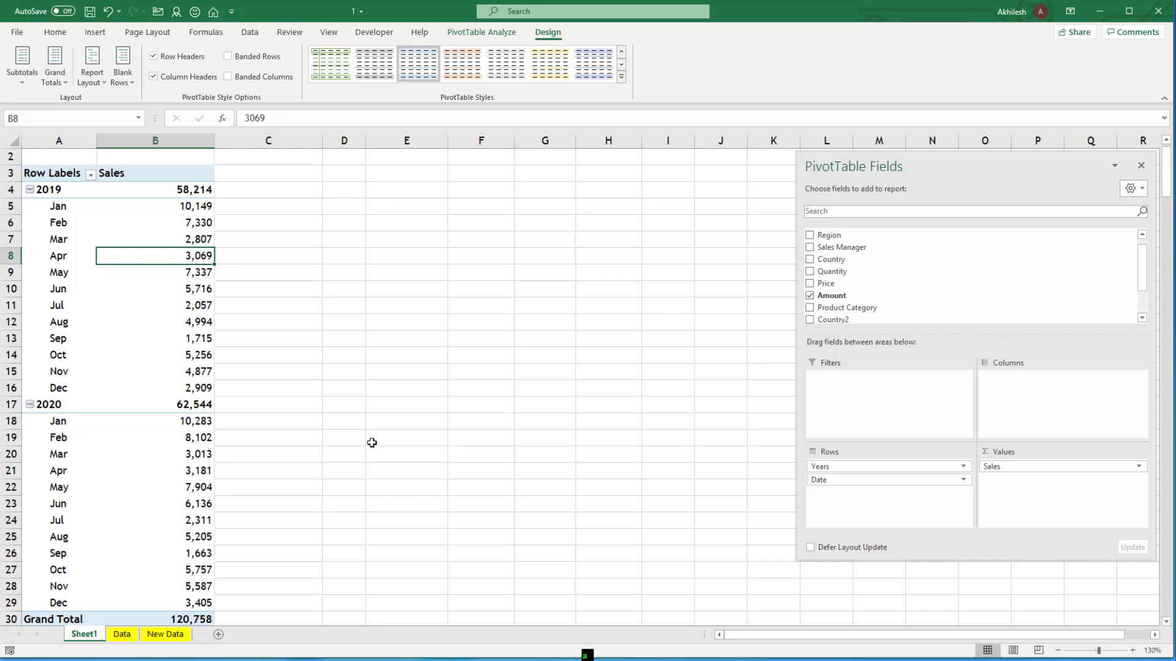
mouse_move(880, 482)
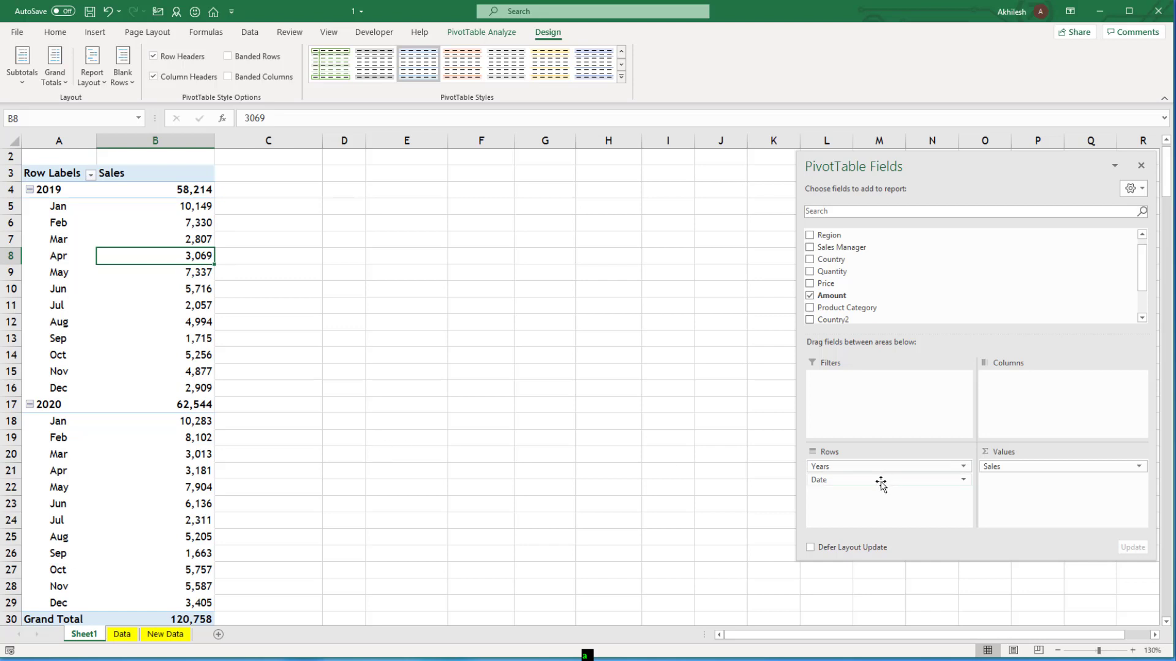
Move the Date field from Rows into the Columns area
click(881, 480)
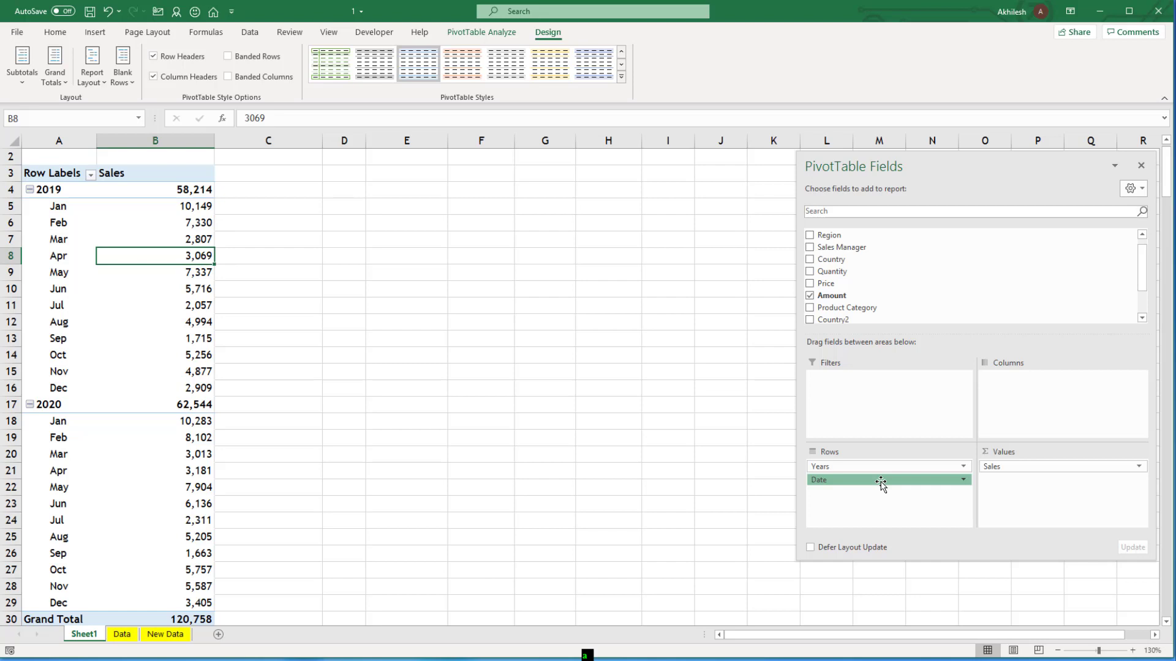
drag(881, 480, 1025, 420)
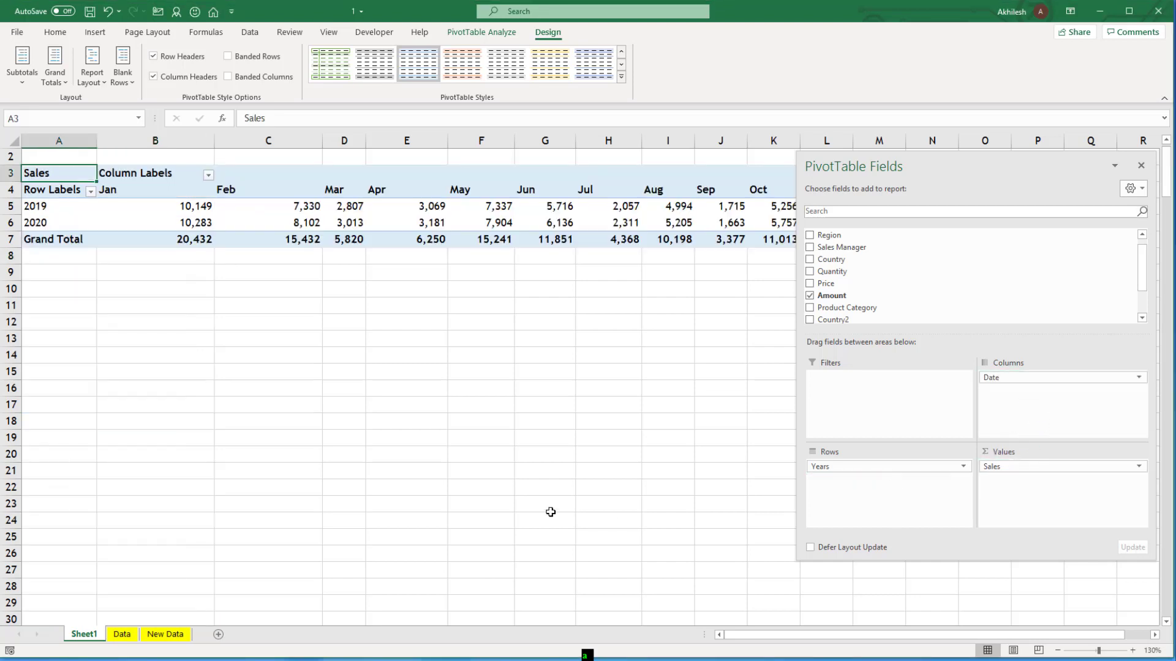
mouse_move(134, 319)
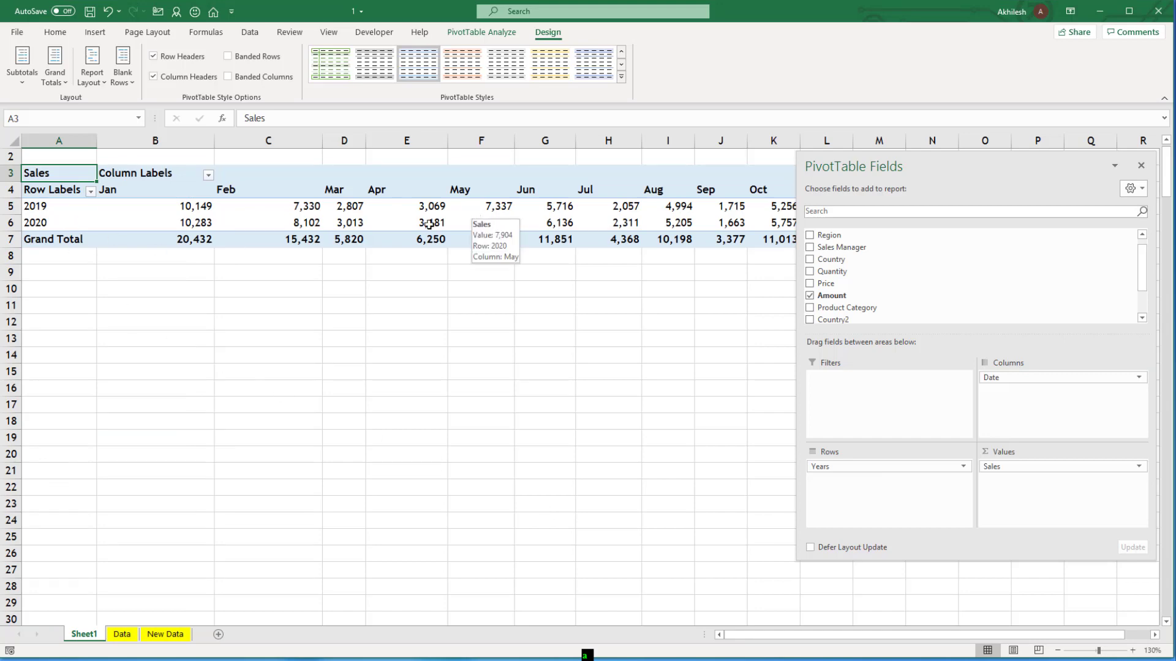
mouse_move(238, 242)
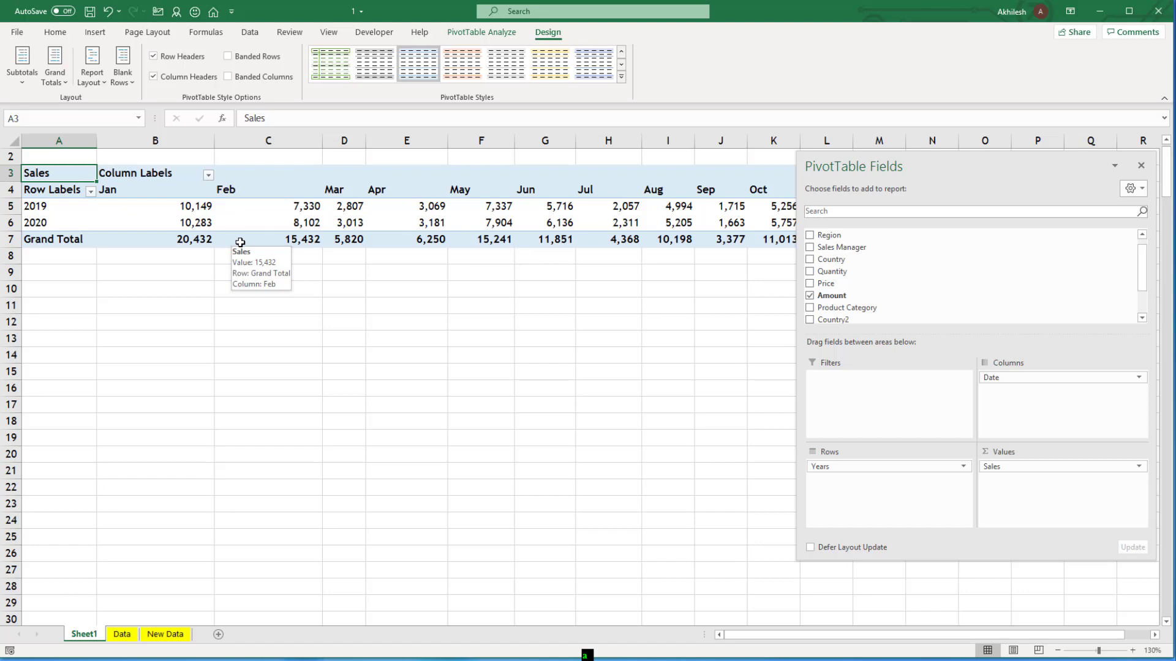
mouse_move(858, 471)
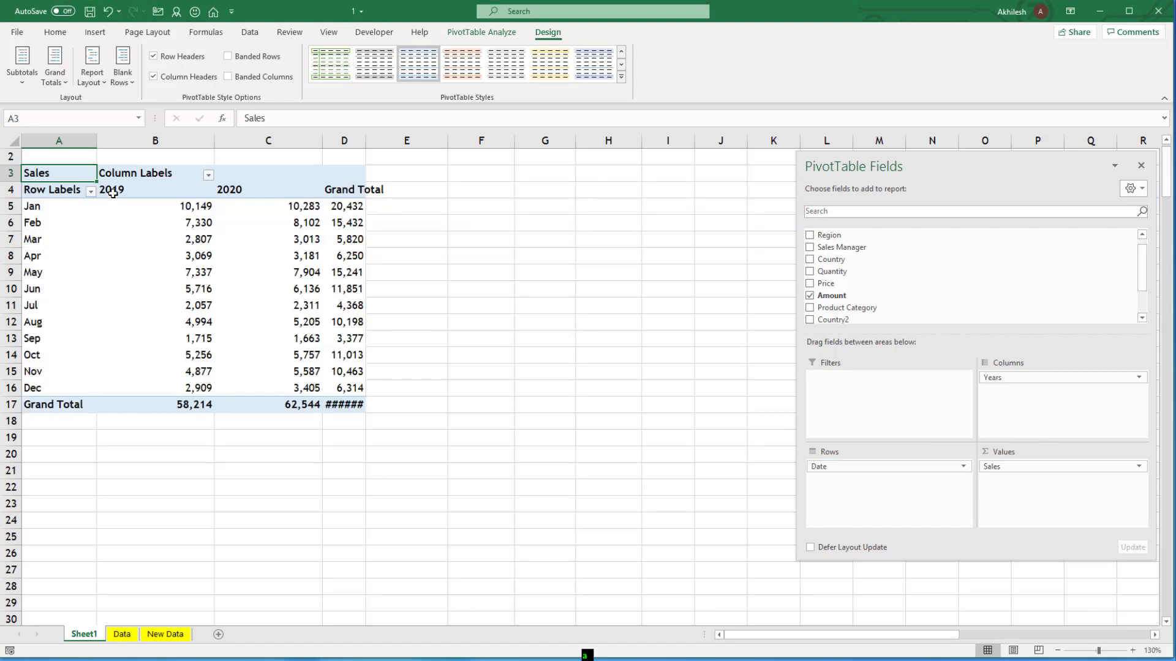
mouse_move(247, 359)
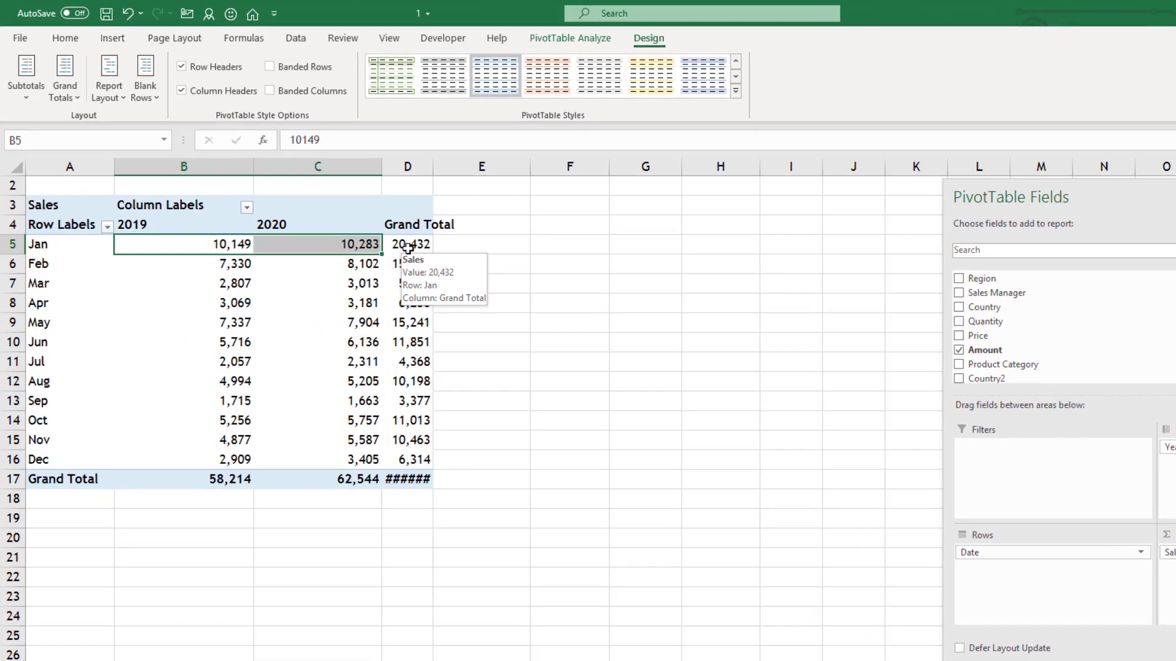
Set Grand Totals to On for Columns Only
click(67, 80)
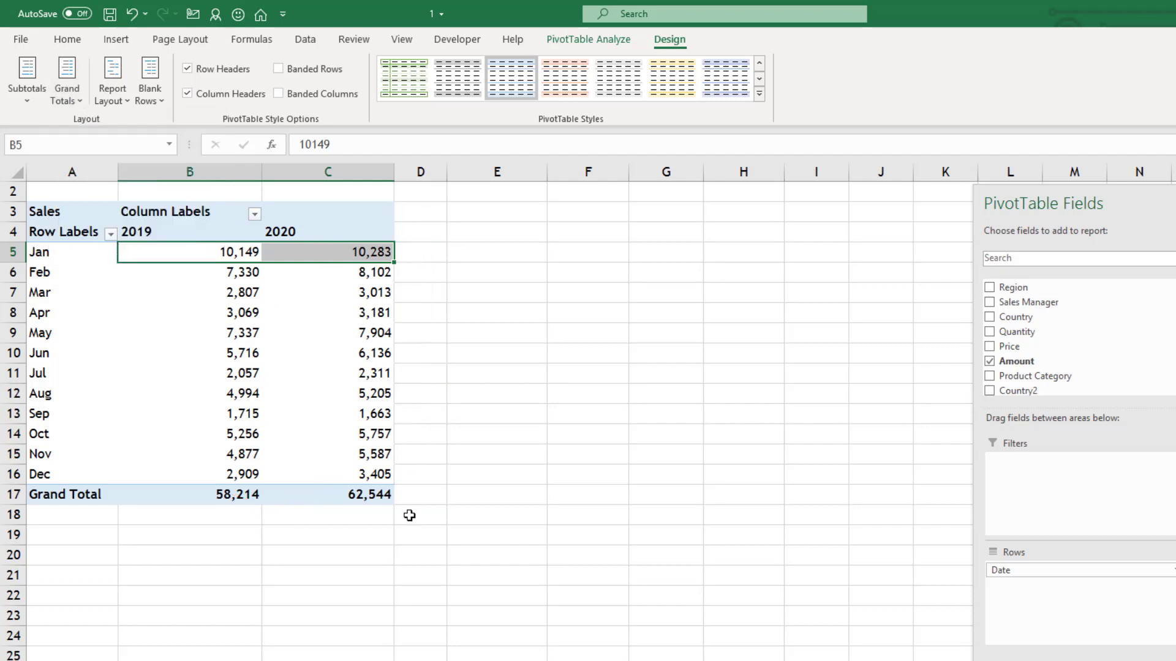
mouse_move(293, 349)
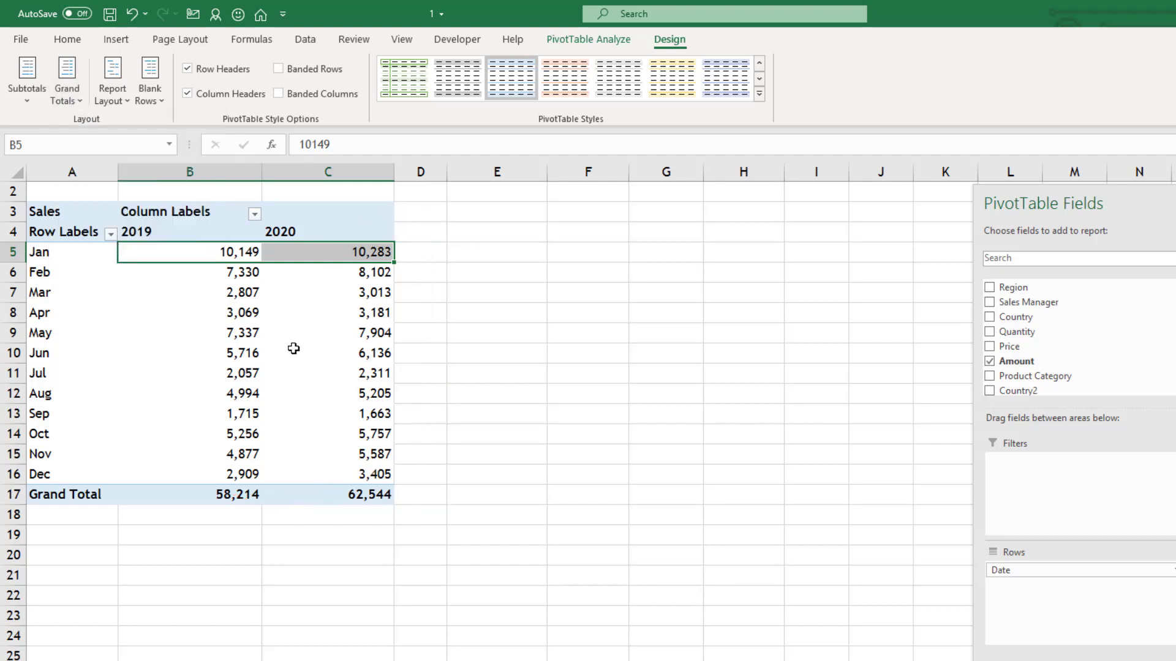
click(328, 353)
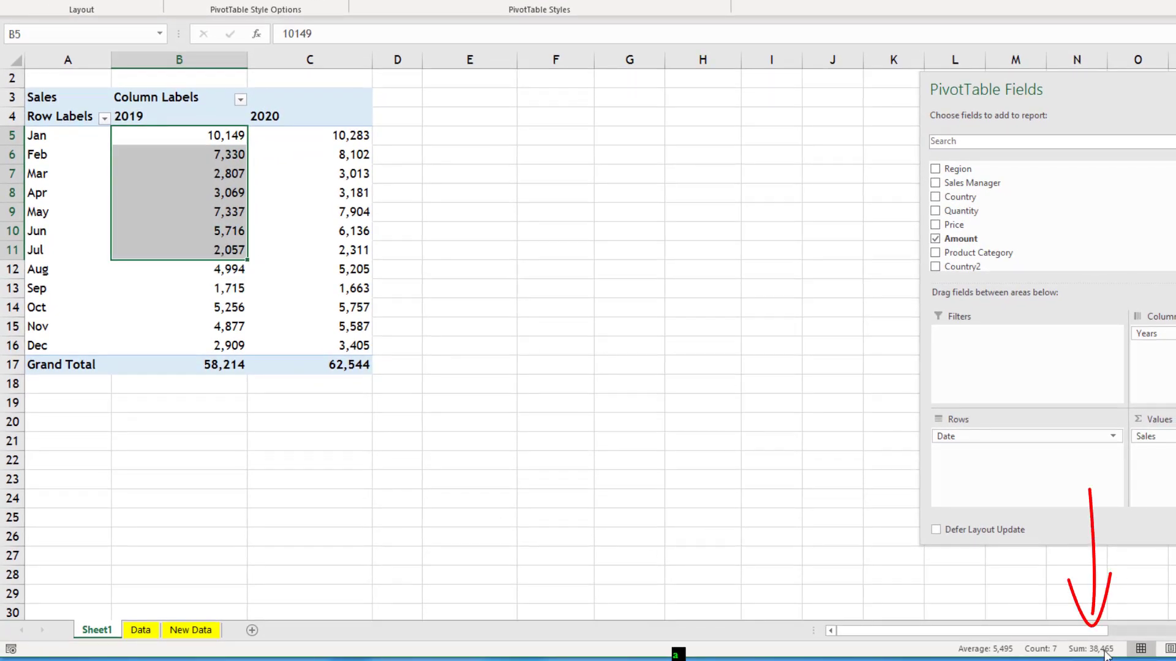
mouse_move(215, 132)
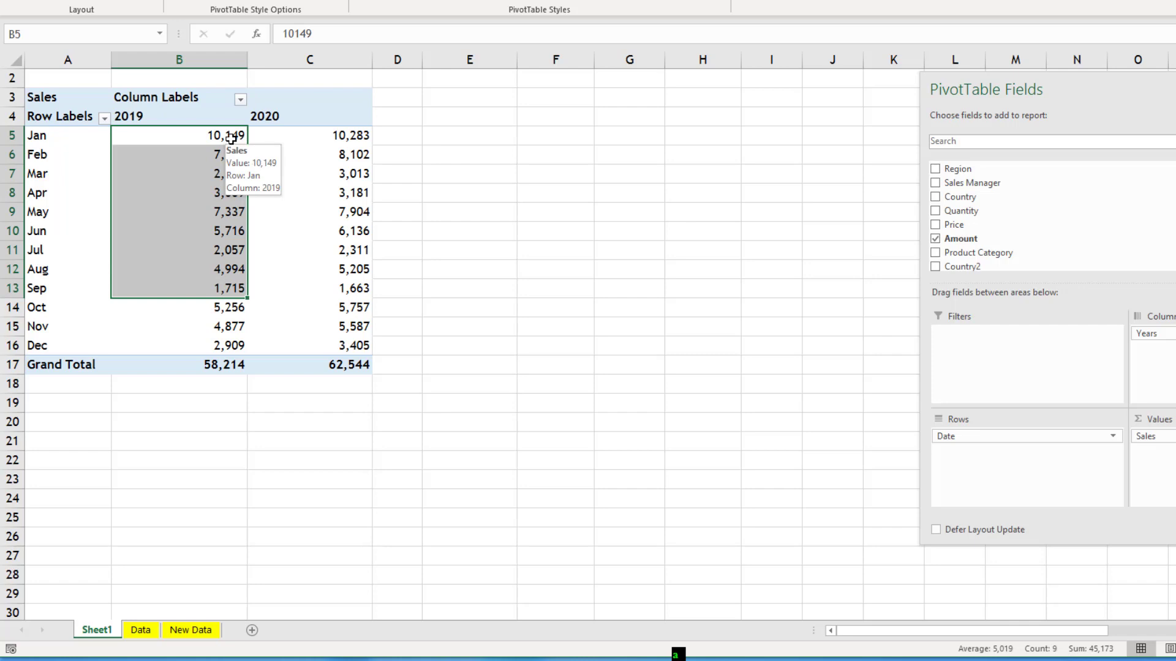
Show the 2019 and 2020 sales as Running Total In with base field Date
right_click(222, 136)
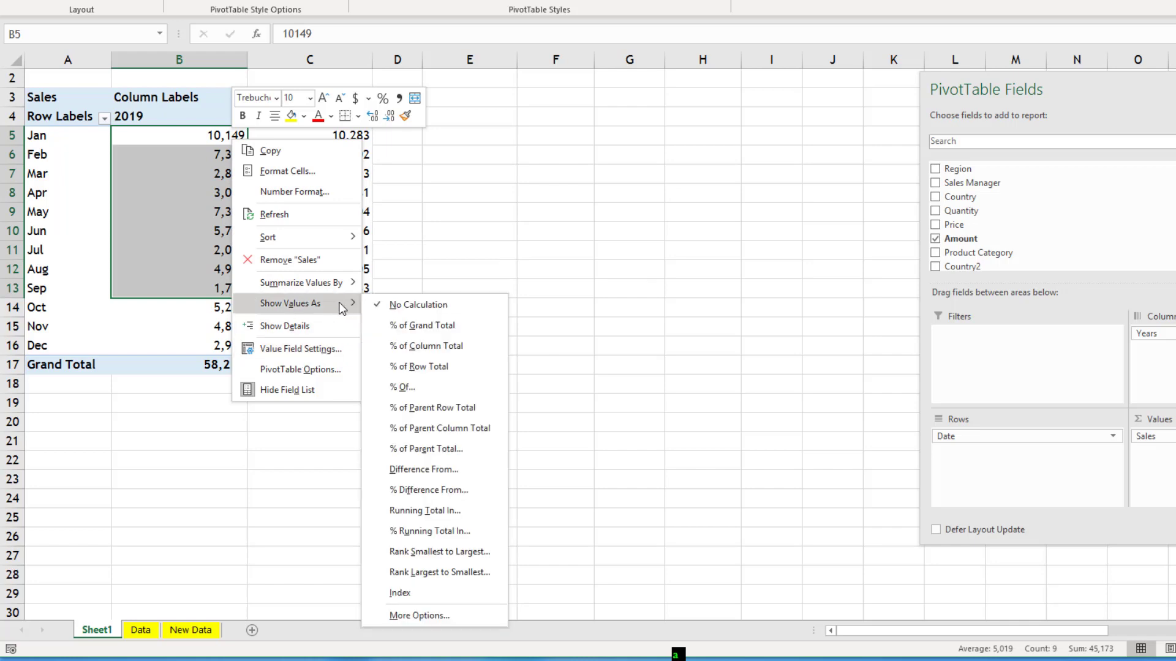
mouse_move(415, 525)
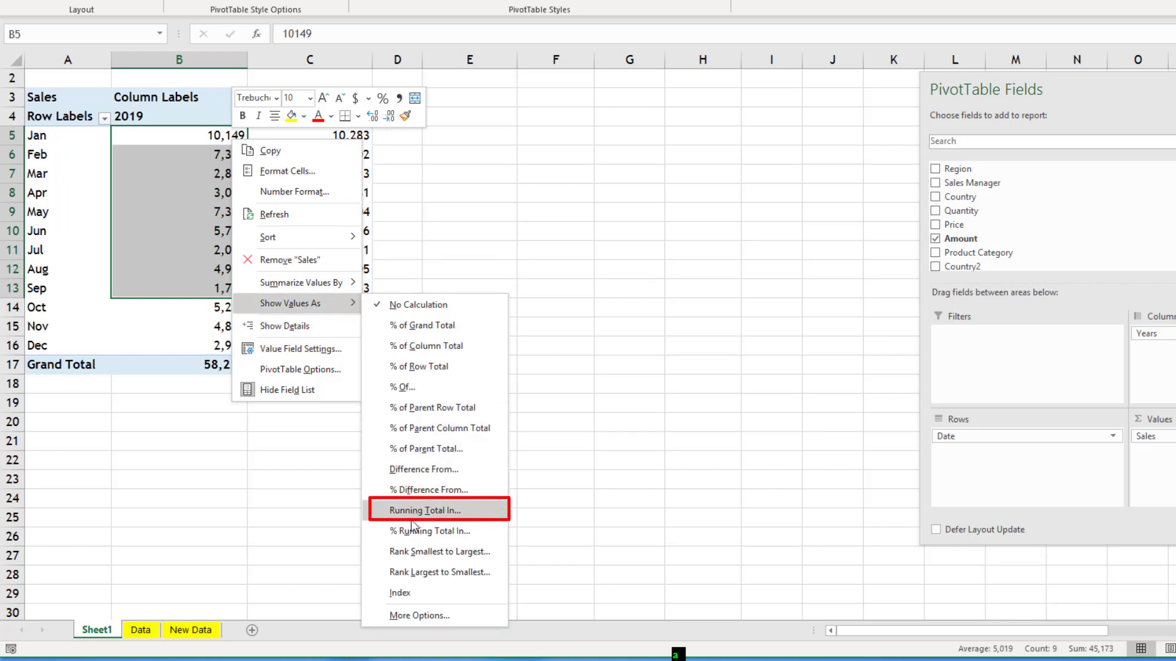
mouse_move(429, 517)
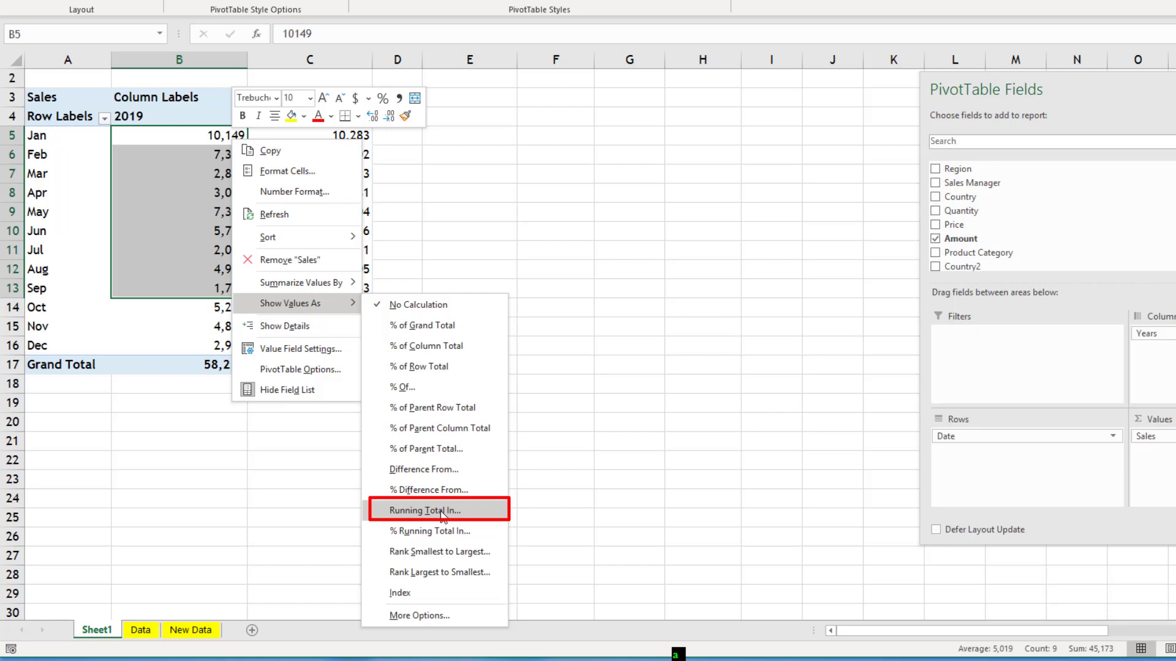
click(439, 511)
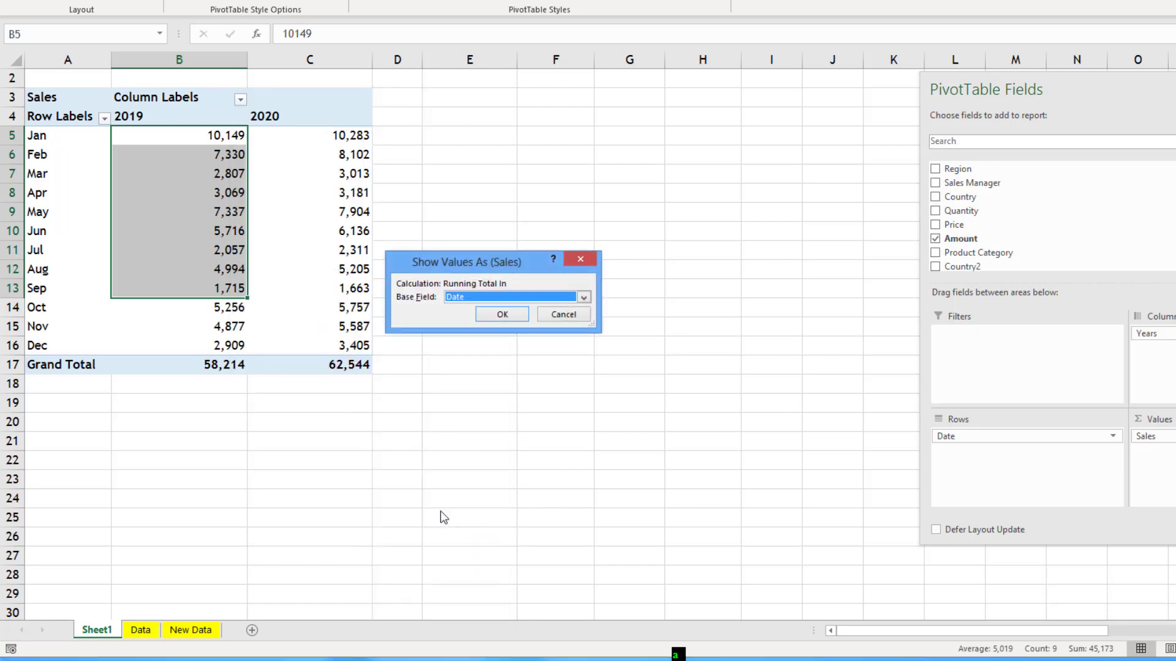
mouse_move(457, 303)
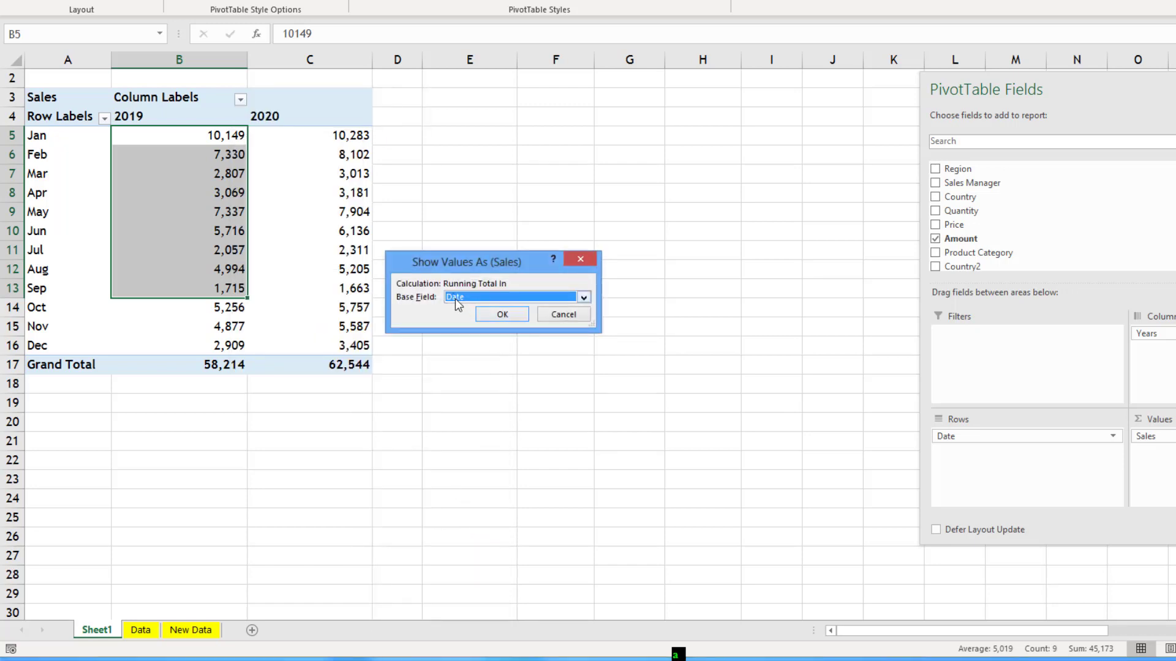
mouse_move(463, 306)
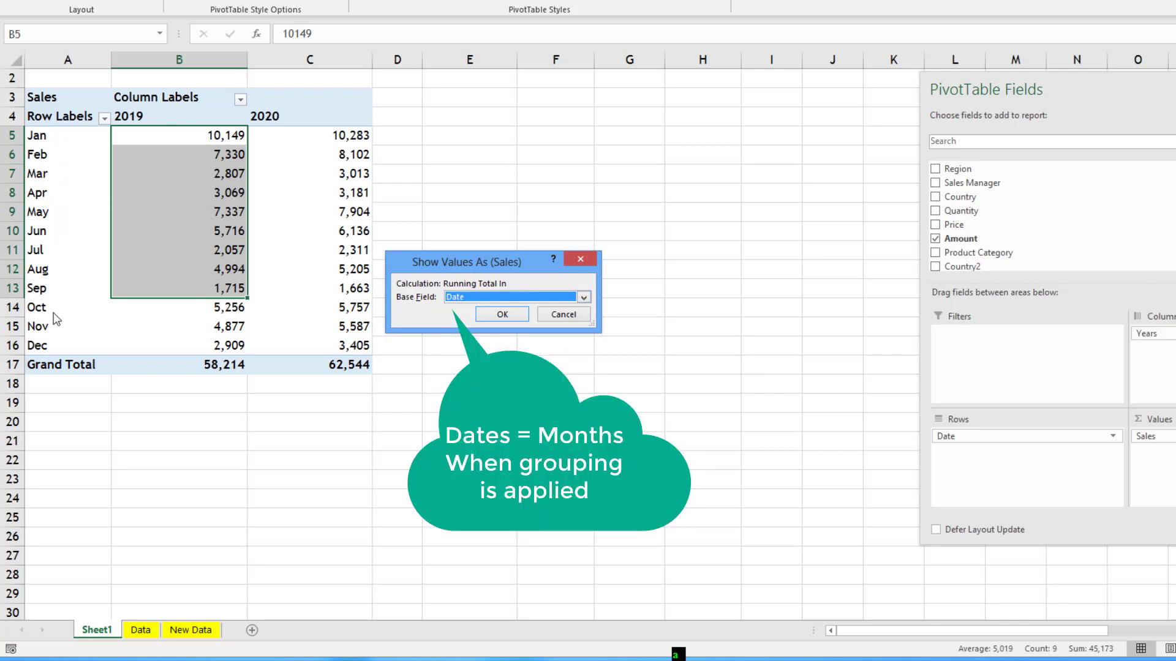
mouse_move(46, 324)
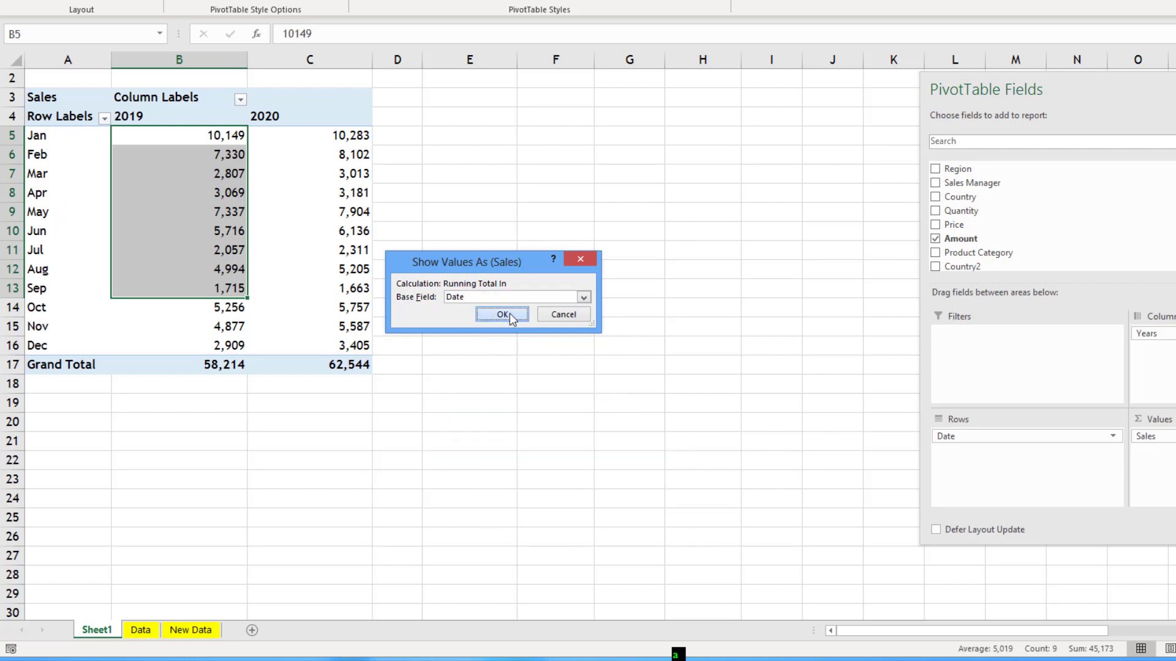
click(502, 314)
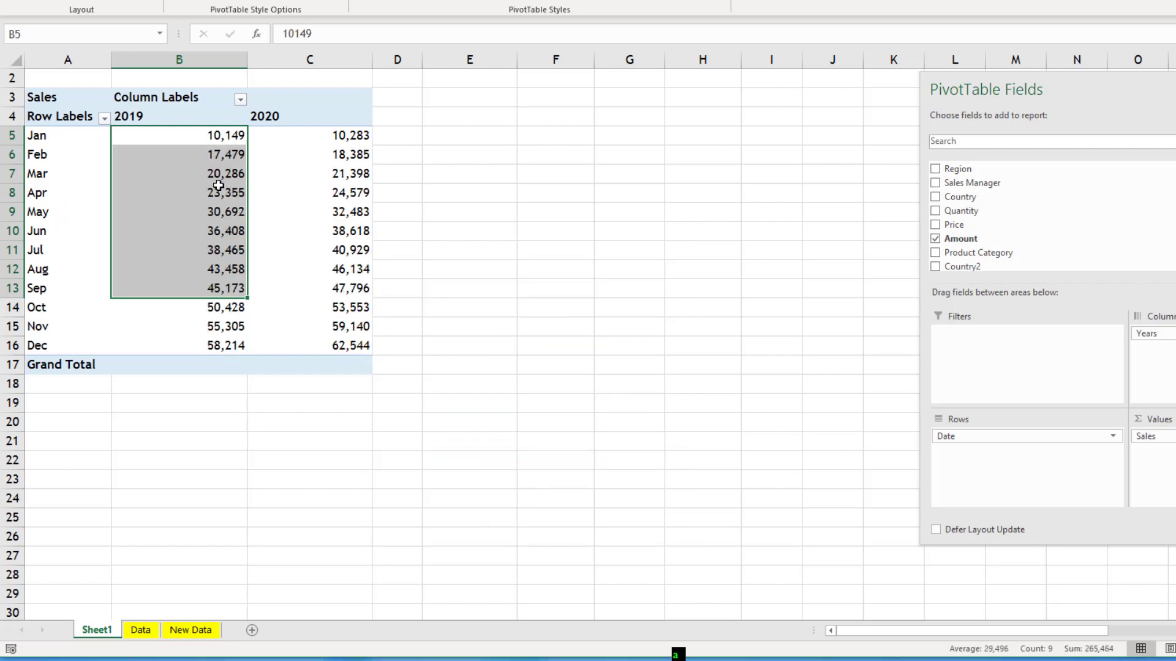
click(219, 249)
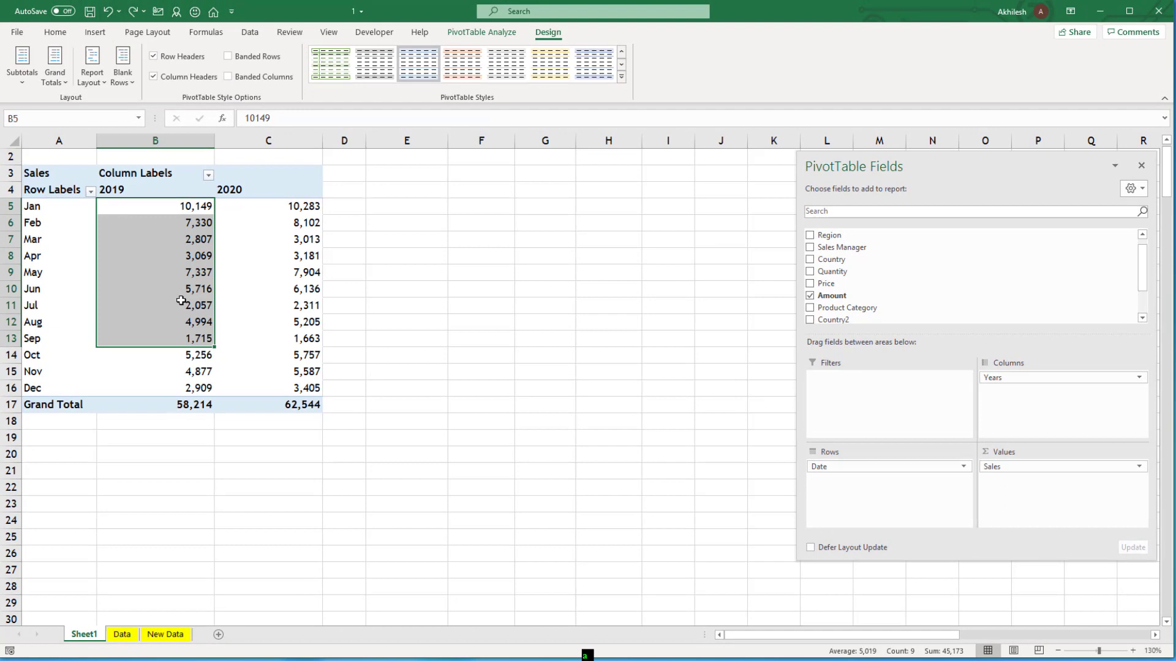
Add Amount as a second value shown as a running total across dates
click(155, 306)
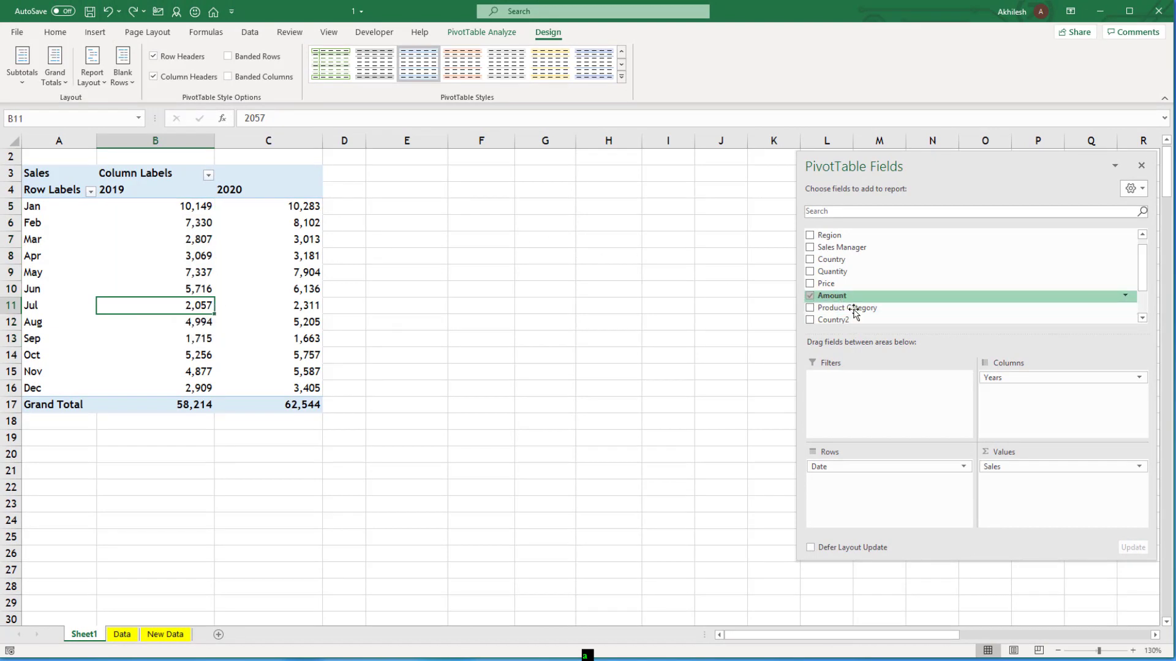
click(809, 295)
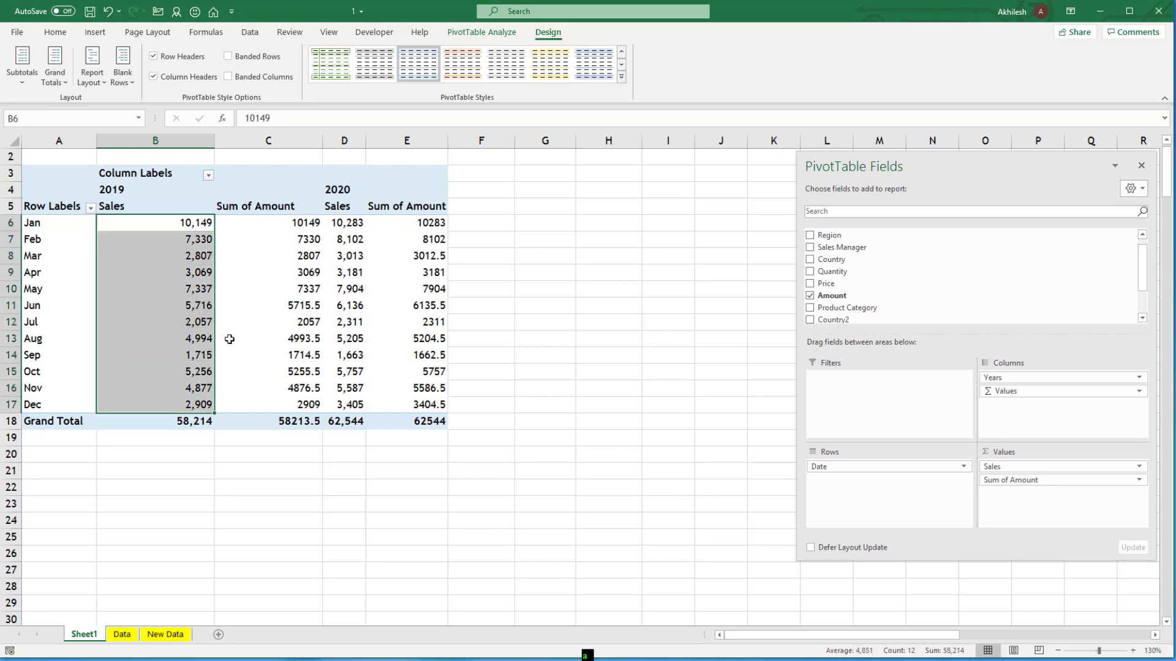
right_click(268, 238)
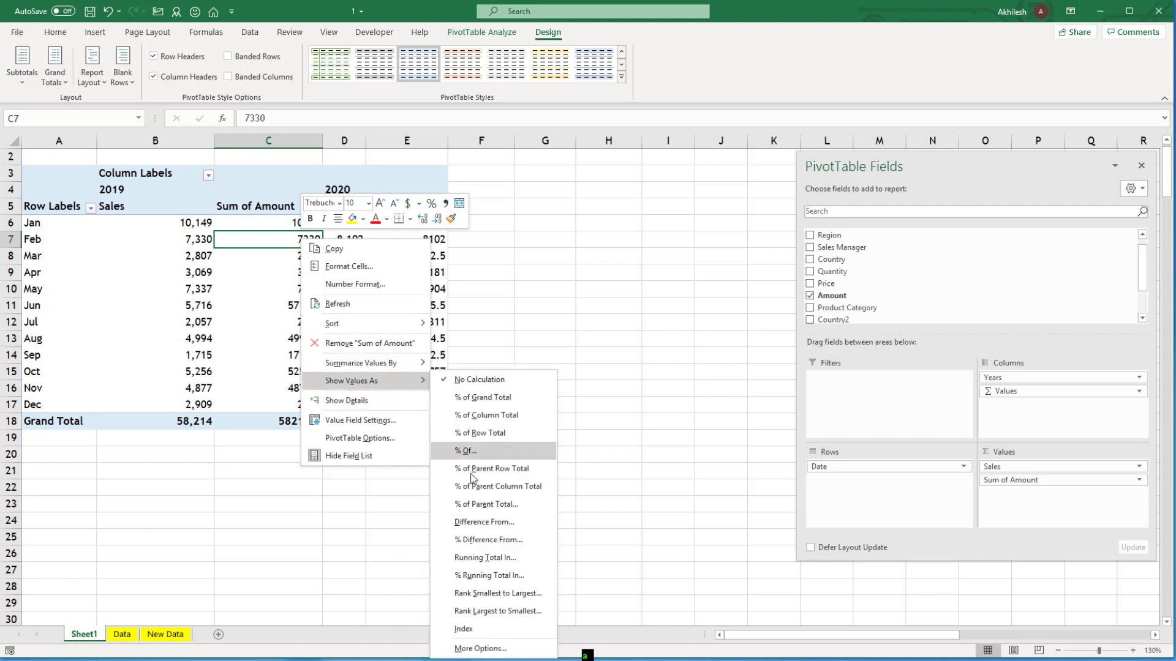
click(485, 557)
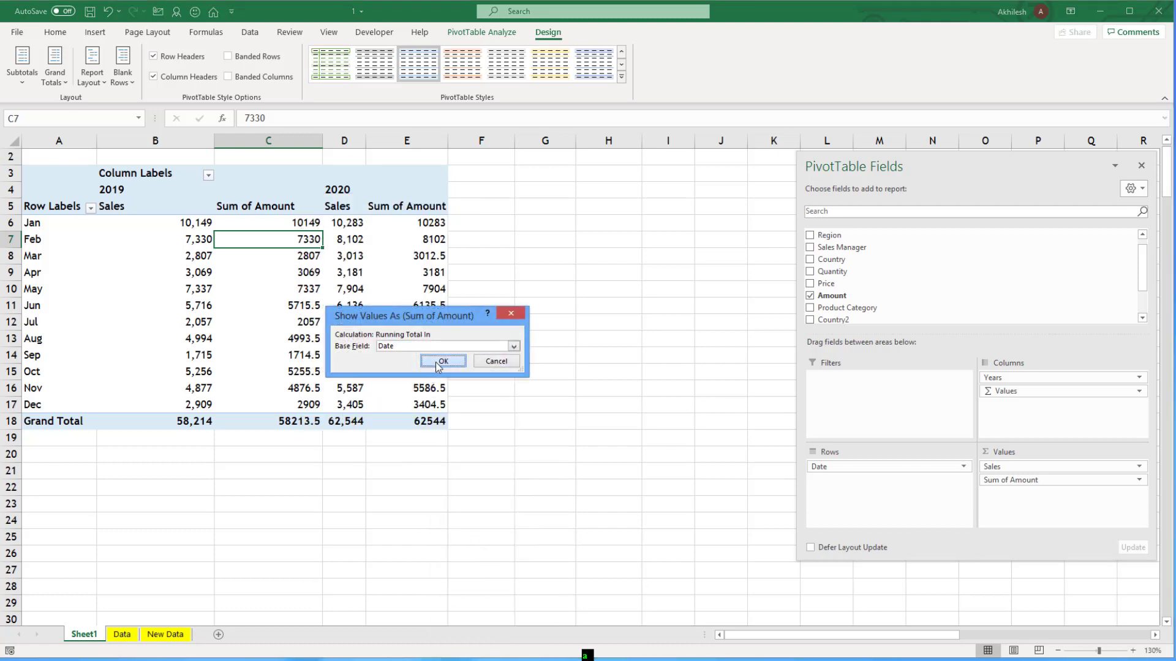
click(444, 361)
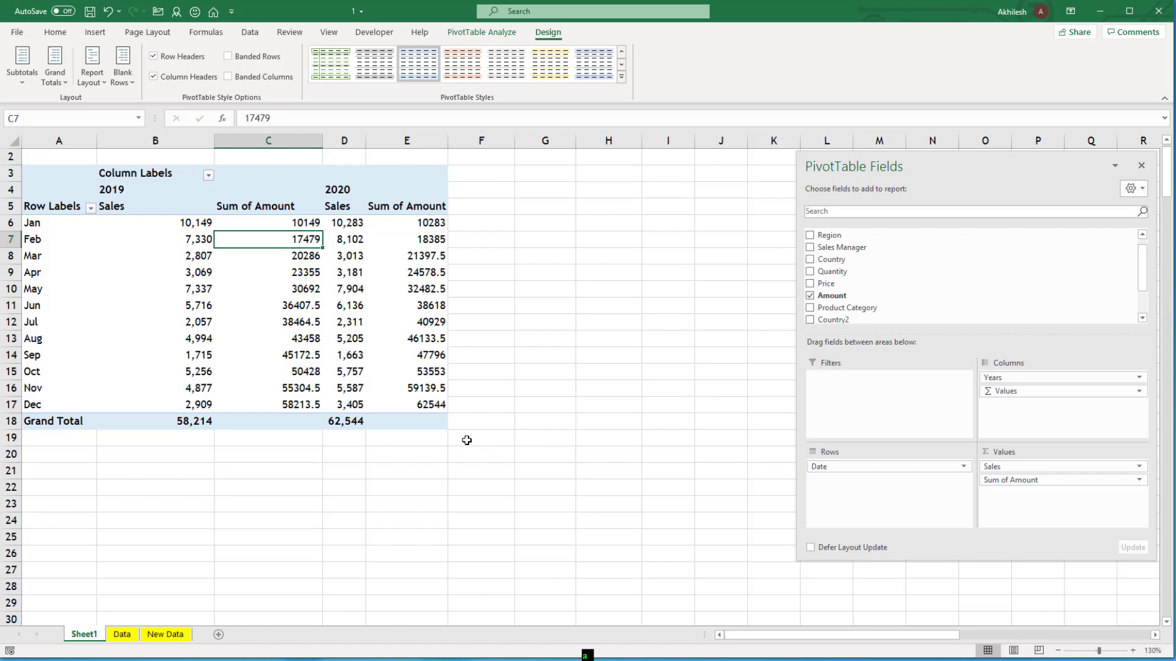
Format the running-total values with thousands separators and enter the name 'YTD Sales'
right_click(298, 222)
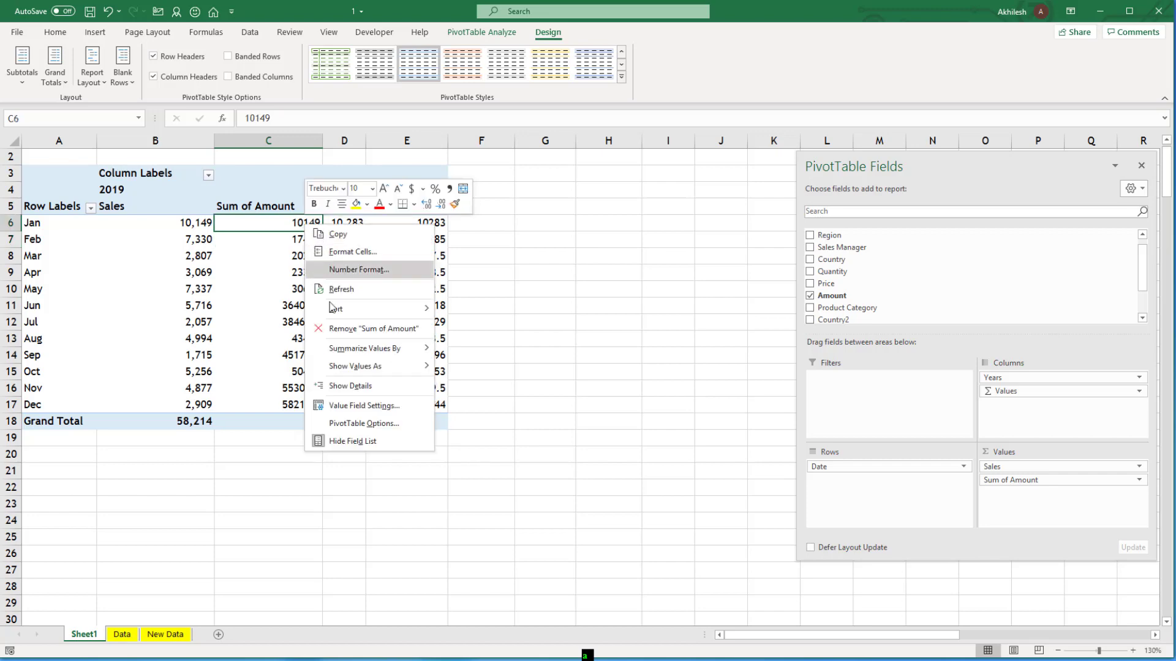
click(358, 269)
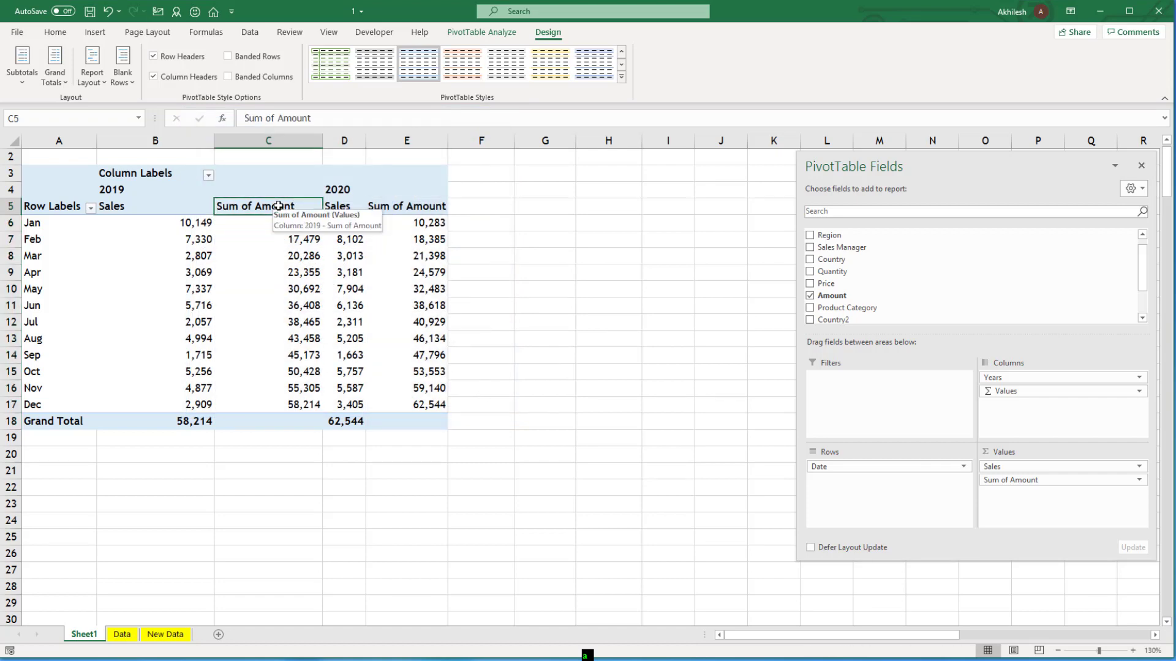
text(YTD Sales)
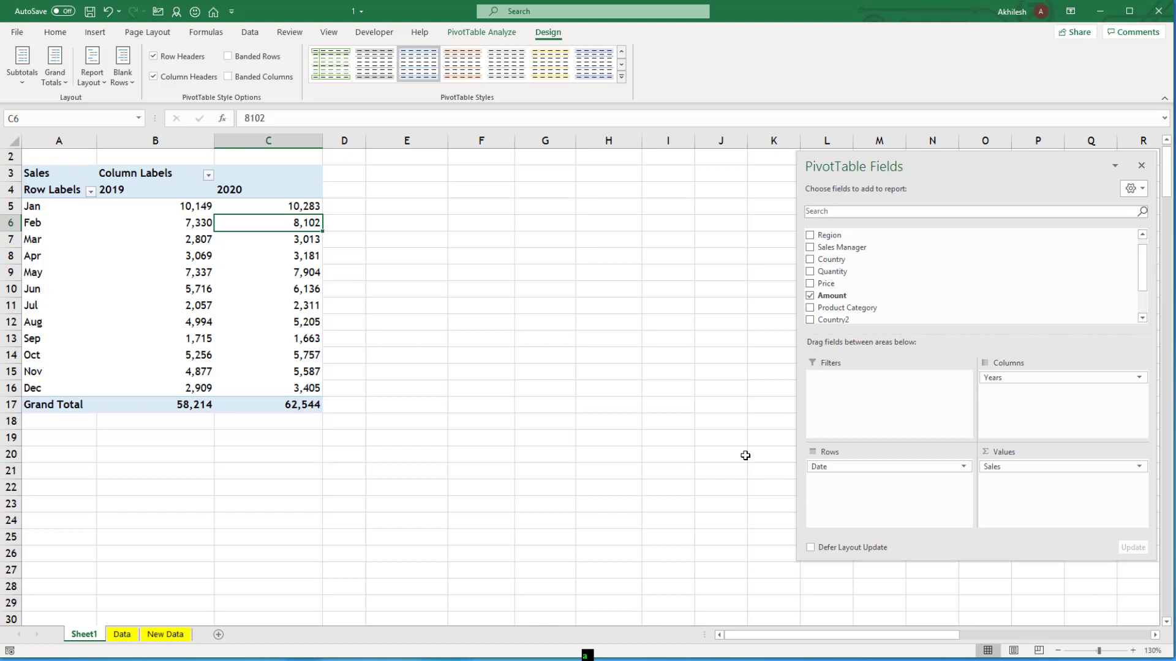
mouse_move(857, 344)
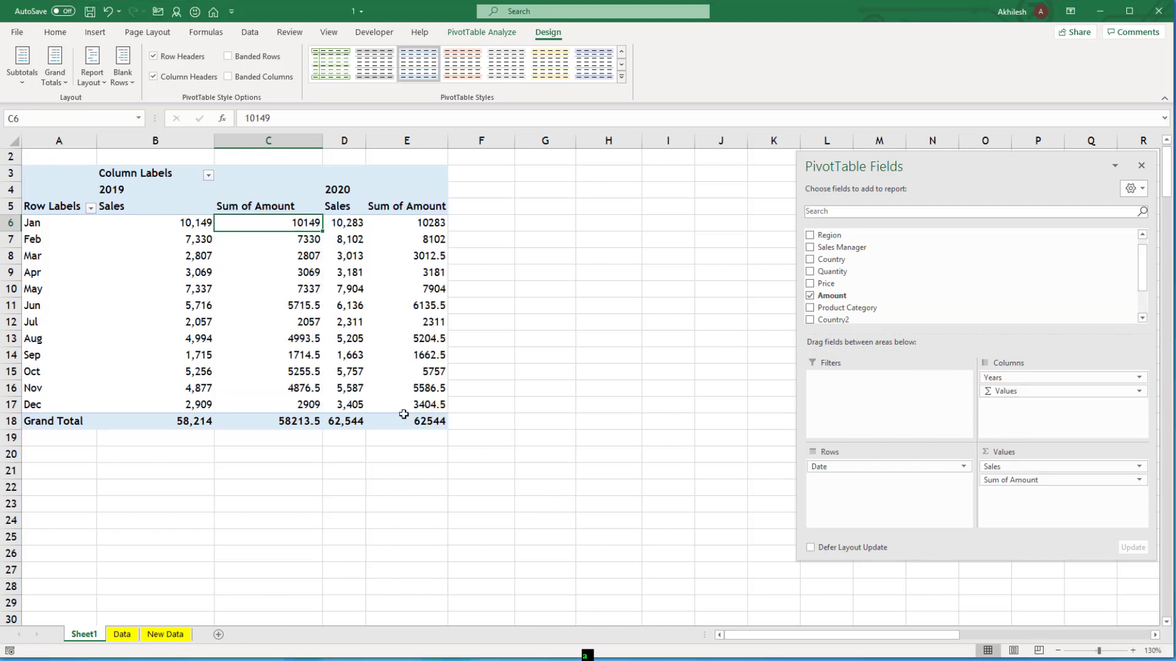
Show Sum of Amount as Difference From the previous item of the Years field
click(155, 289)
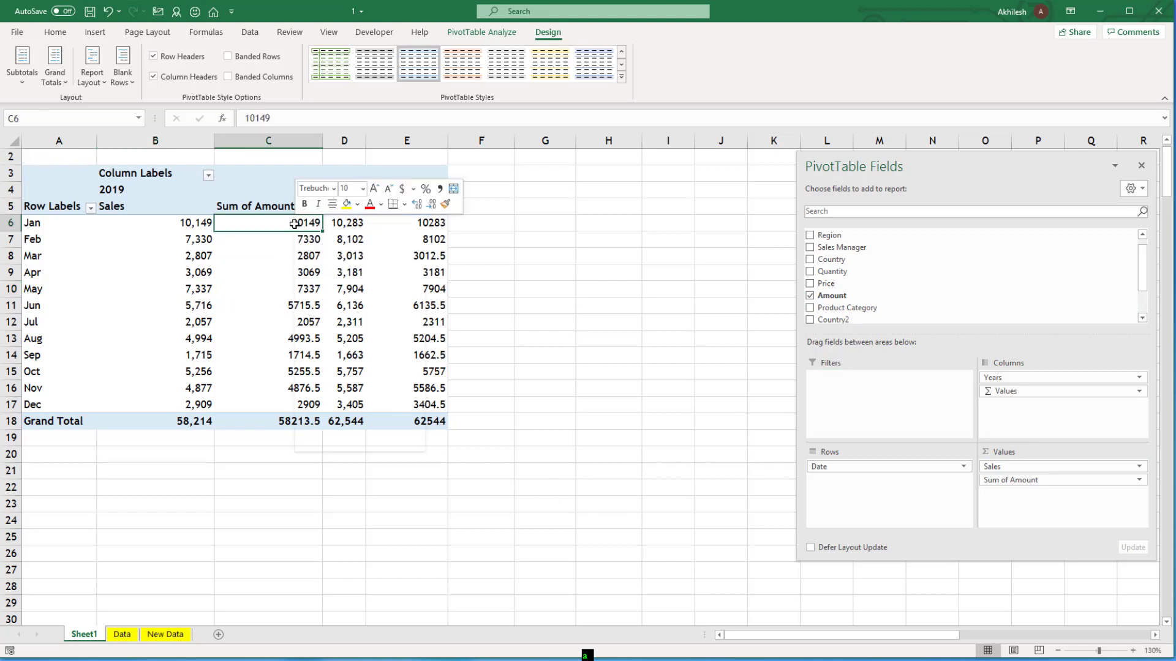
right_click(292, 223)
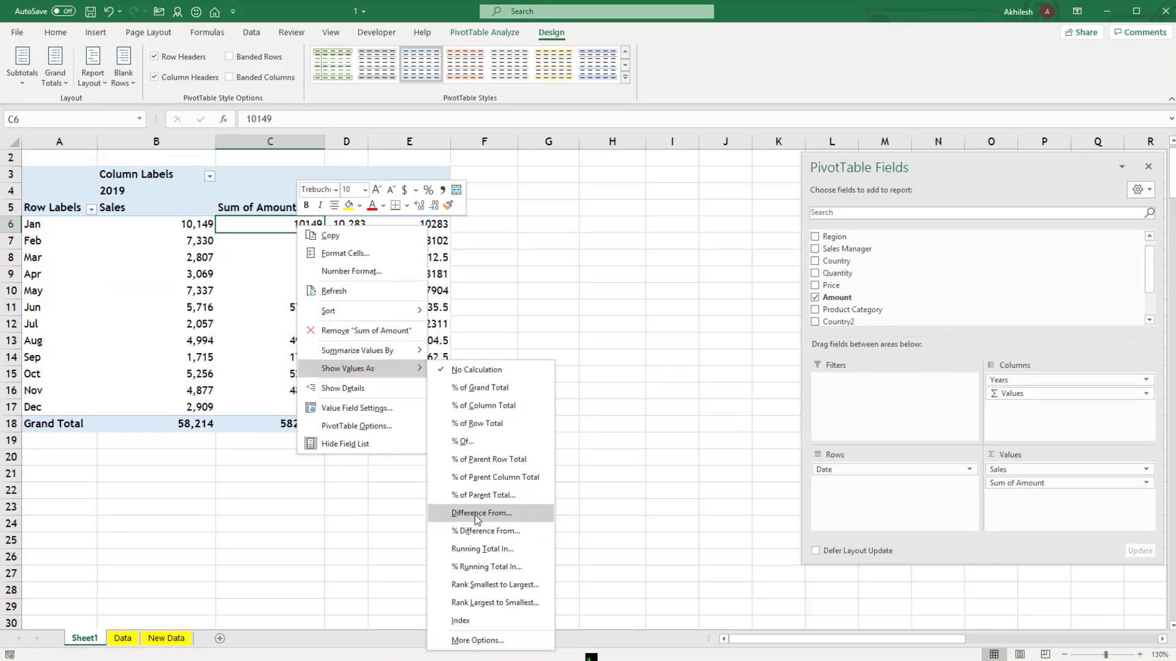
click(480, 513)
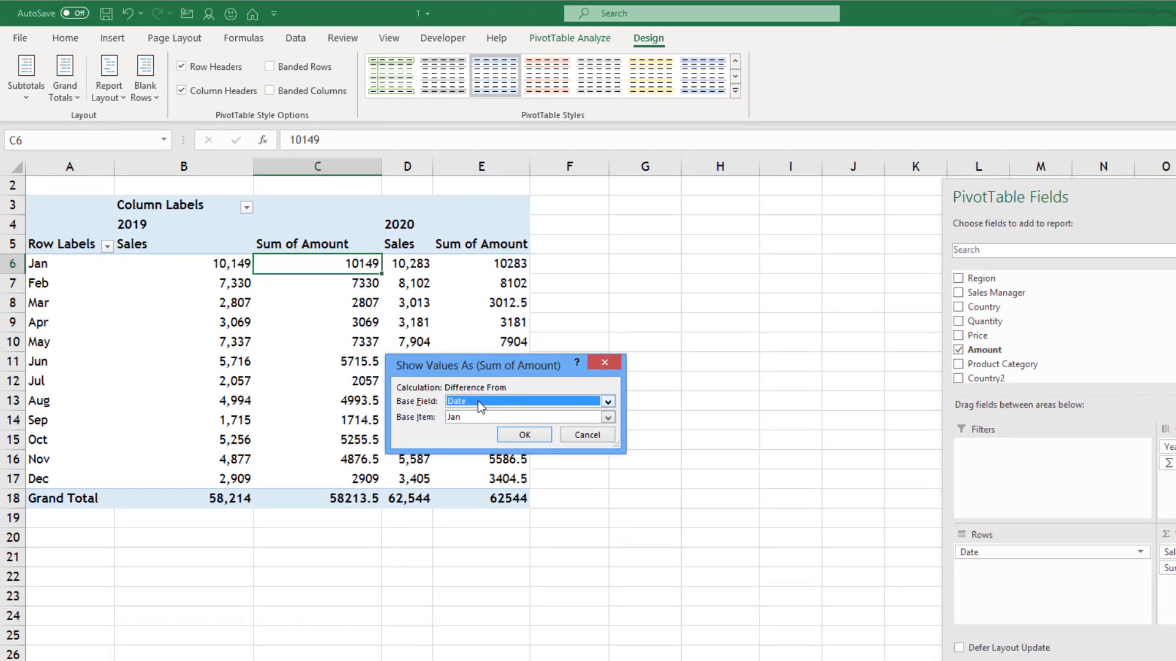
click(608, 401)
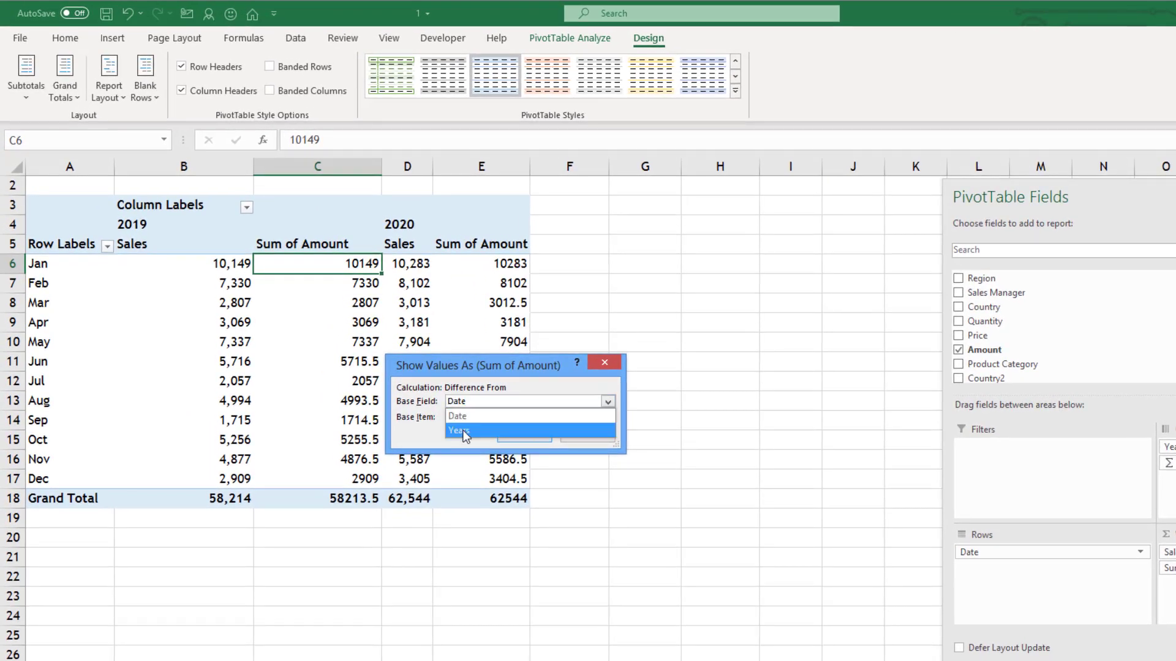
click(459, 430)
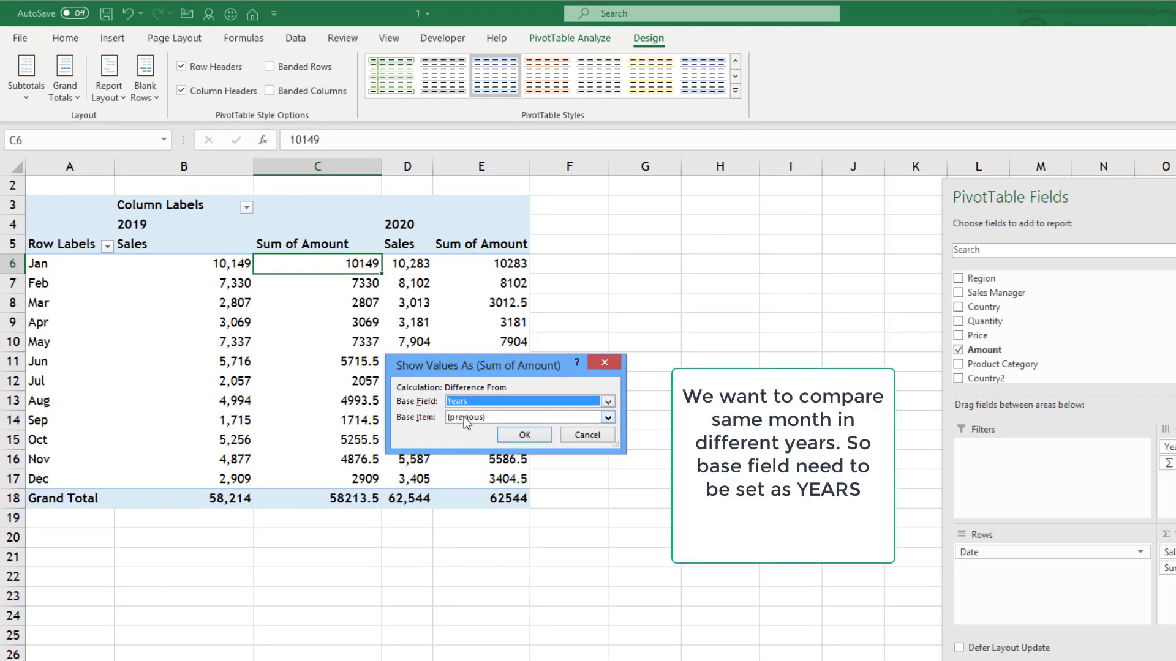
mouse_move(266, 266)
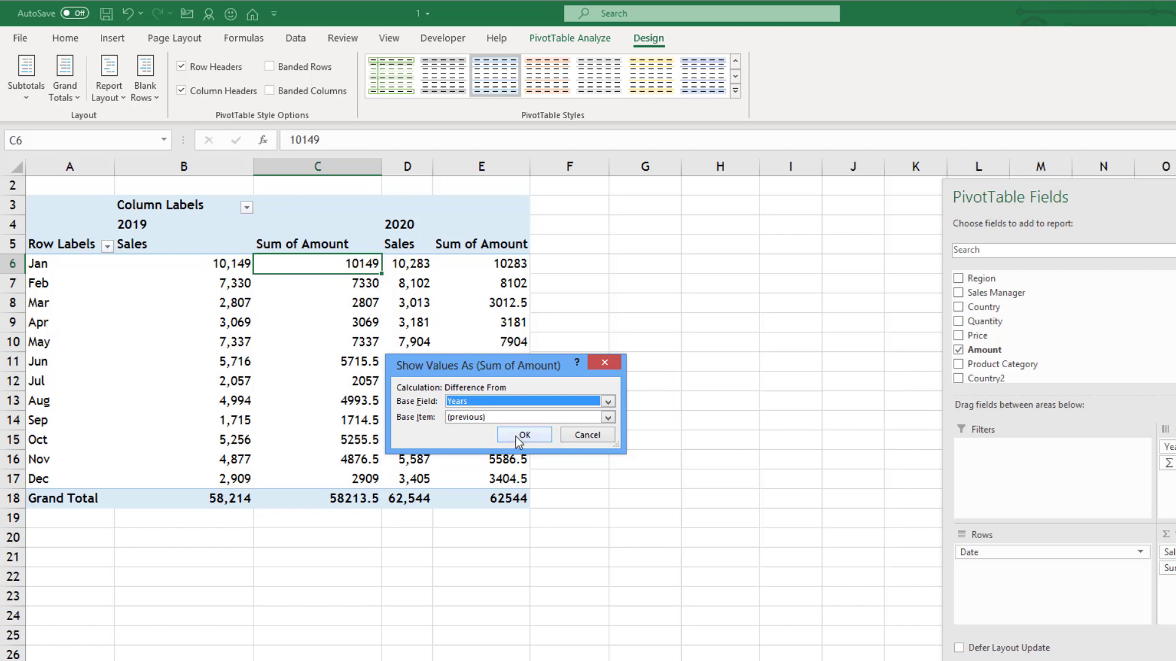
click(524, 435)
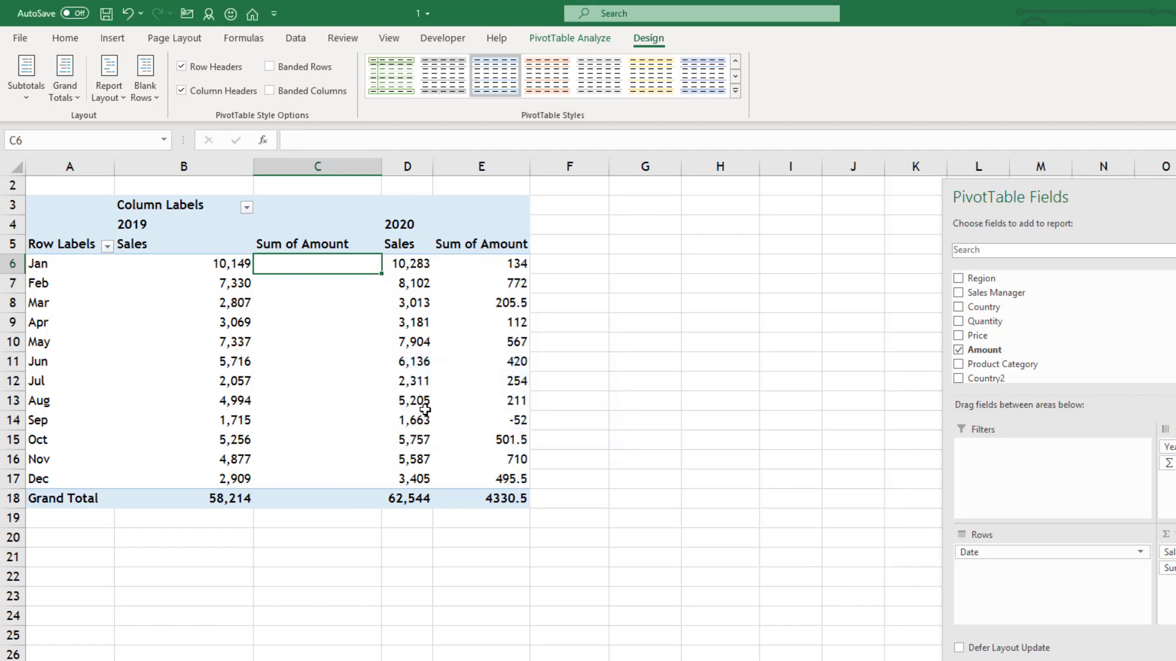
mouse_move(327, 210)
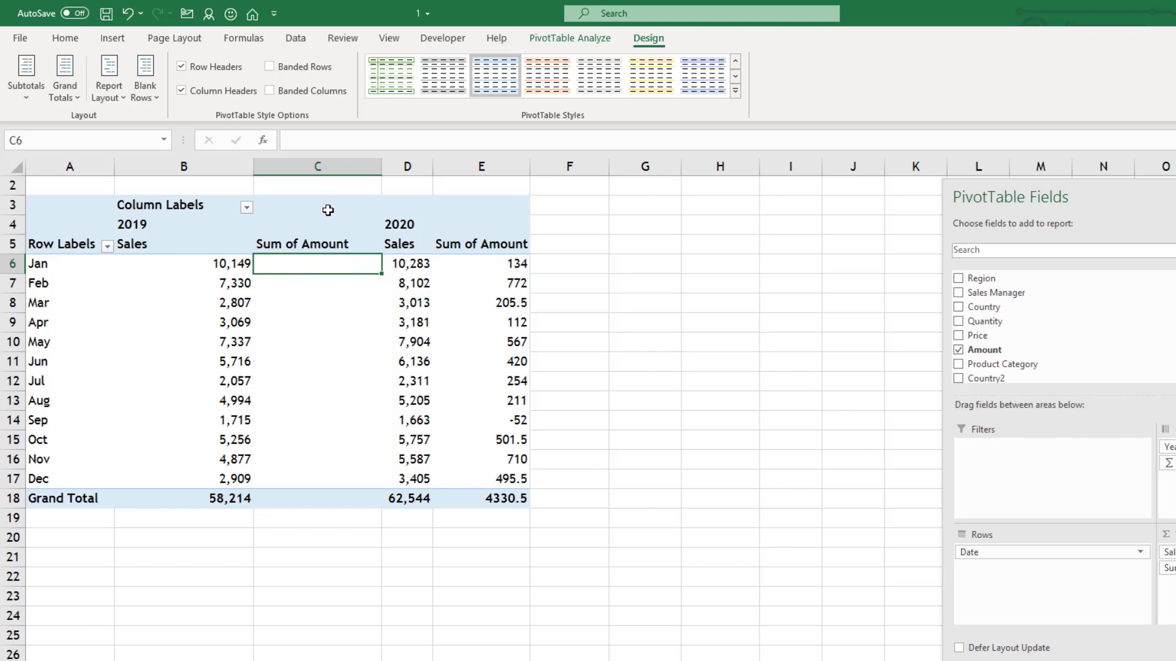
Check January's difference of 134 (10,283 vs 10,149), then select the Sum of Amount header
click(317, 205)
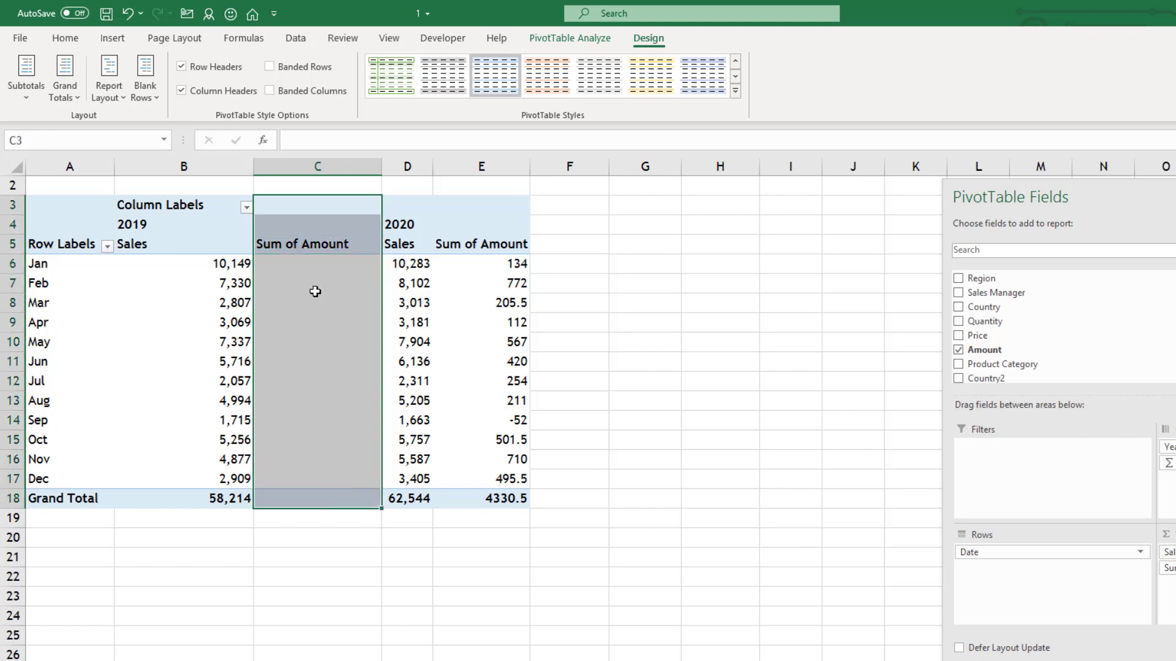
click(317, 283)
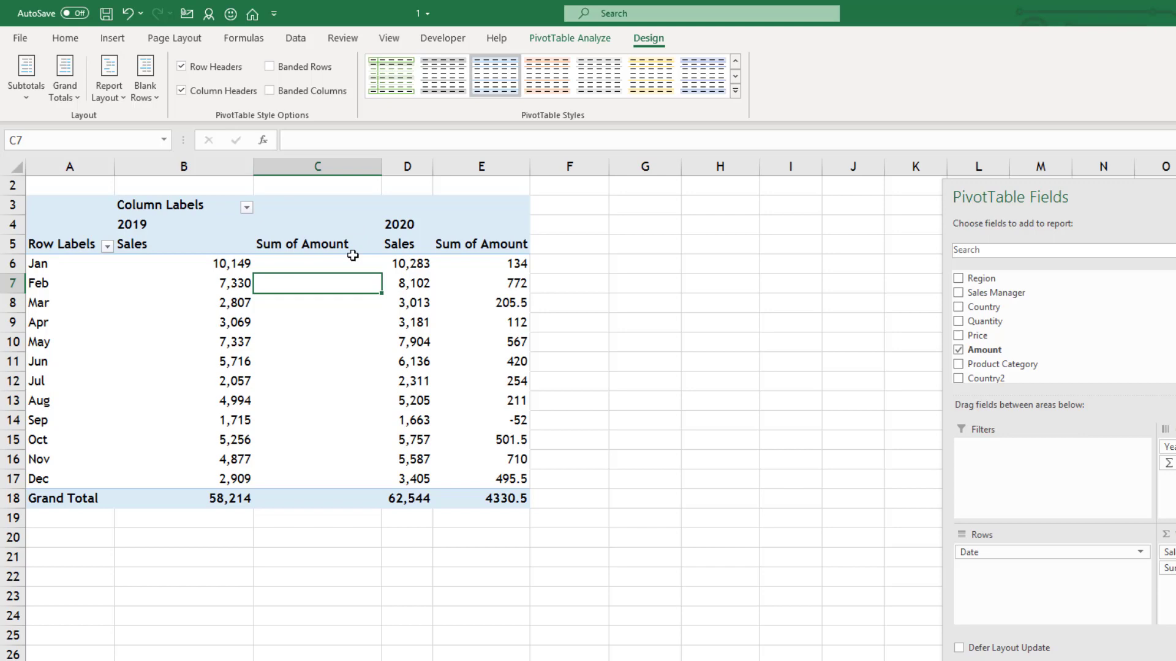
mouse_move(487, 268)
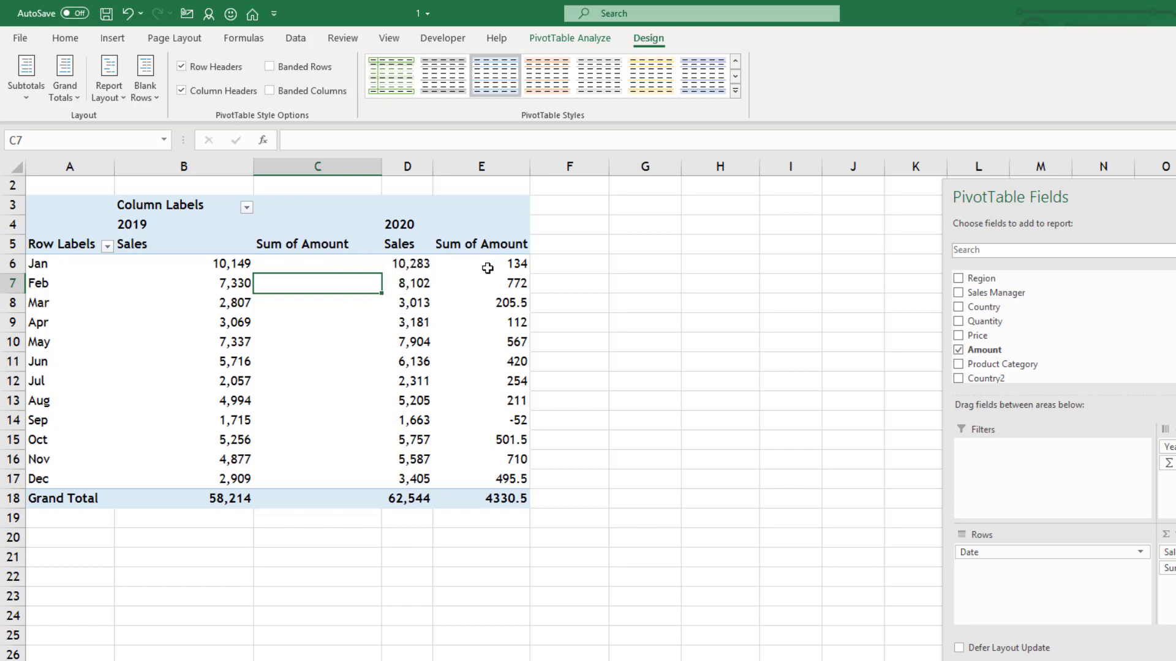
click(407, 264)
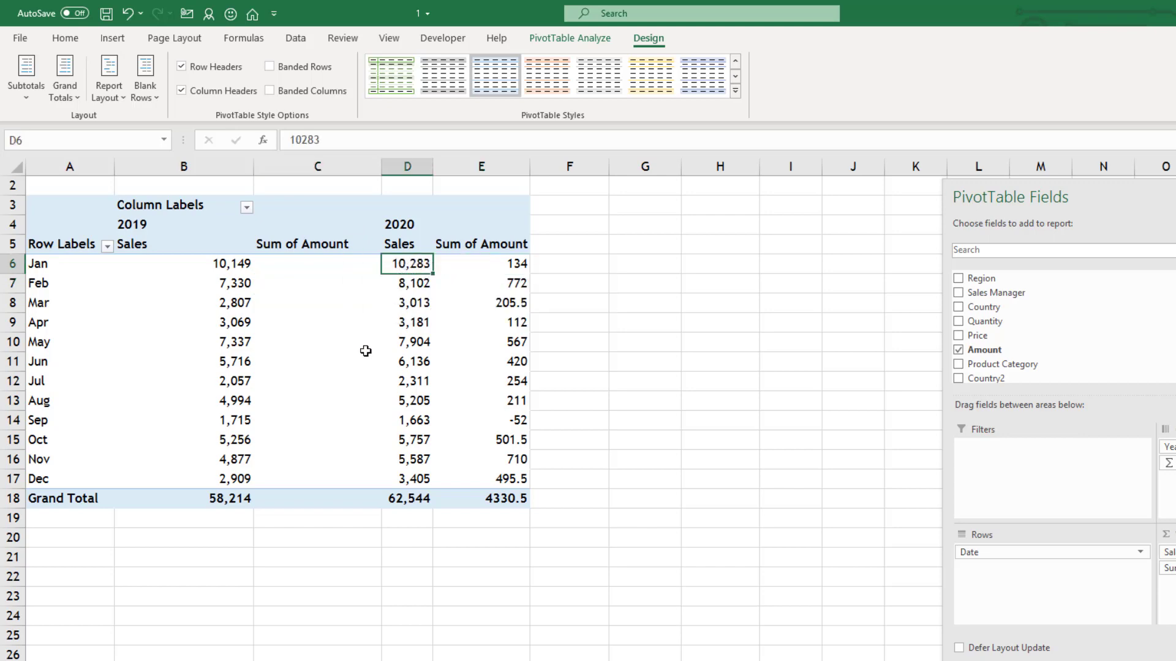
click(183, 264)
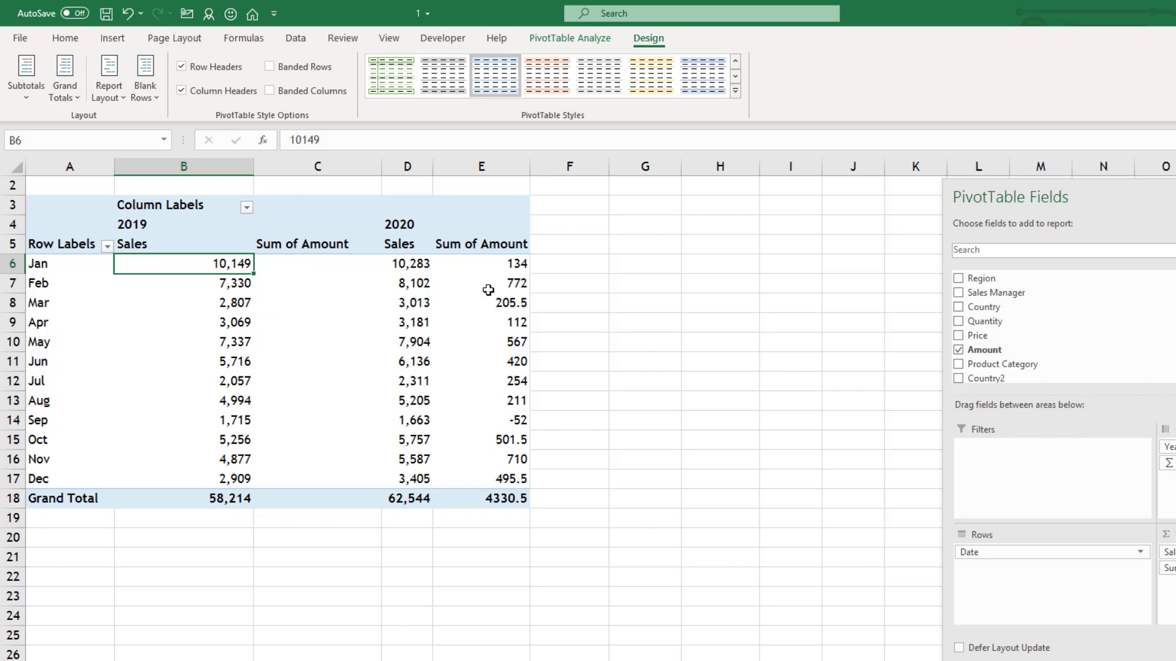
click(512, 263)
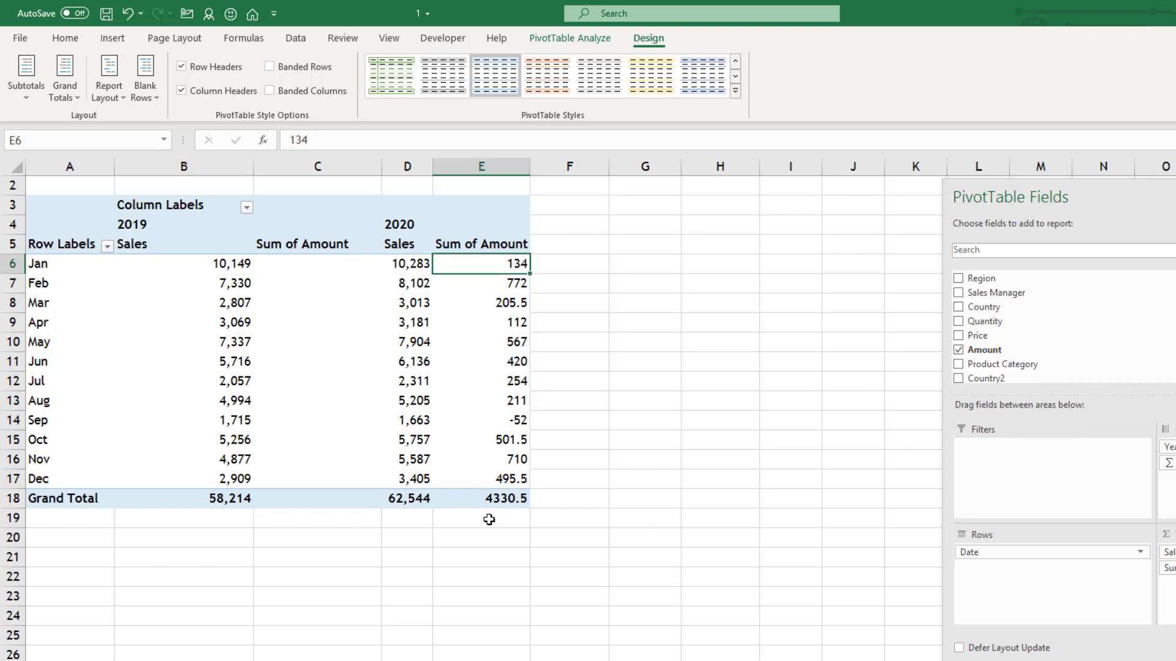
mouse_move(408, 283)
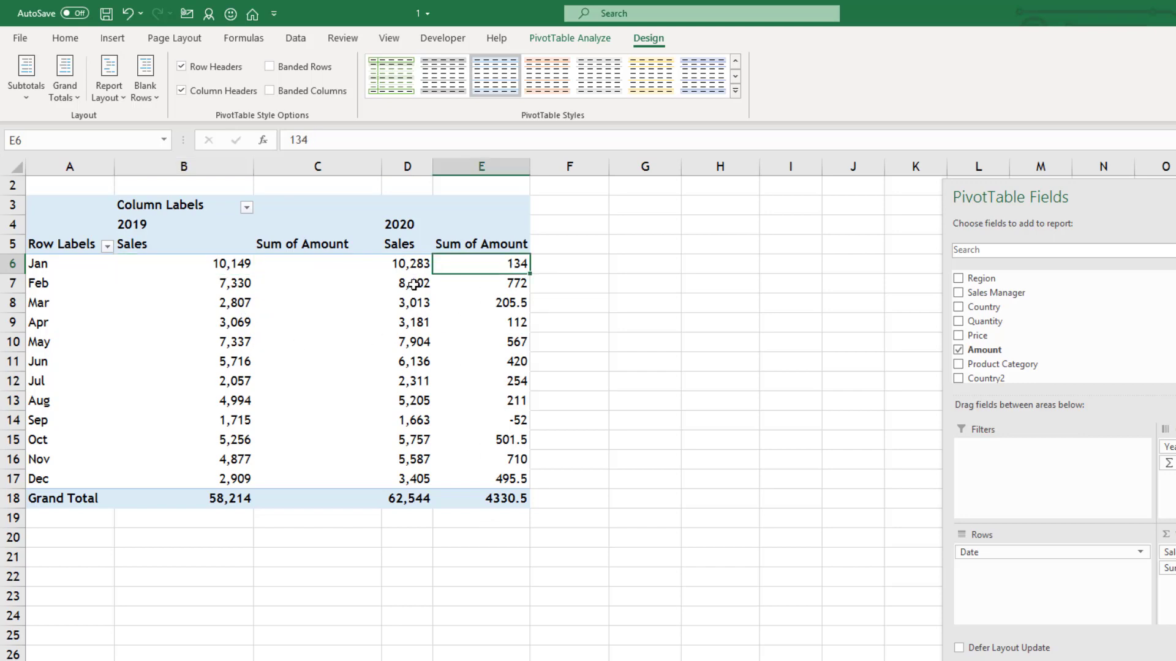
click(183, 283)
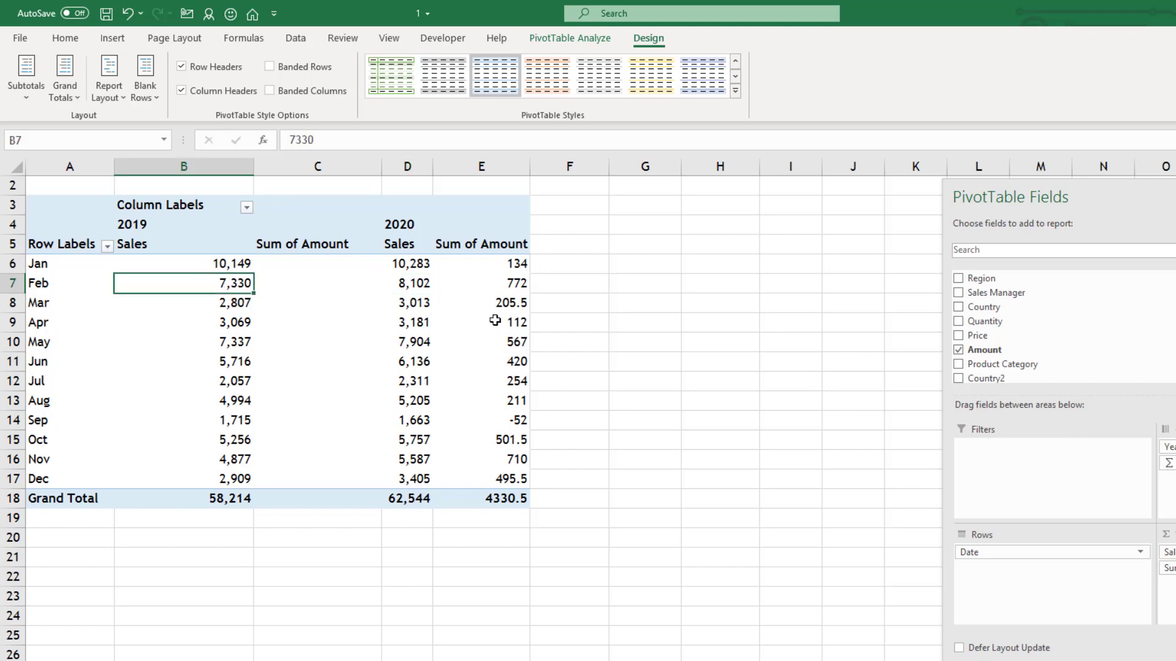
click(497, 283)
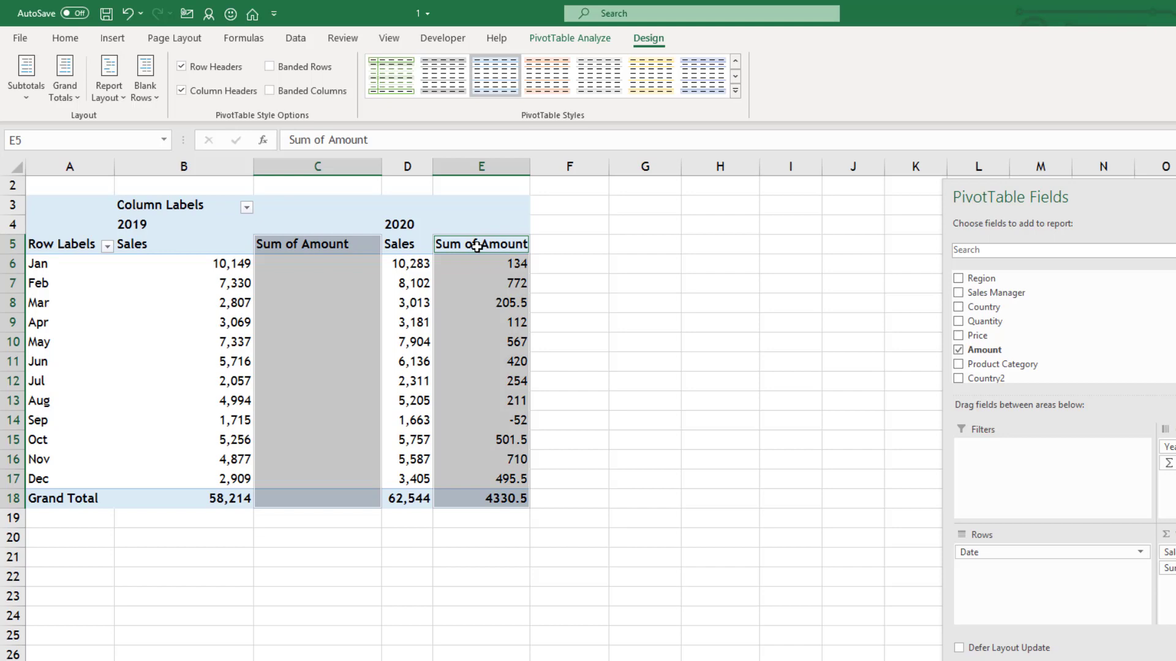
mouse_move(477, 244)
text(Var)
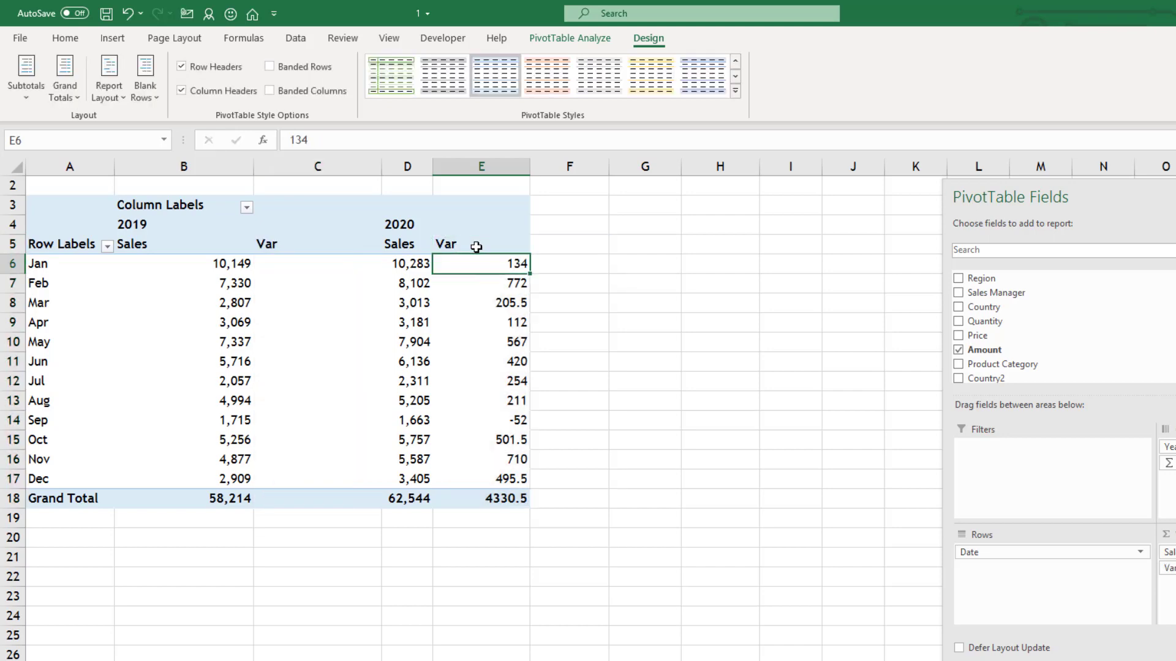
mouse_move(476, 246)
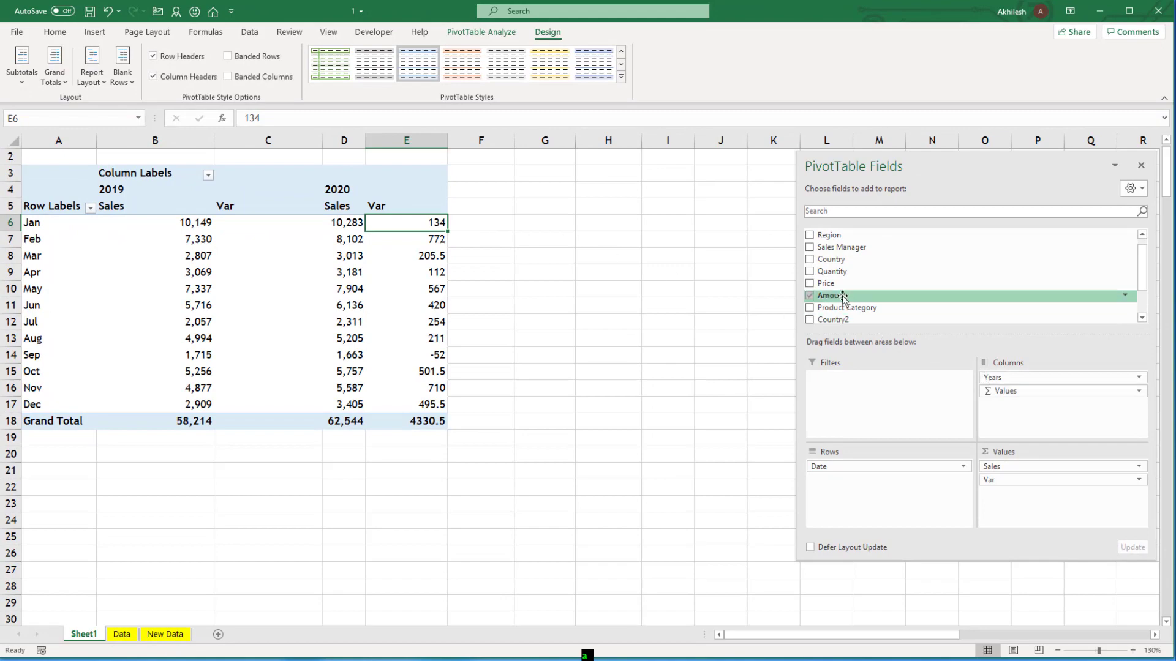
Add Amount again, rename it Growth%, and show it as % Difference From the previous year
click(808, 295)
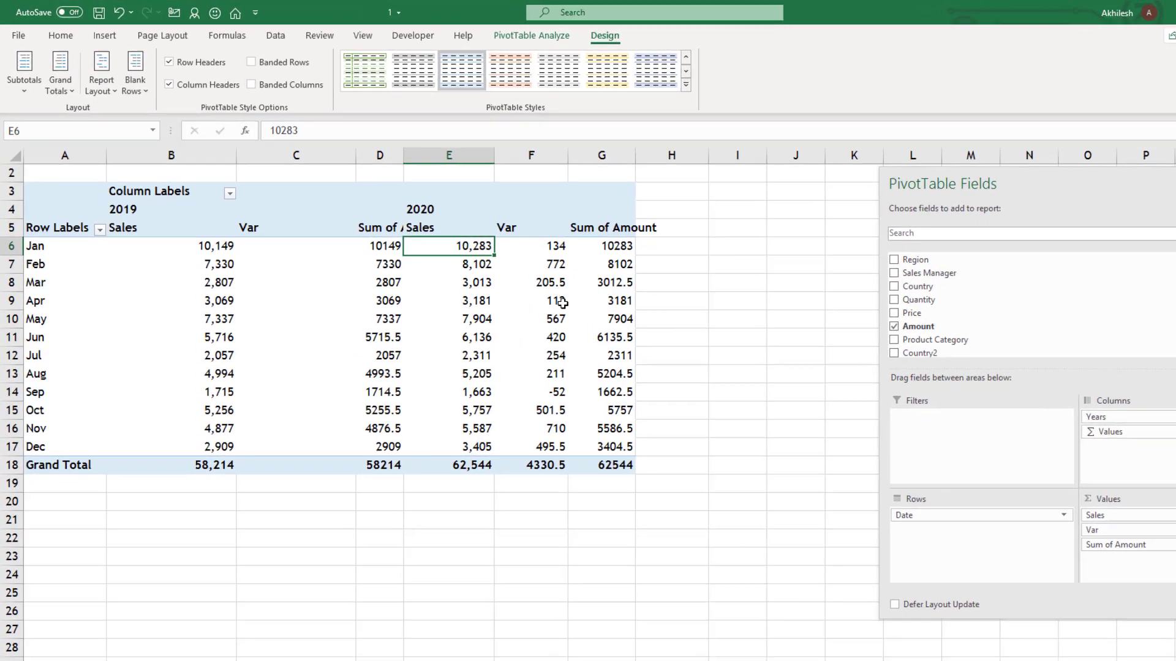
click(393, 236)
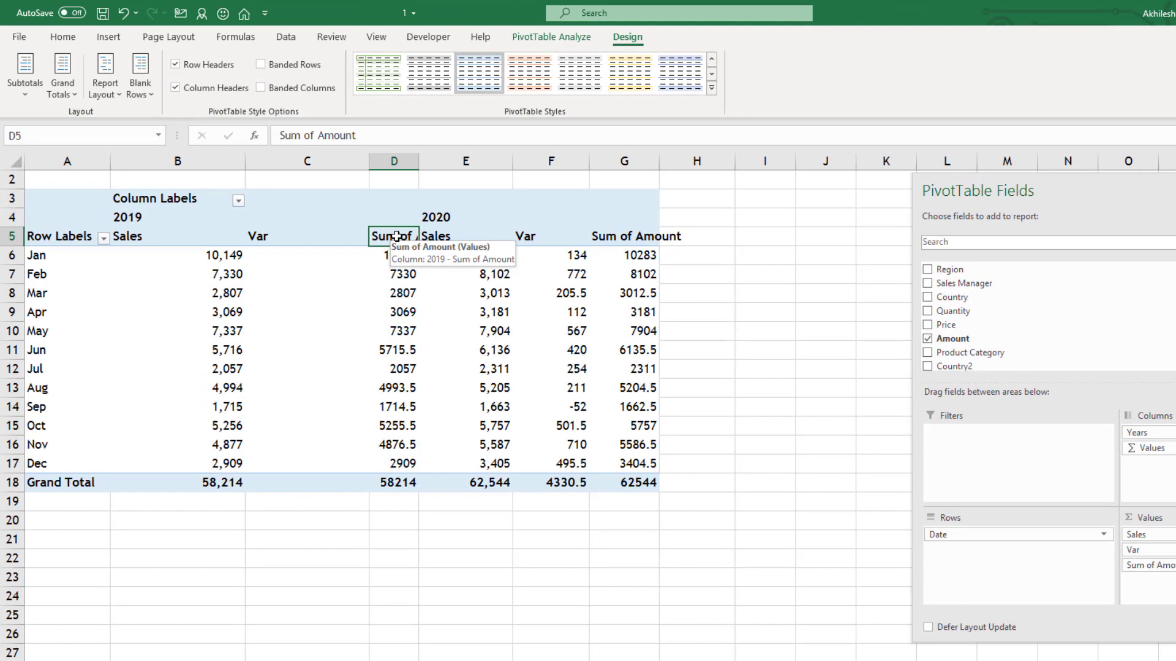
text(Grot)
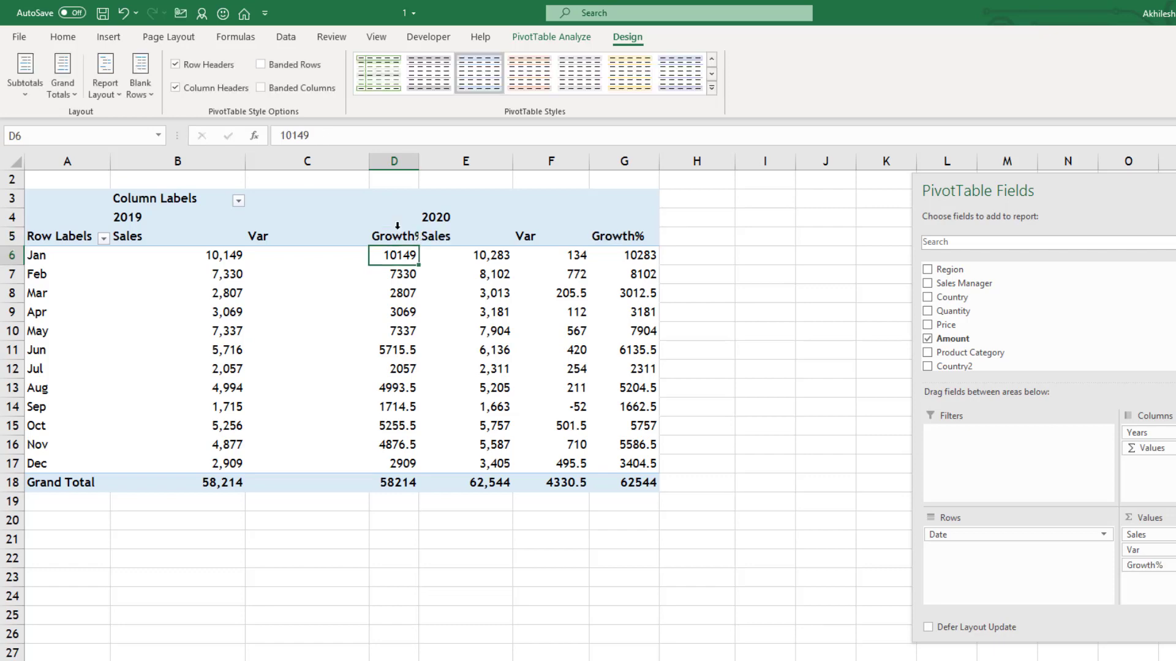
right_click(395, 255)
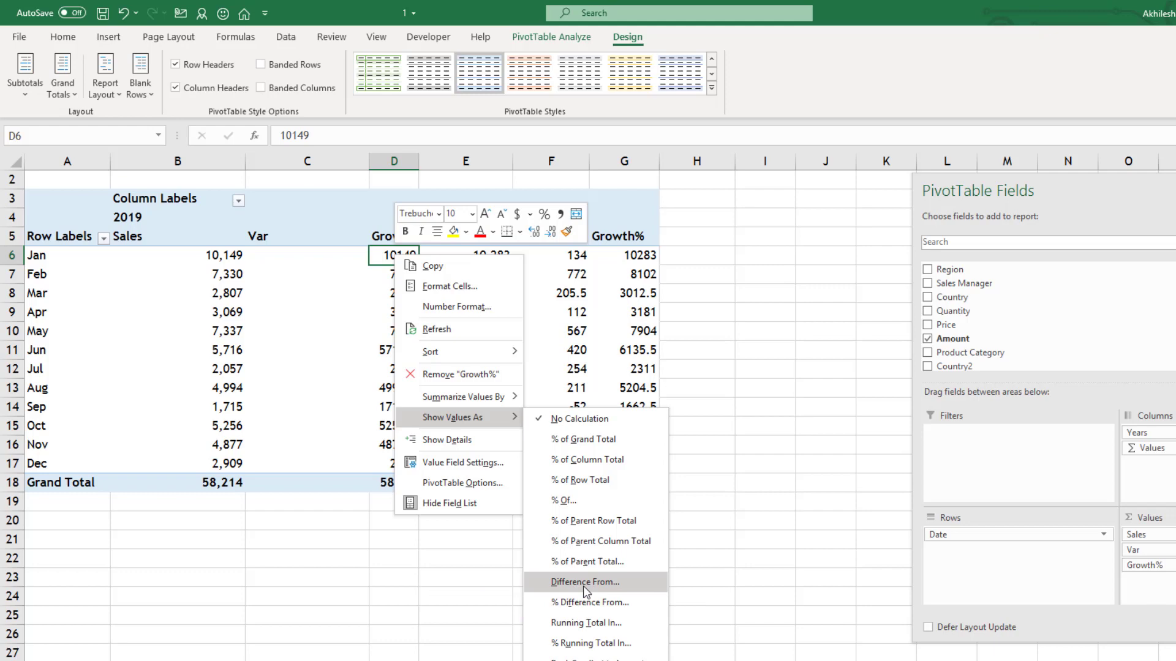
mouse_move(569, 602)
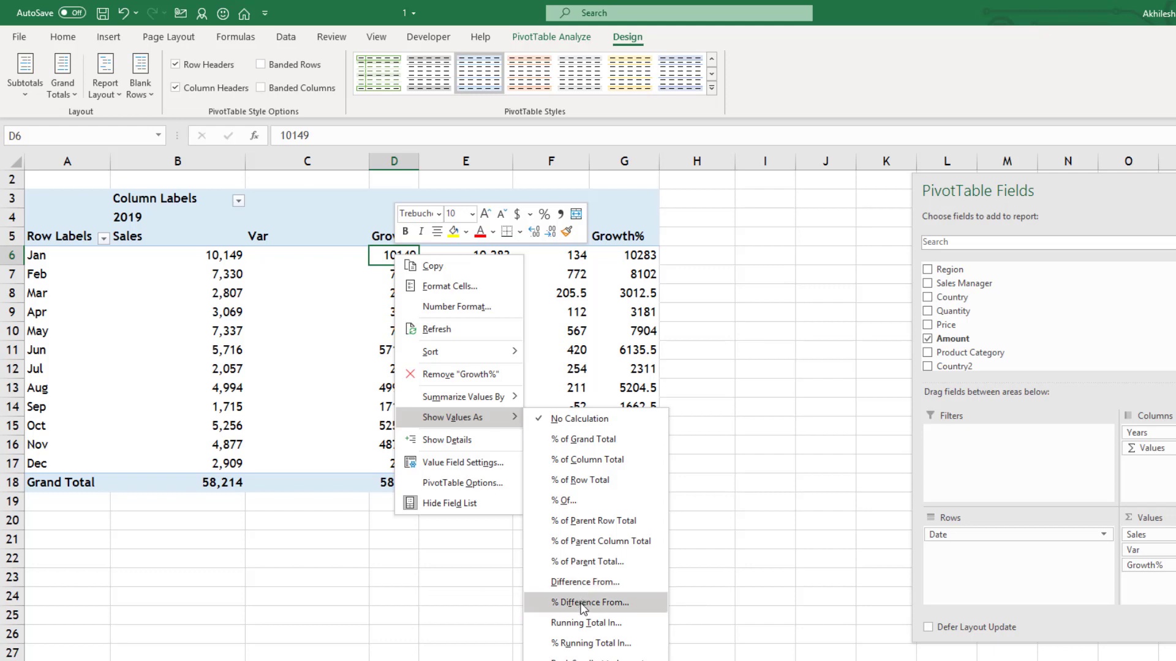
click(591, 602)
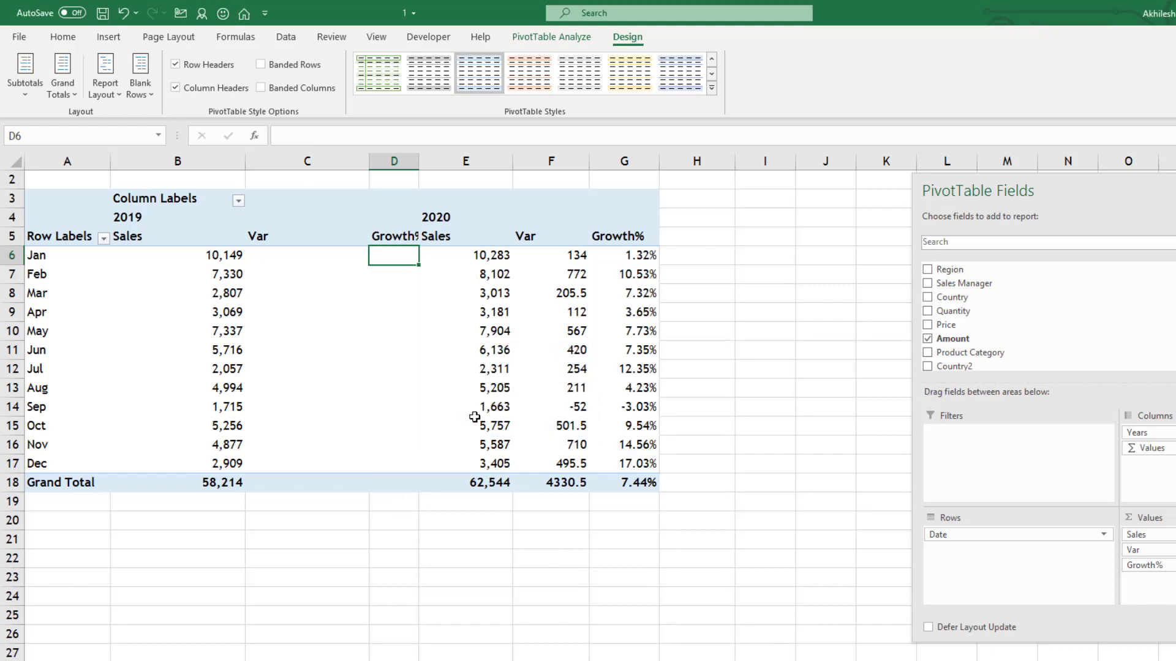
click(551, 255)
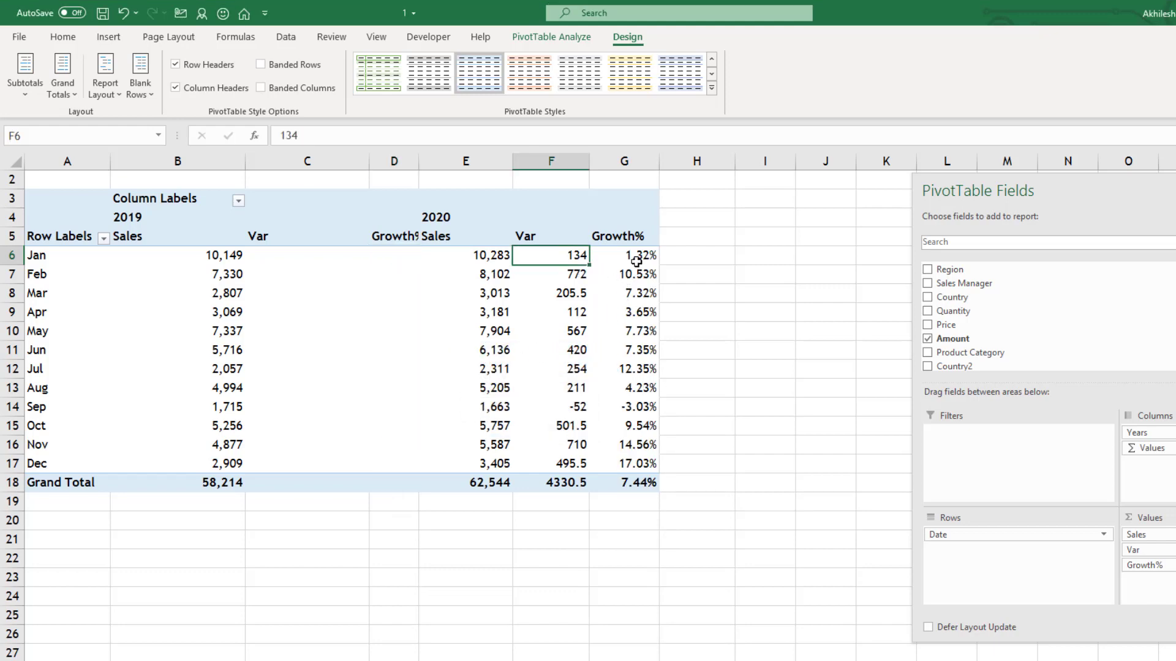
click(178, 255)
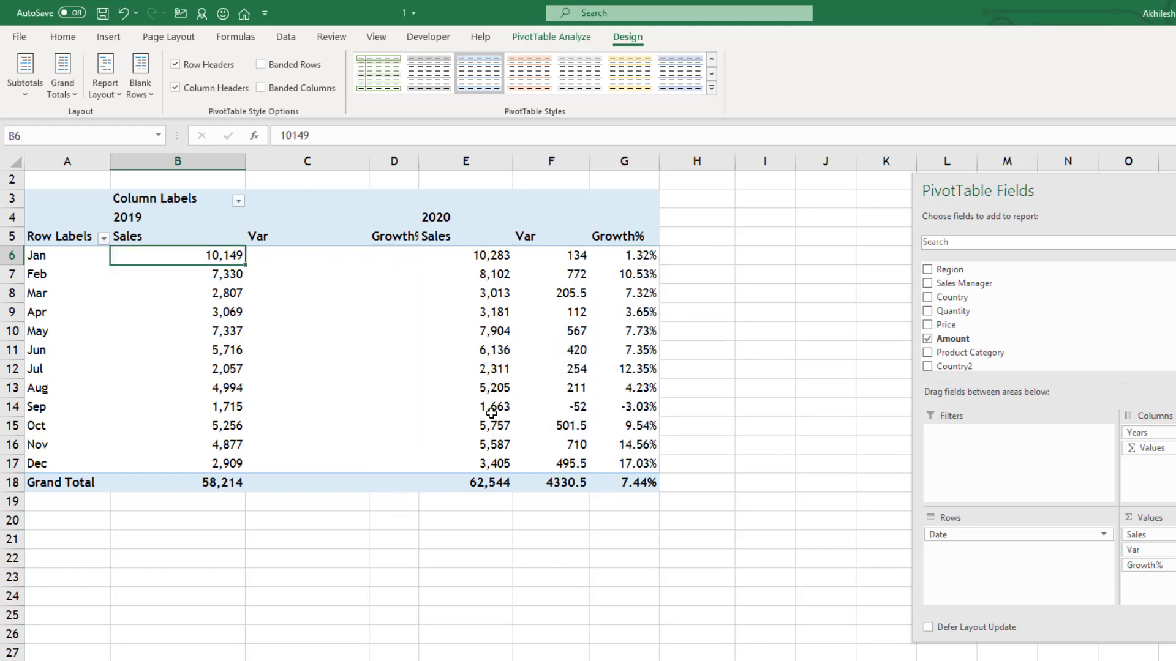
click(551, 293)
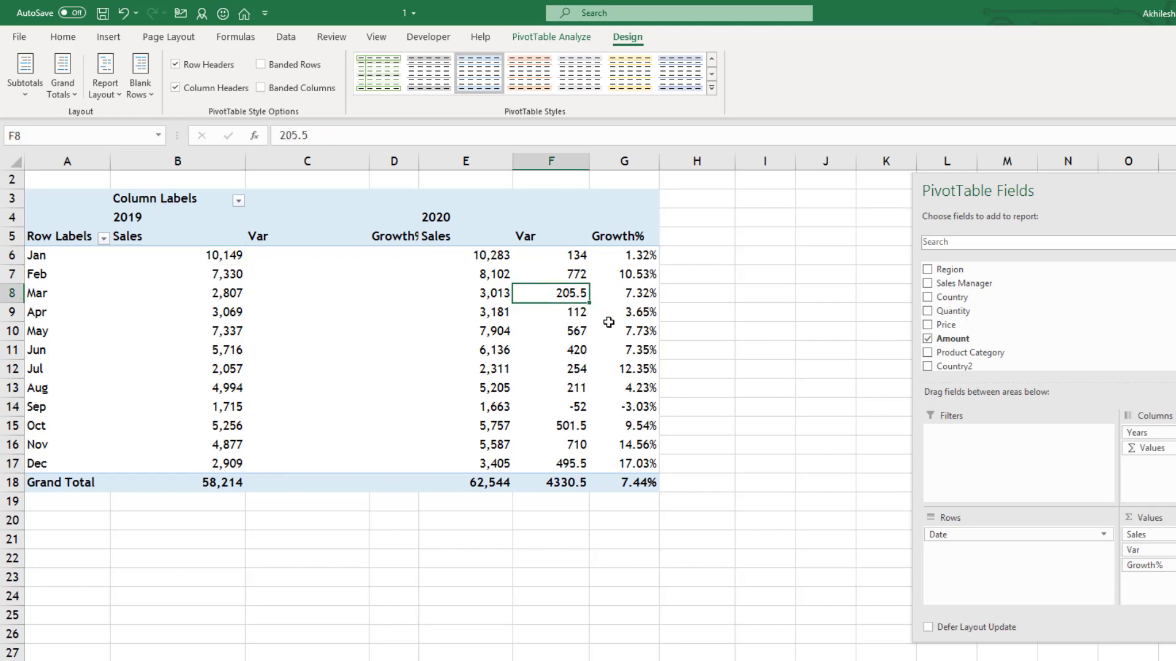
click(211, 293)
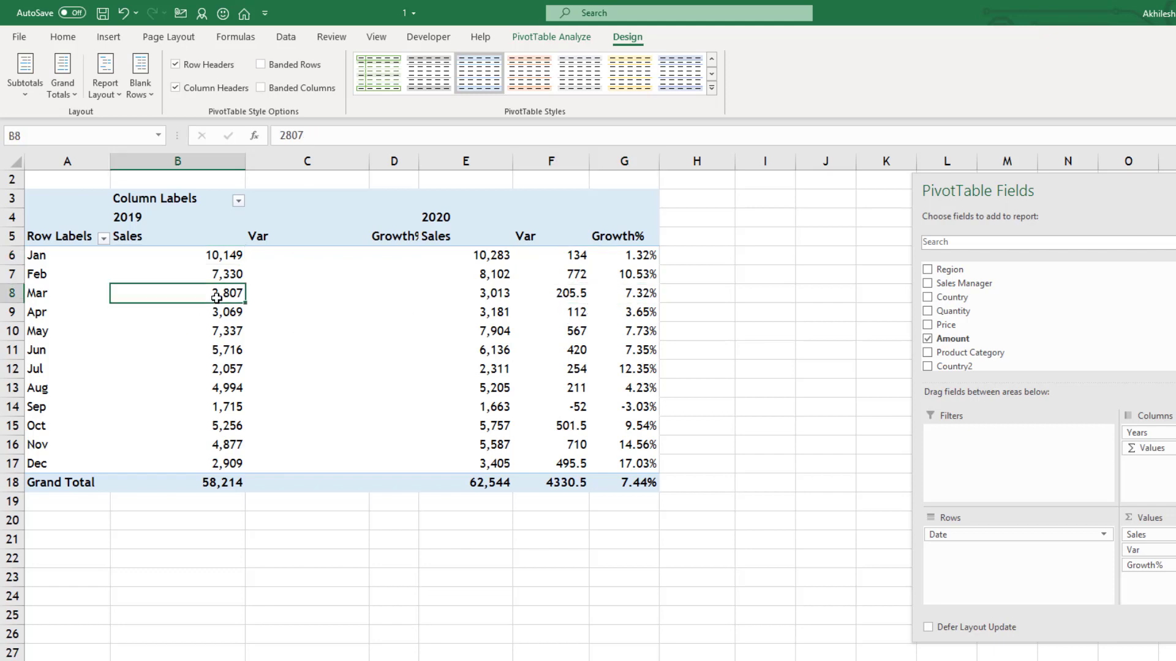
mouse_move(623, 497)
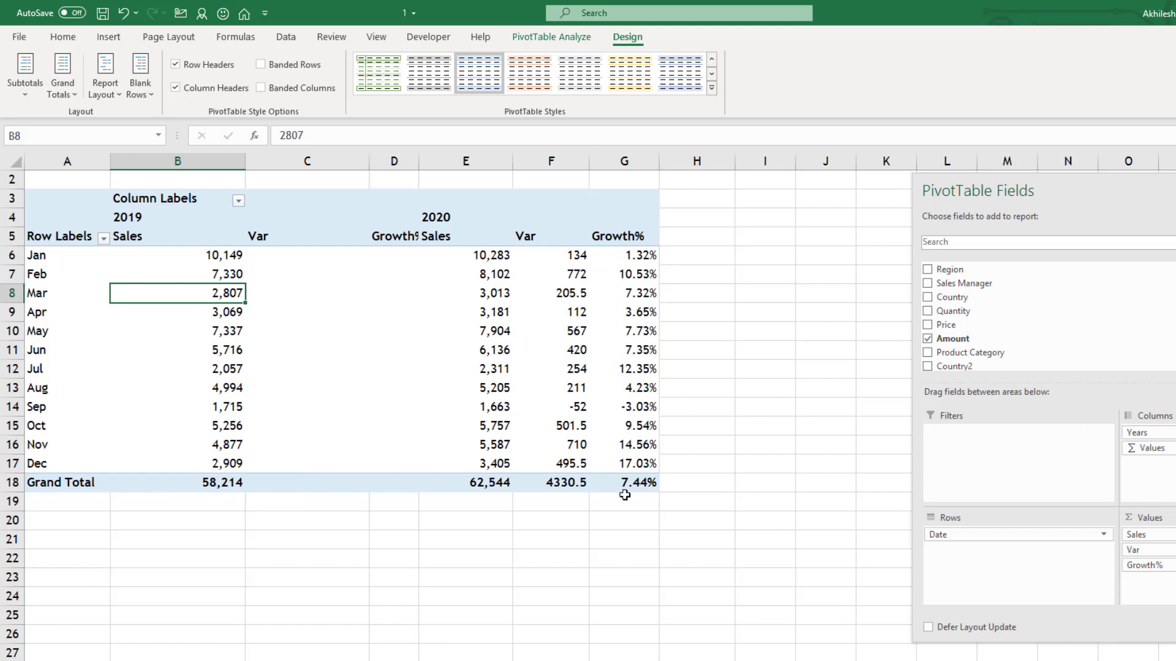
click(624, 483)
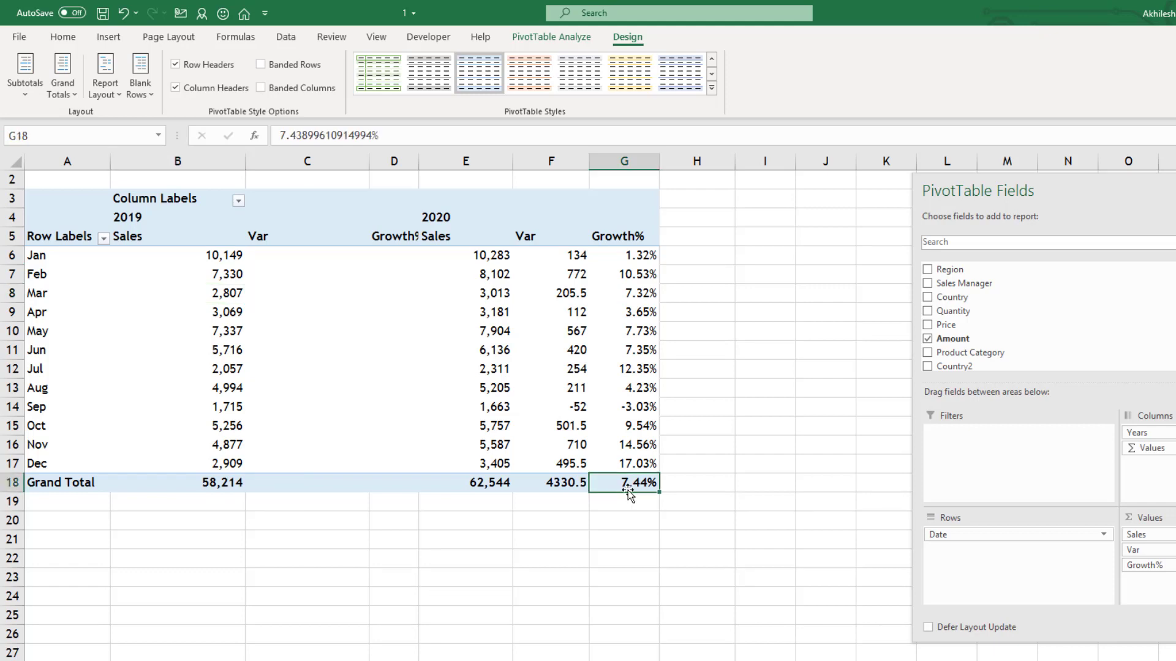
mouse_move(736, 503)
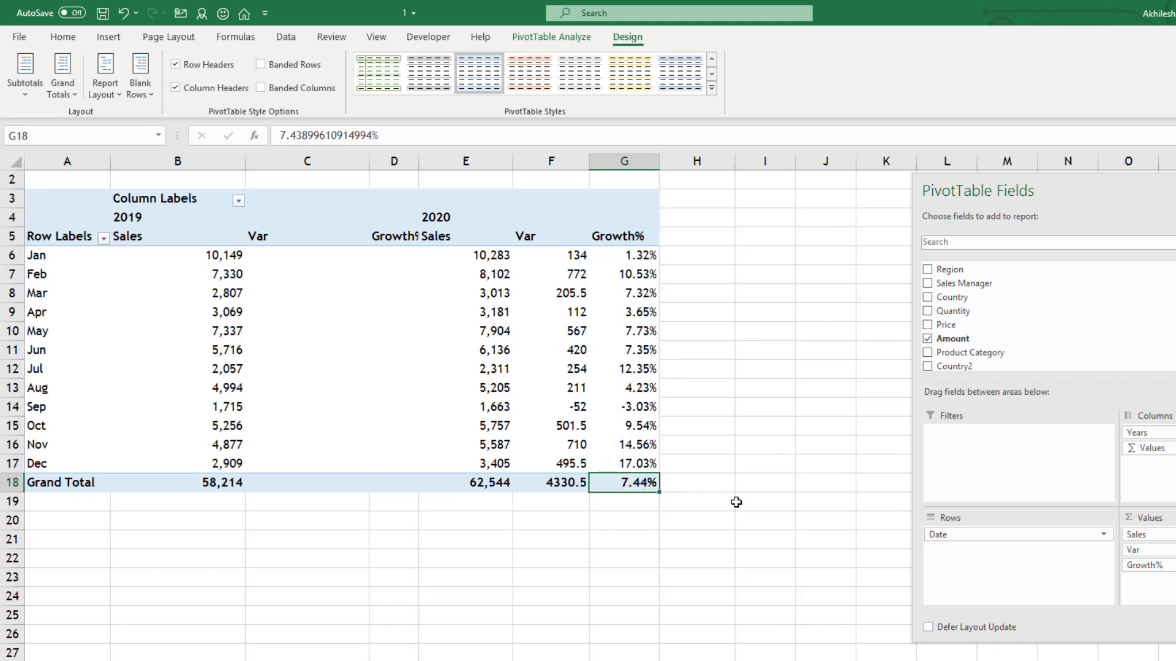